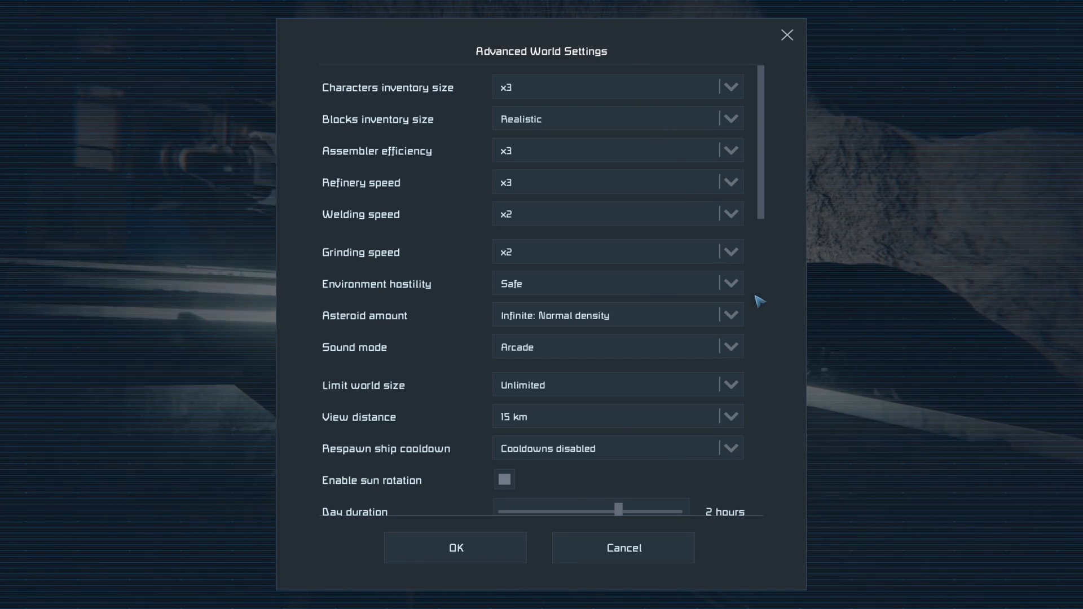
- Scroll through the Advanced World Settings and apply them, returning to Custom Game setup
scroll(down, 3)
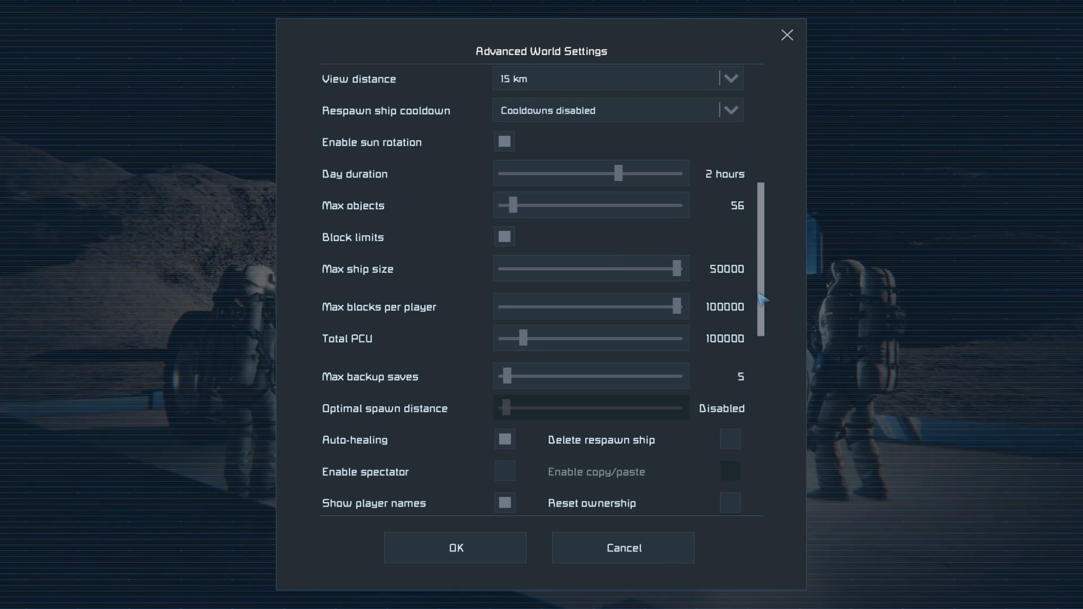
scroll(down, 3)
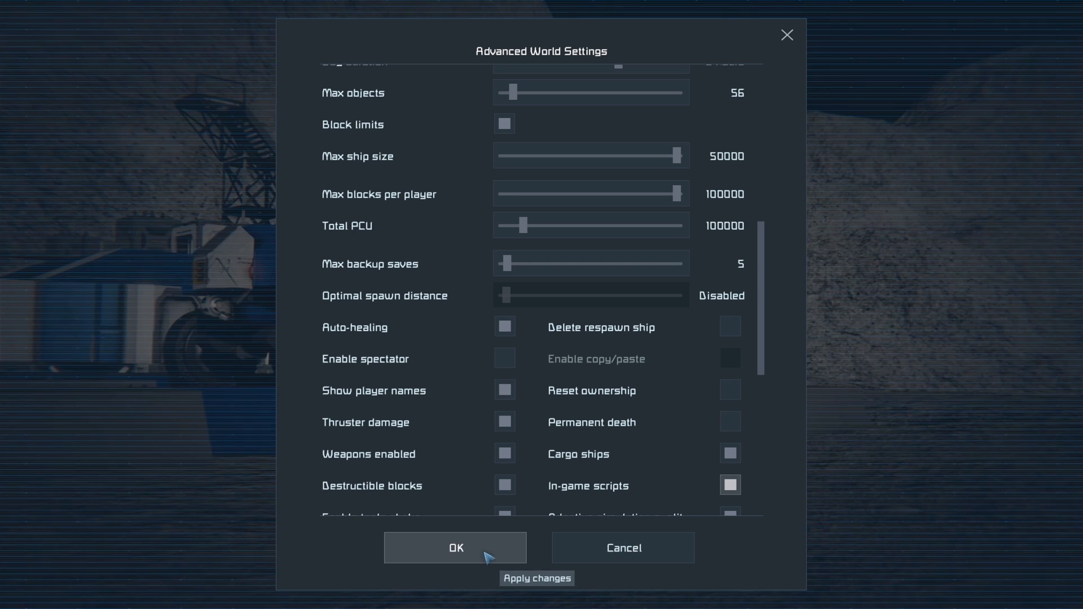
click(455, 548)
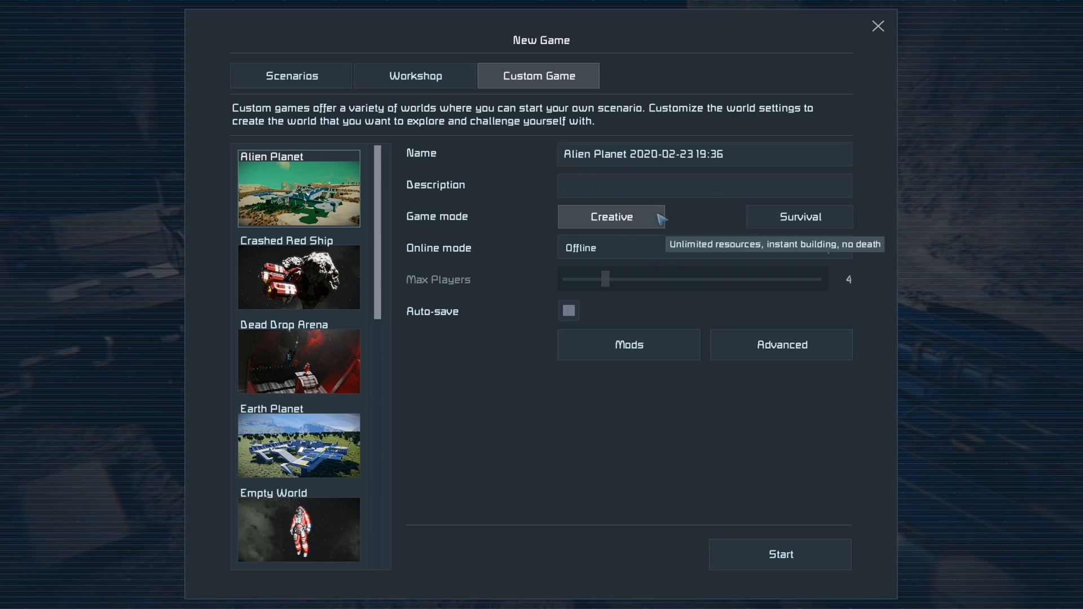
- Load Isy's Inventory Manager 2.7.0 from Browse Scripts into Programmable block 2's editor
click(779, 554)
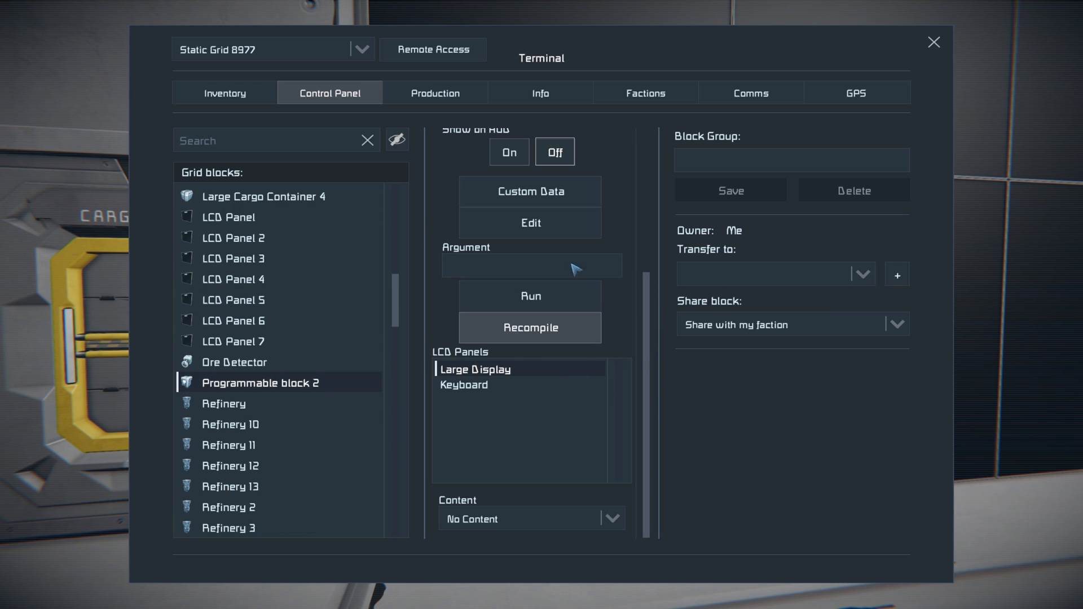
click(530, 223)
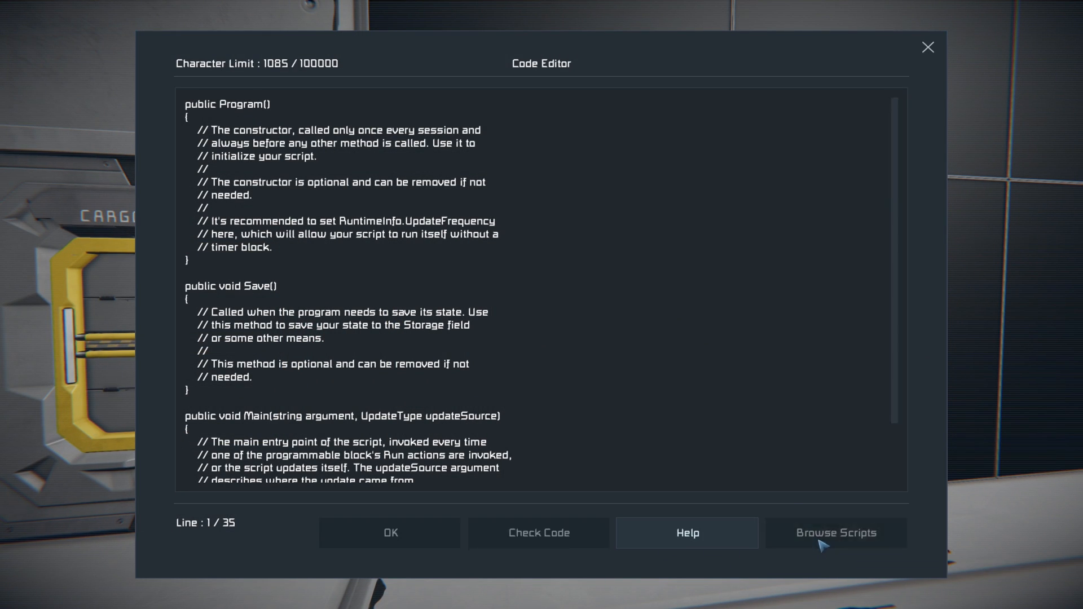
click(835, 533)
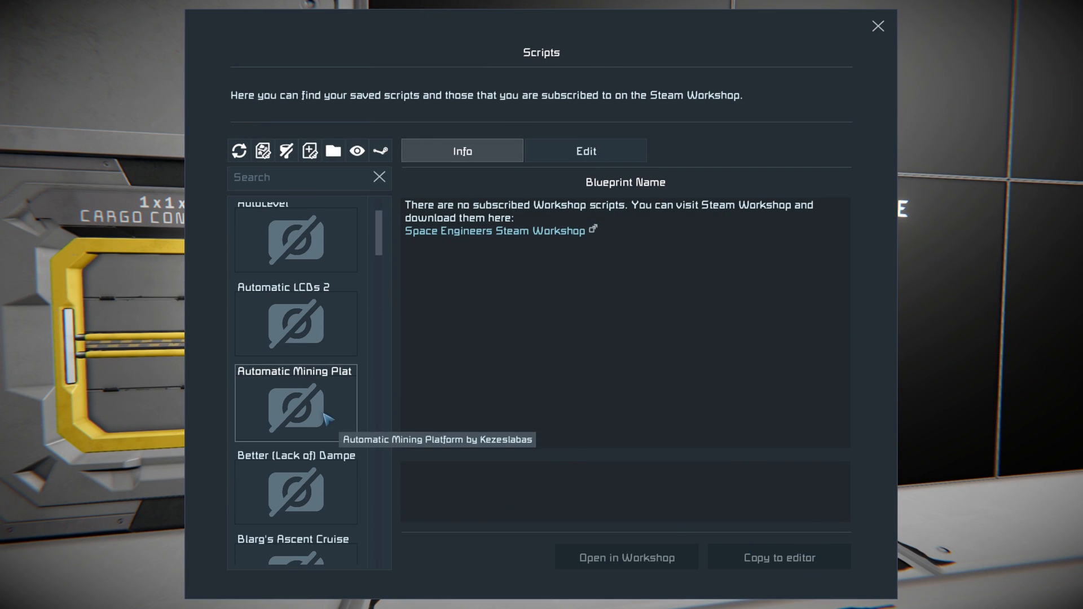
scroll(down, 3)
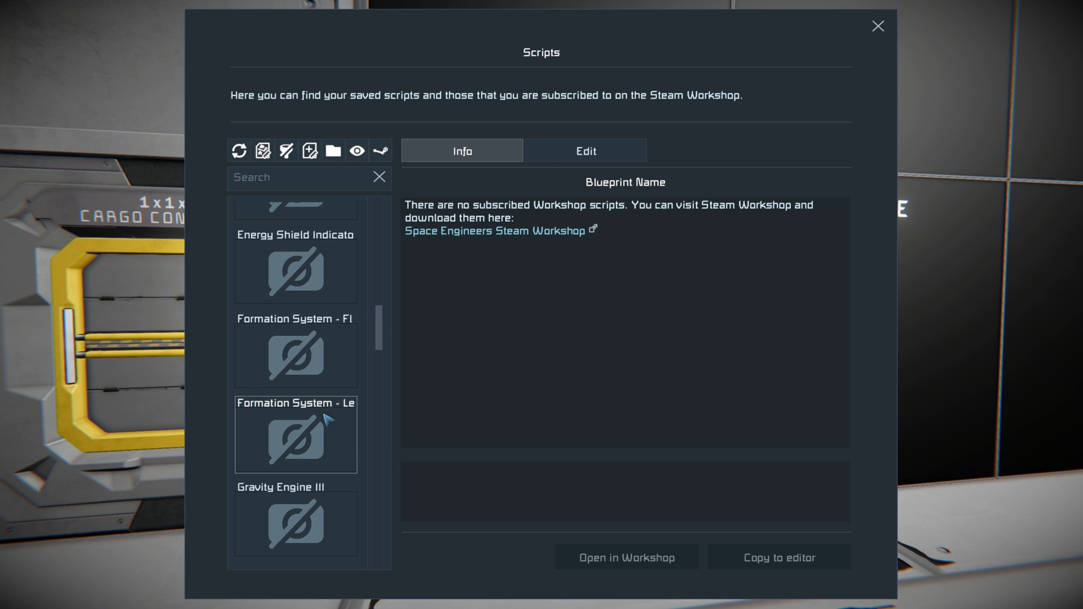
scroll(down, 3)
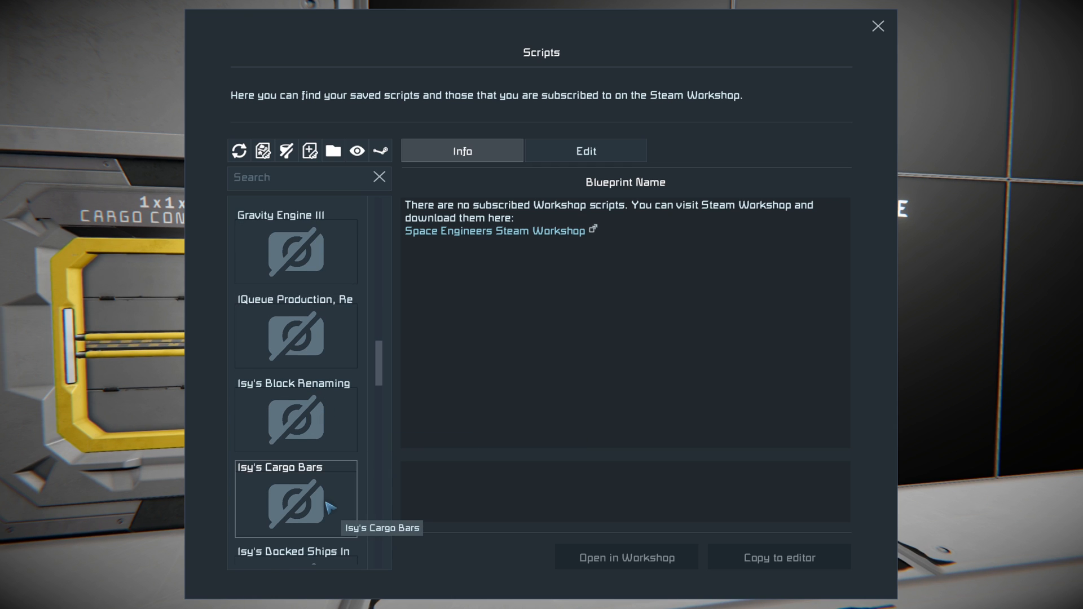
scroll(down, 3)
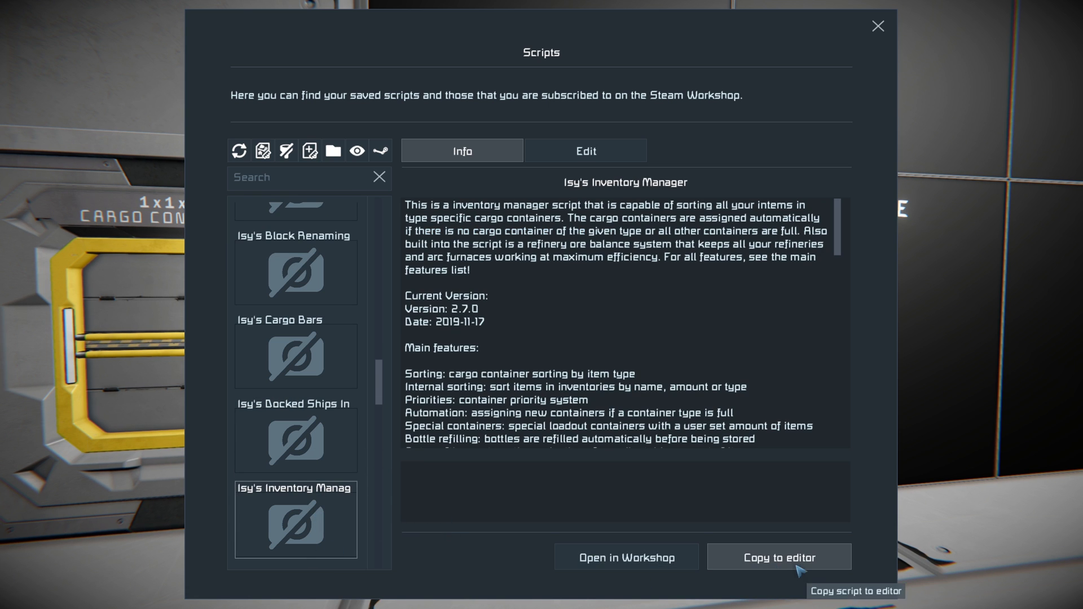
click(778, 557)
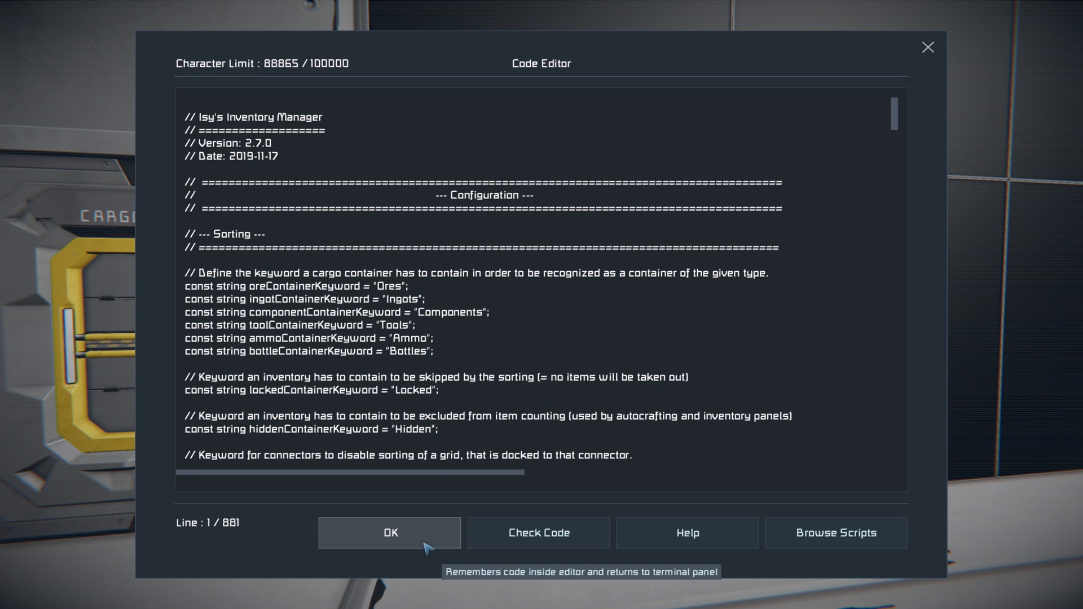
- Keep the script on the programmable block and confirm it runs in station mode
click(390, 533)
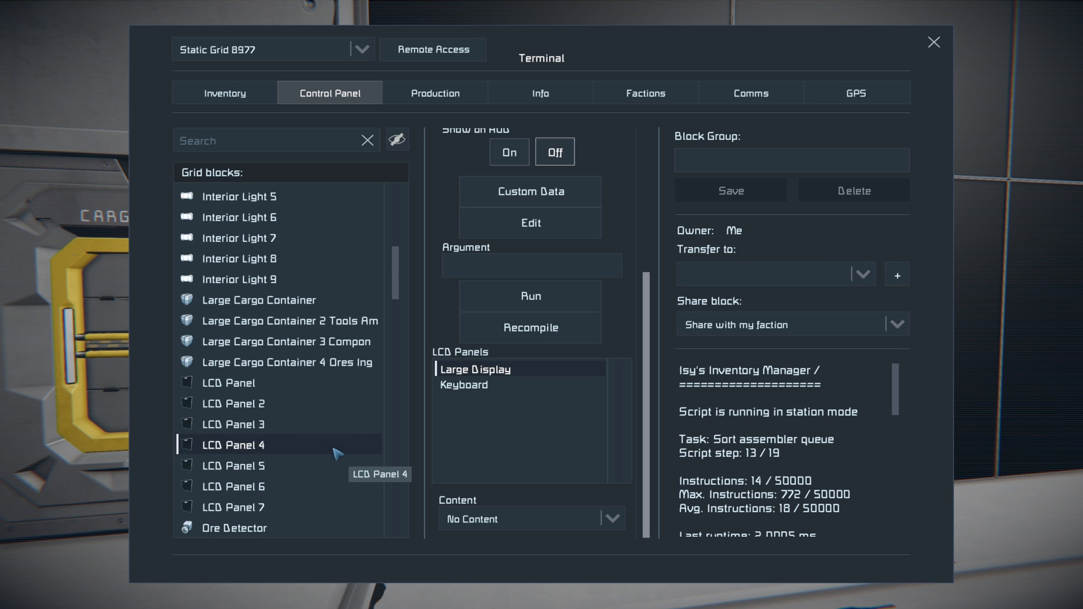
click(290, 321)
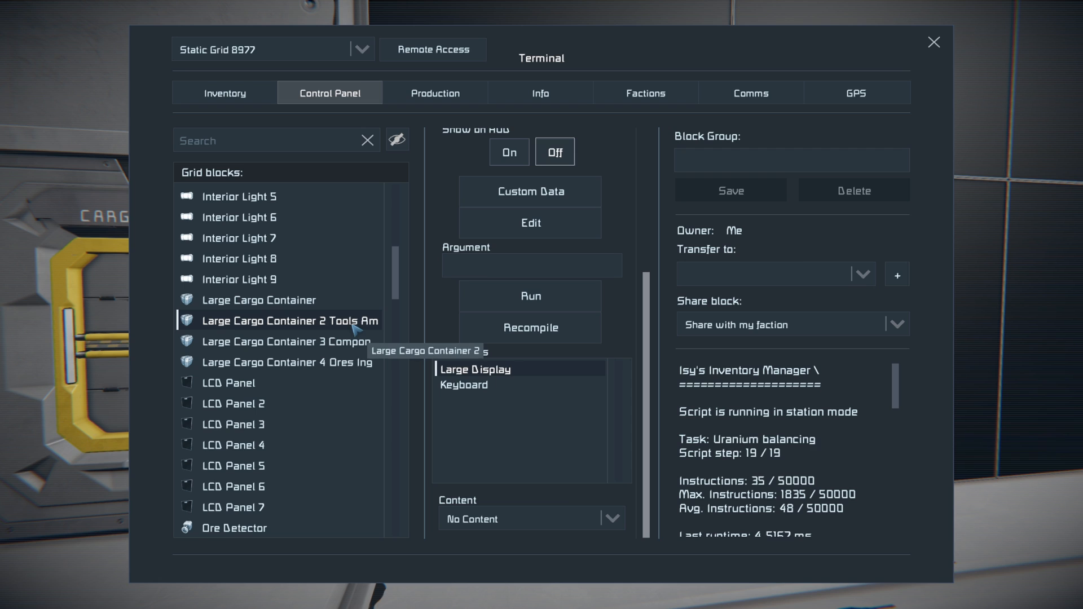
click(283, 341)
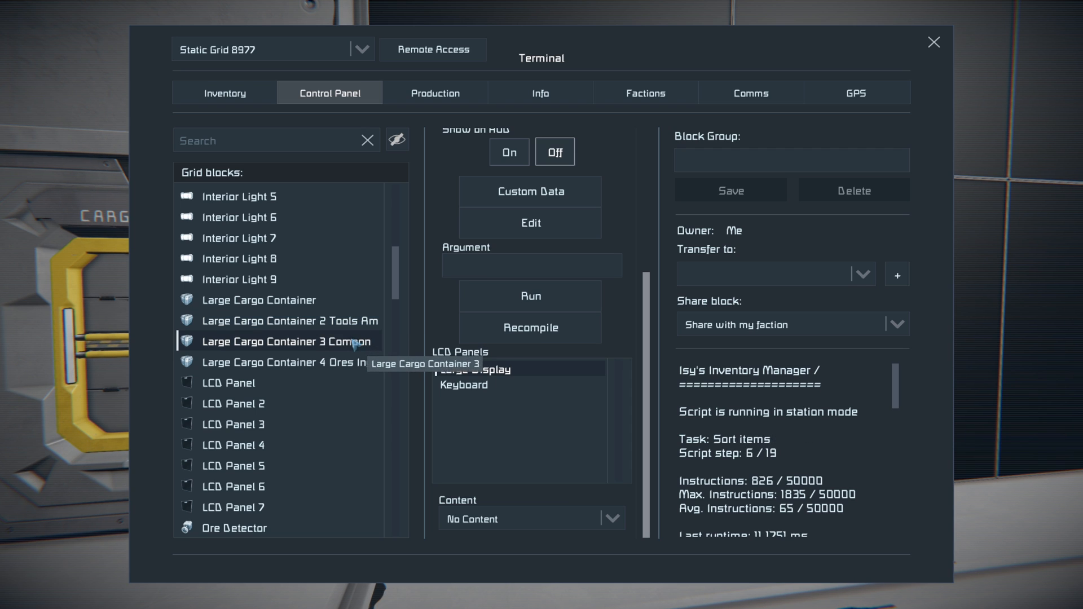
click(259, 300)
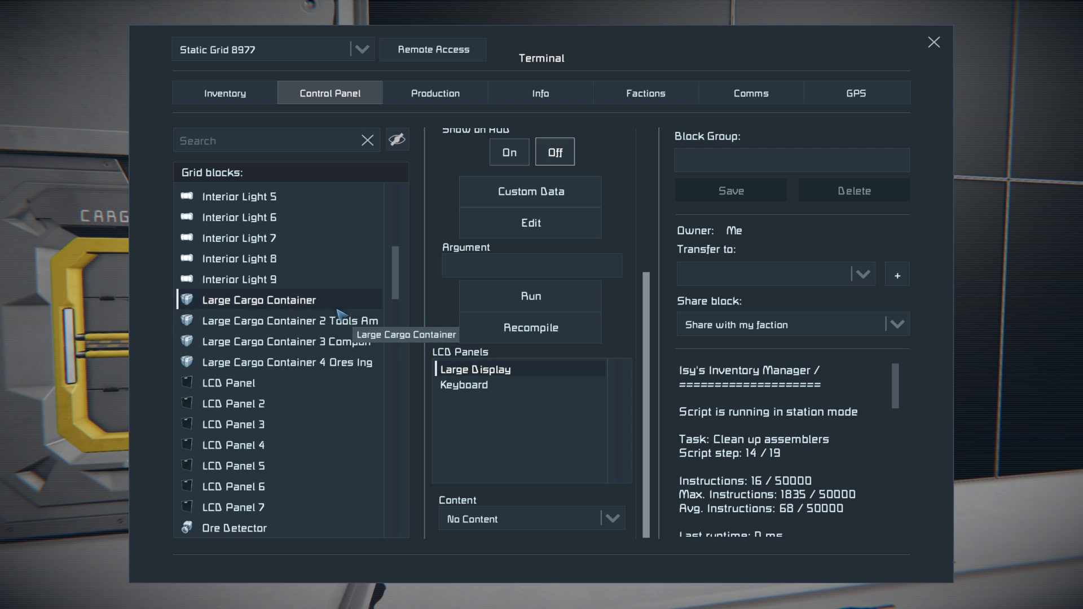
- Check fill percentages on the Tools Ammo Bottles, Components and Ores Ingots containers
click(290, 320)
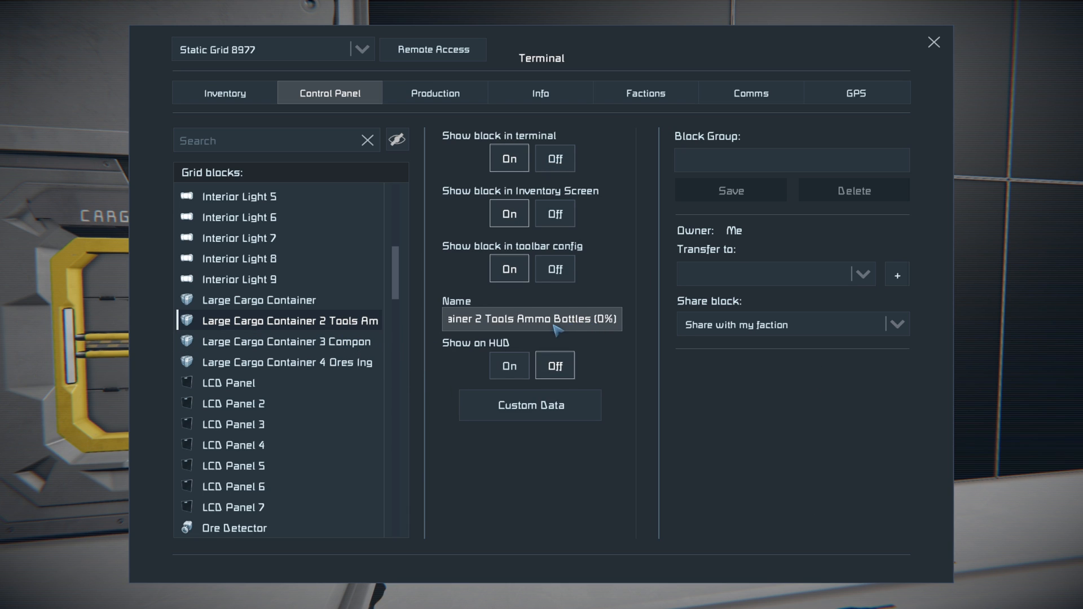
click(286, 341)
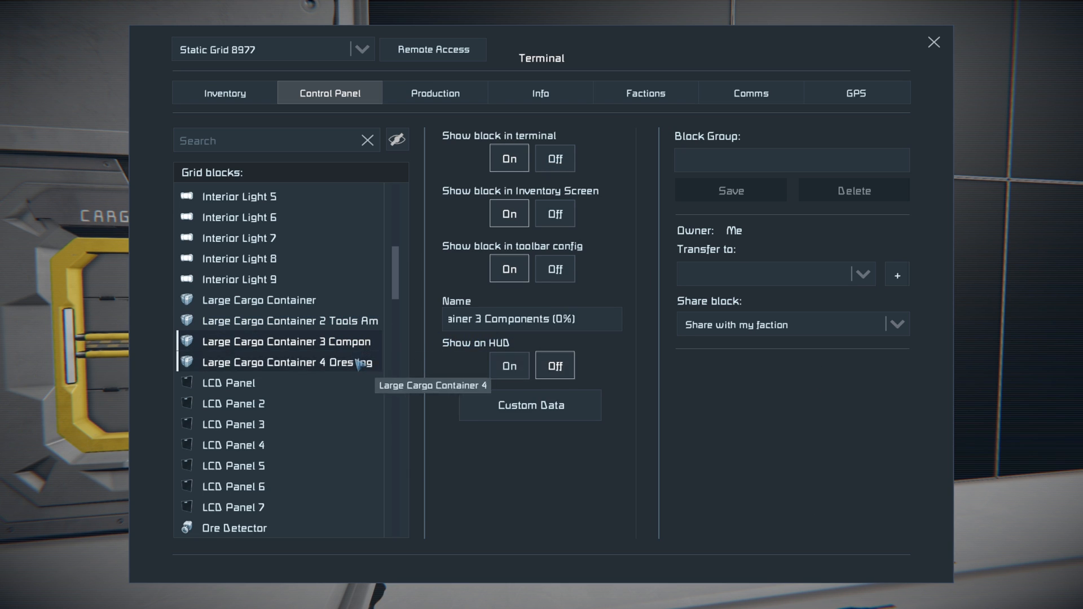
click(286, 362)
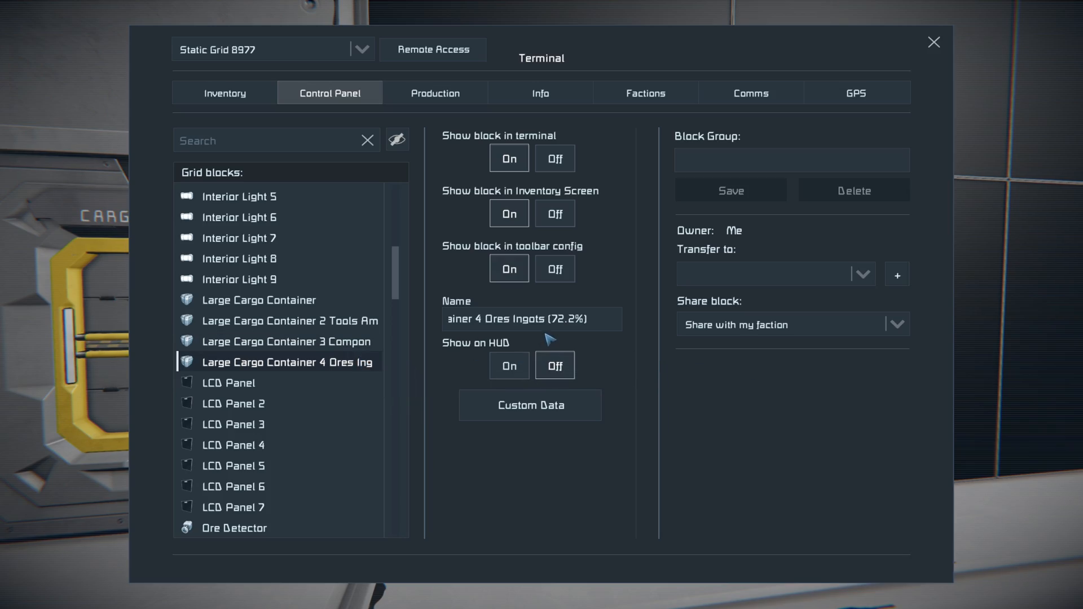
key(Escape)
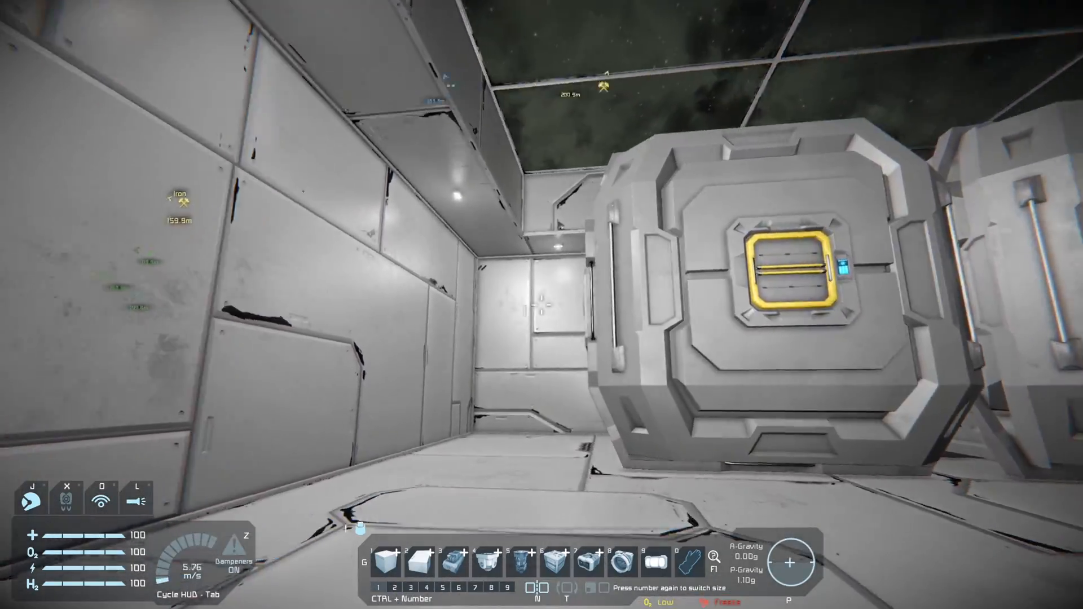
mouse_move(541, 305)
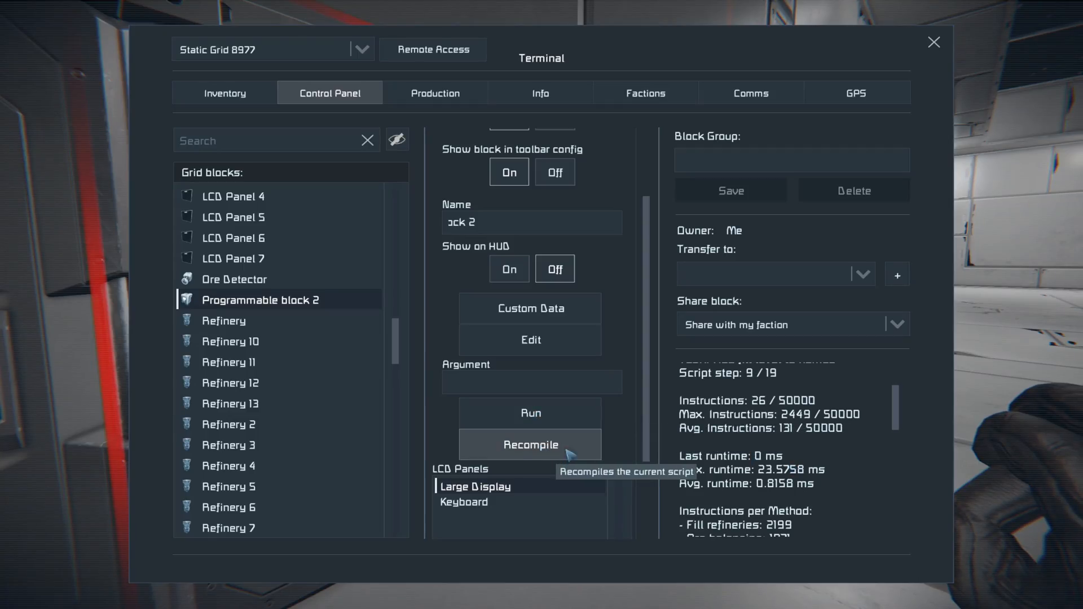
- Recompile the Inventory Manager script on Programmable block 2
click(530, 445)
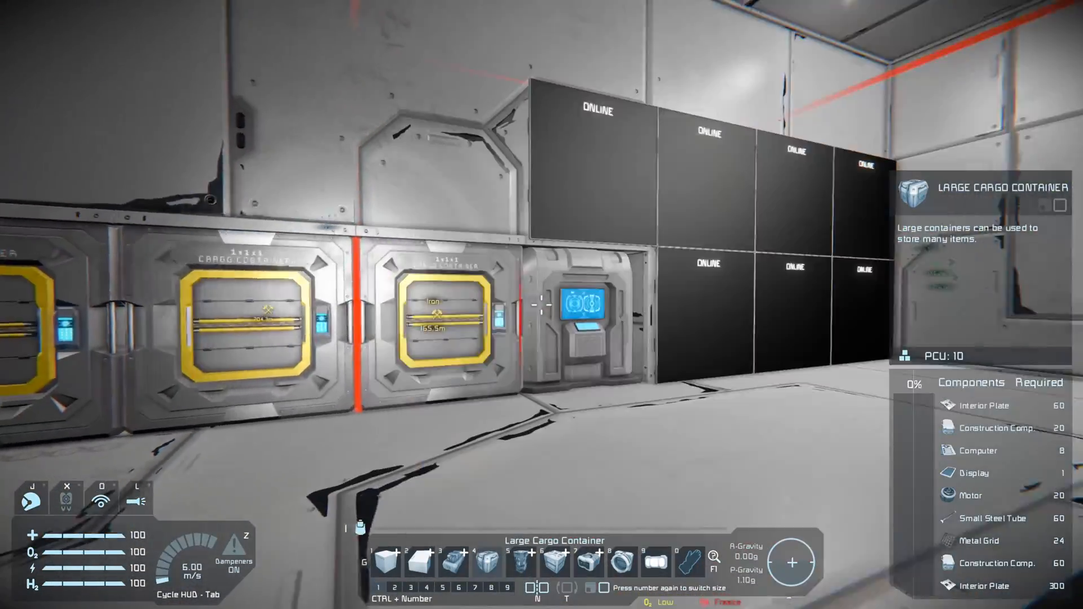
key(K)
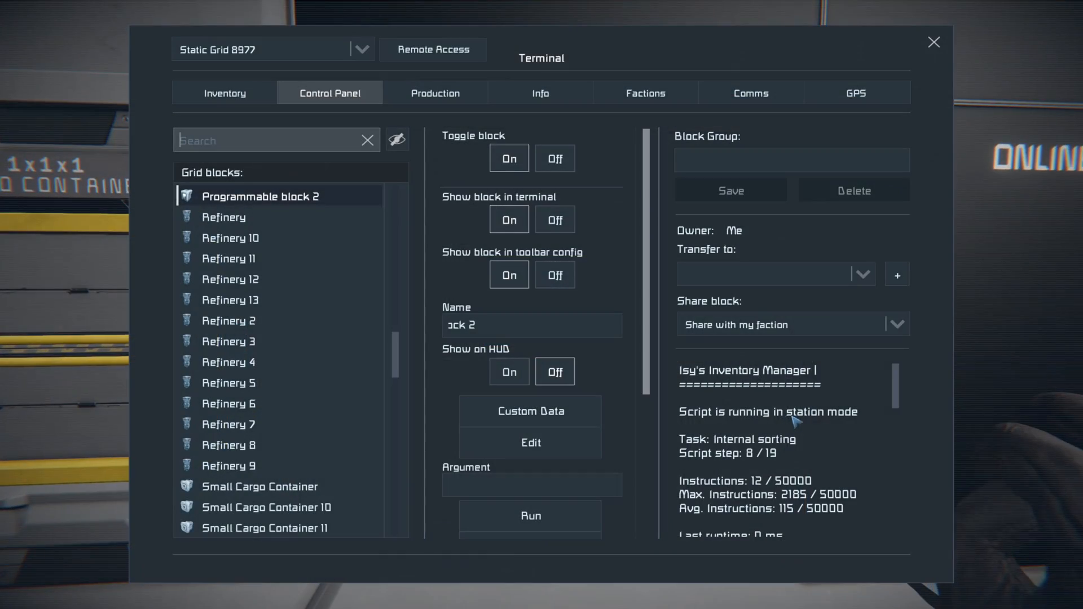
click(530, 442)
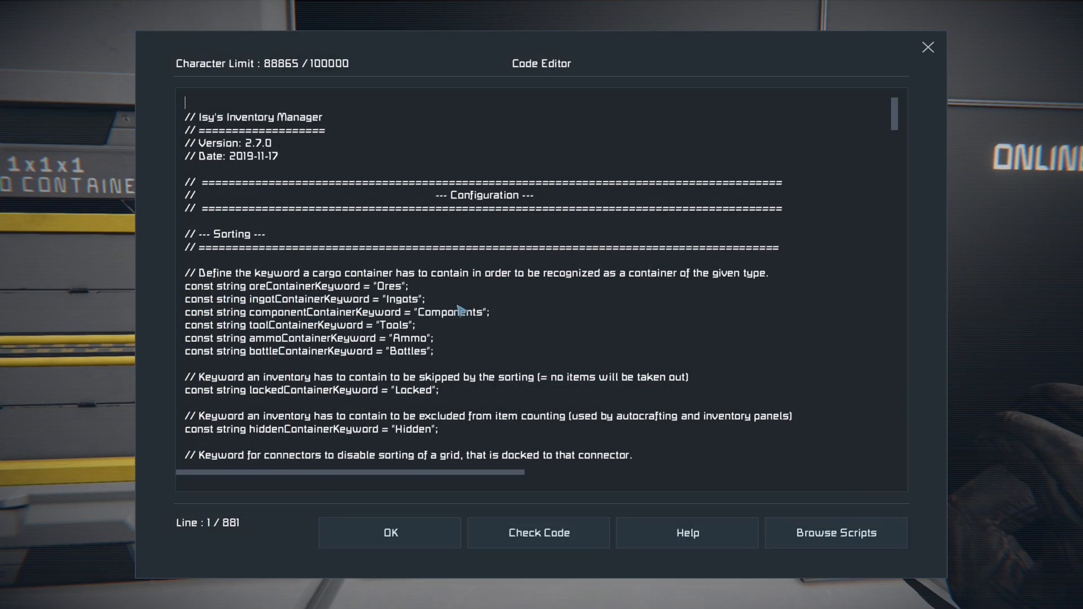
mouse_move(298, 290)
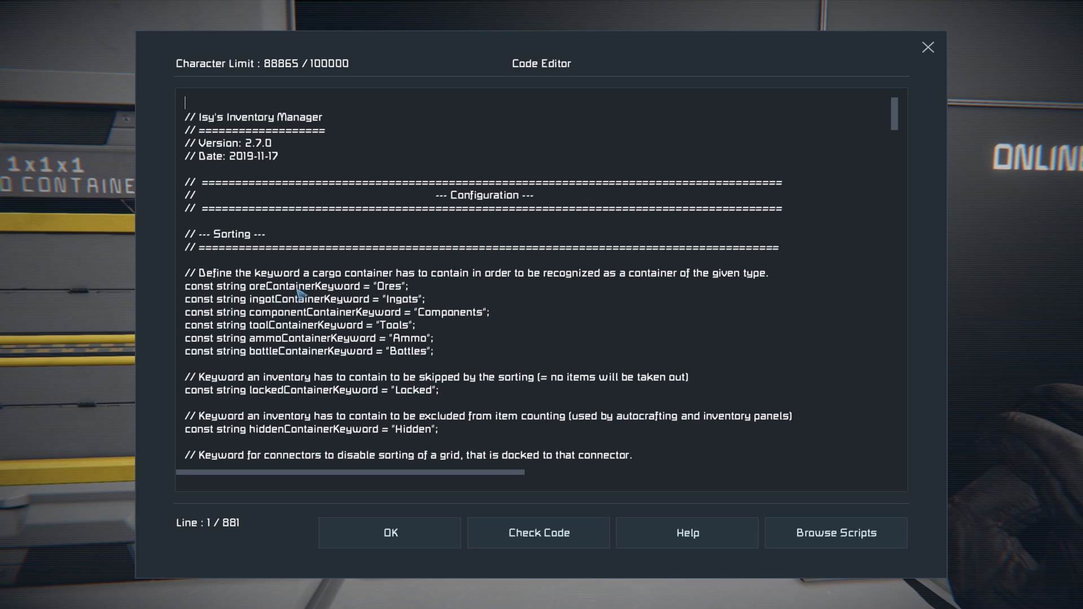
mouse_move(379, 309)
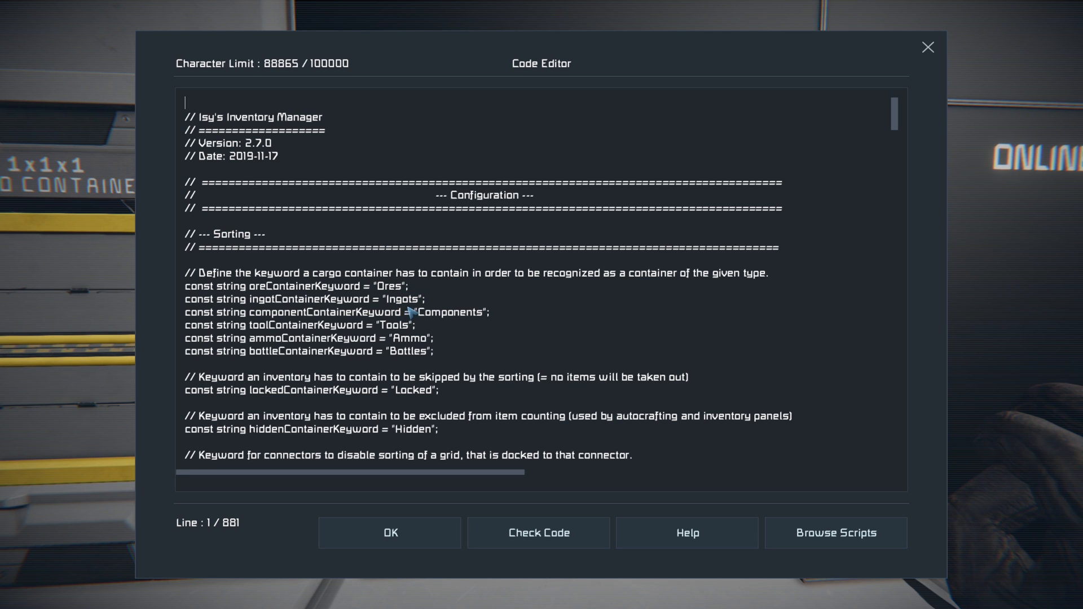
mouse_move(390, 286)
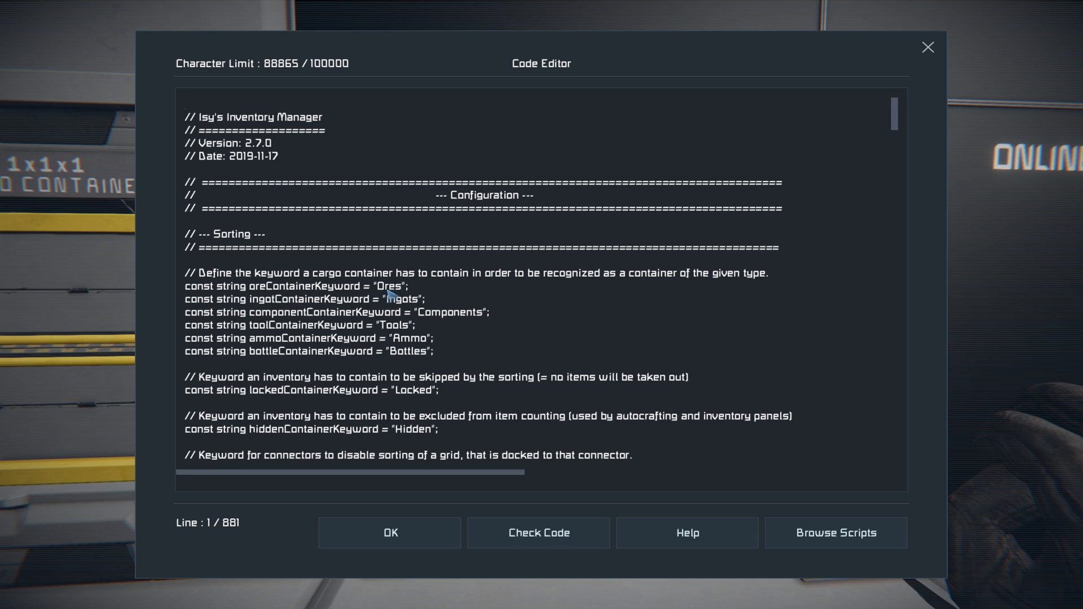
double_click(387, 285)
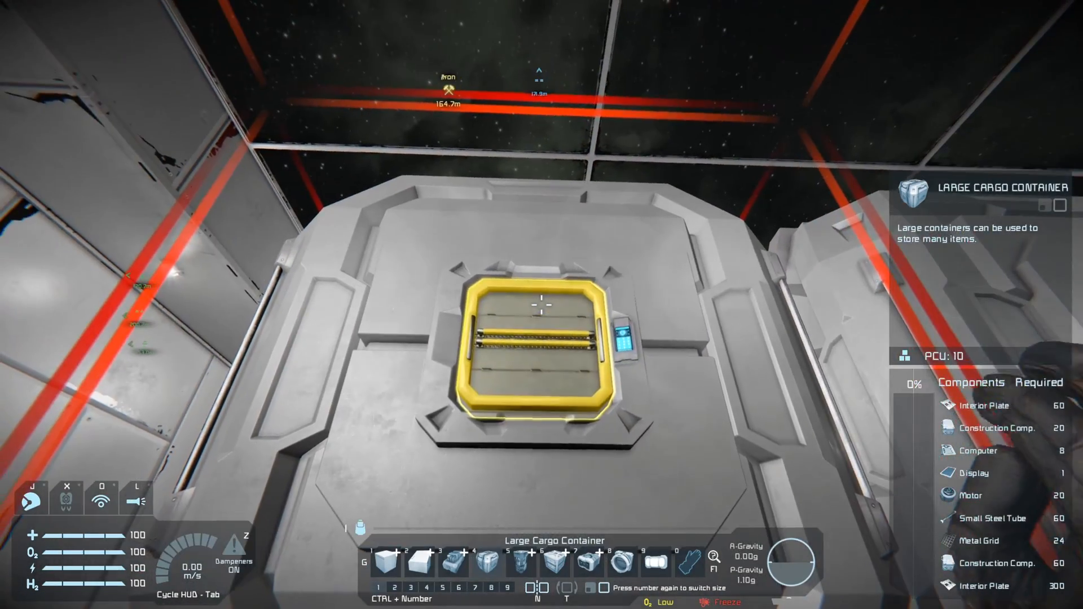
- Add the Ores keyword to the large cargo container's name and leave the terminal
key(K)
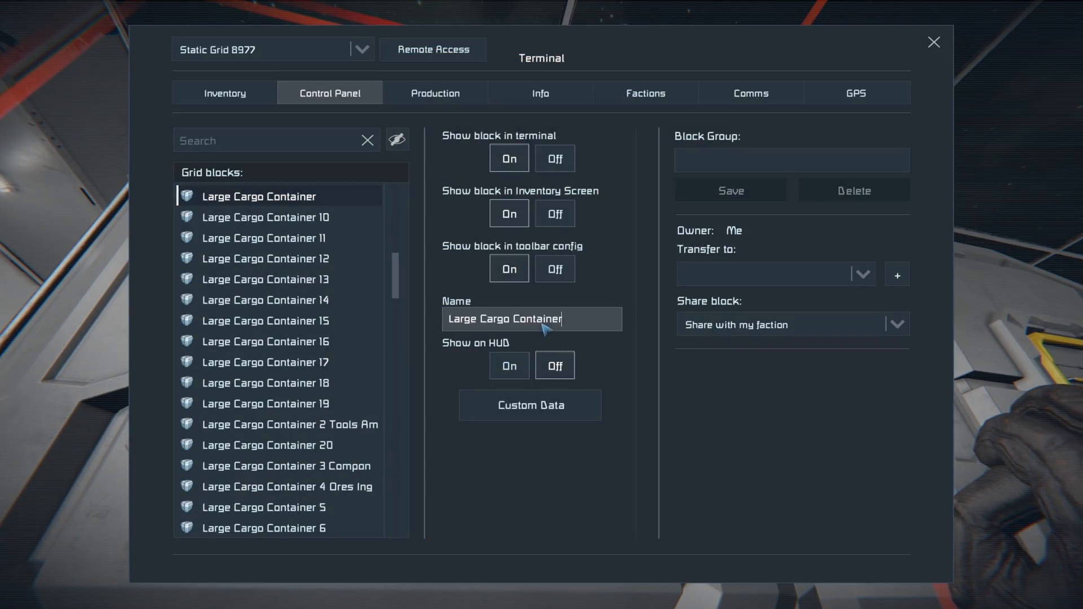
text(Ores)
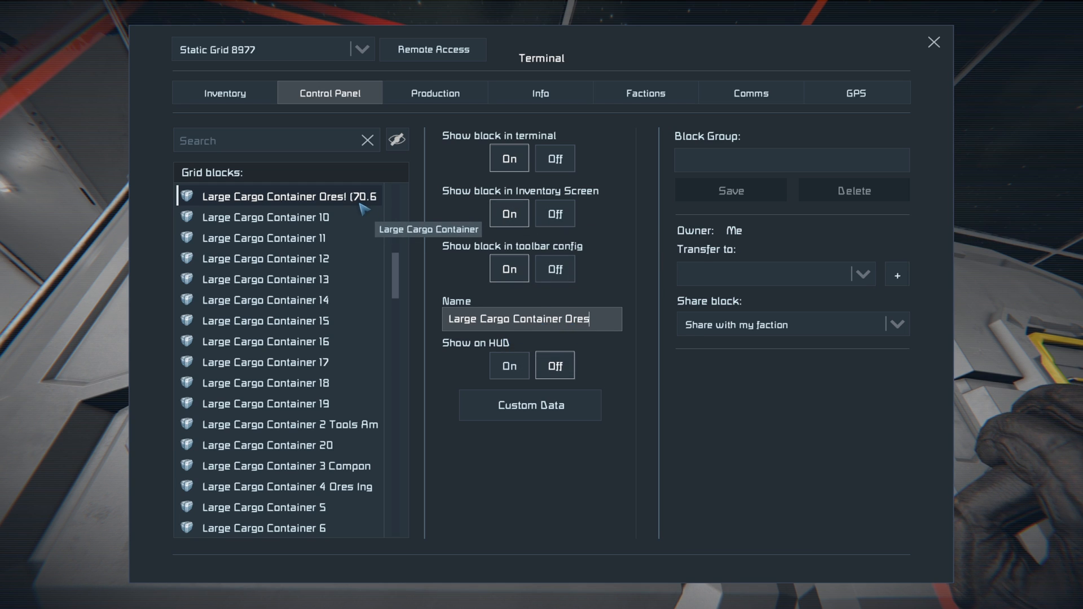
click(224, 93)
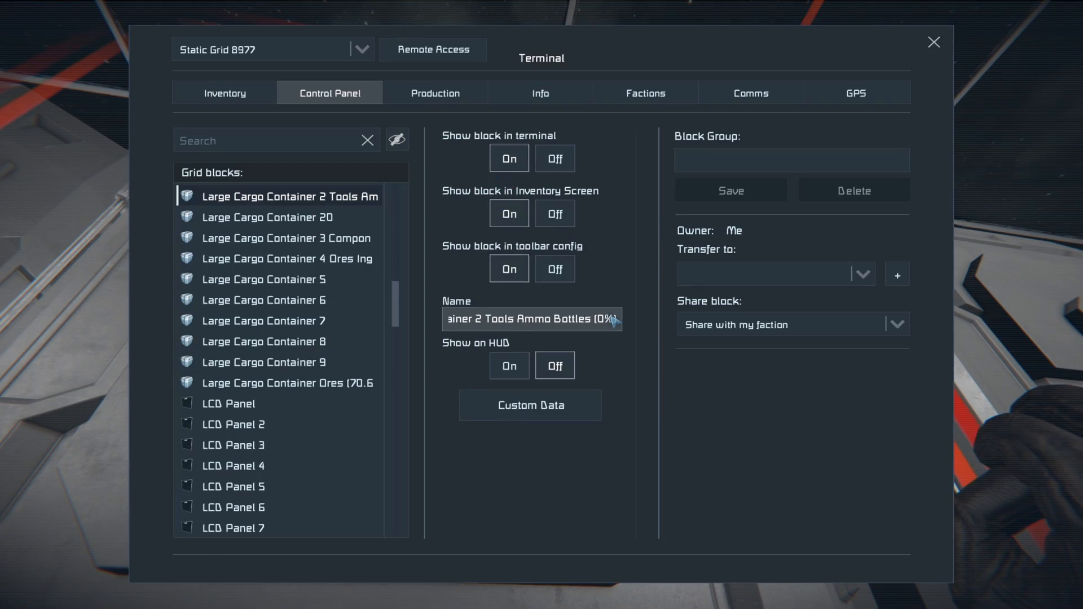
click(933, 43)
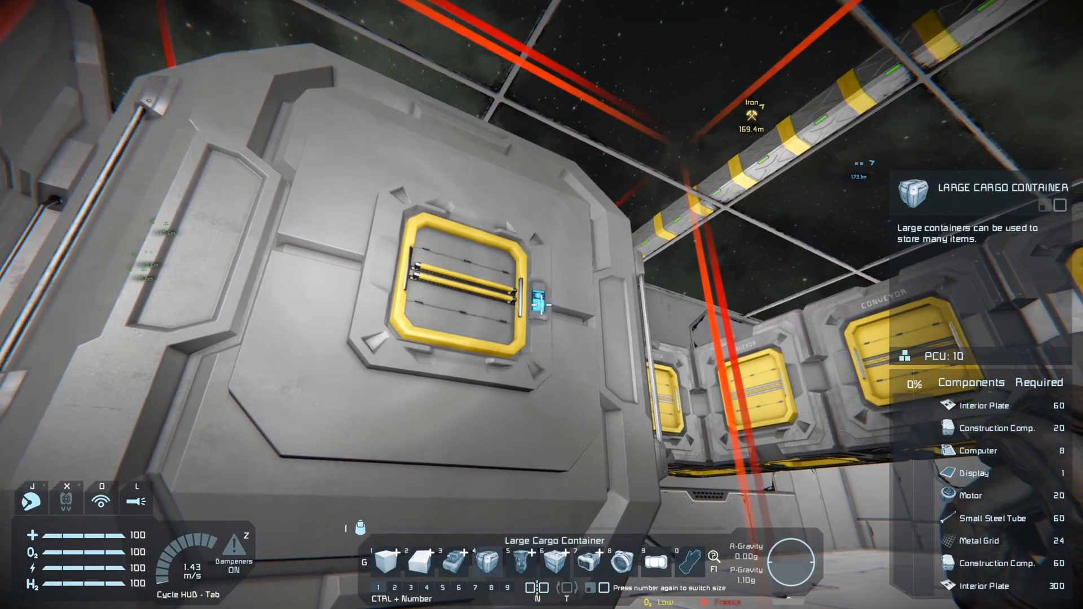
- Reopen the Inventory Manager script in the Code Editor from the programmable block
key(k)
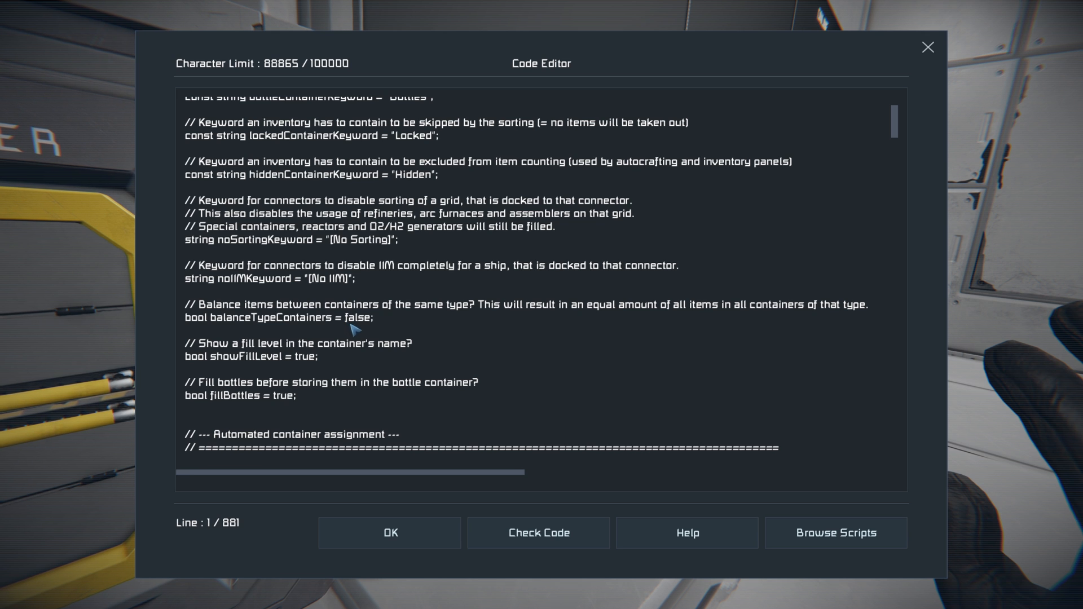
mouse_move(613, 367)
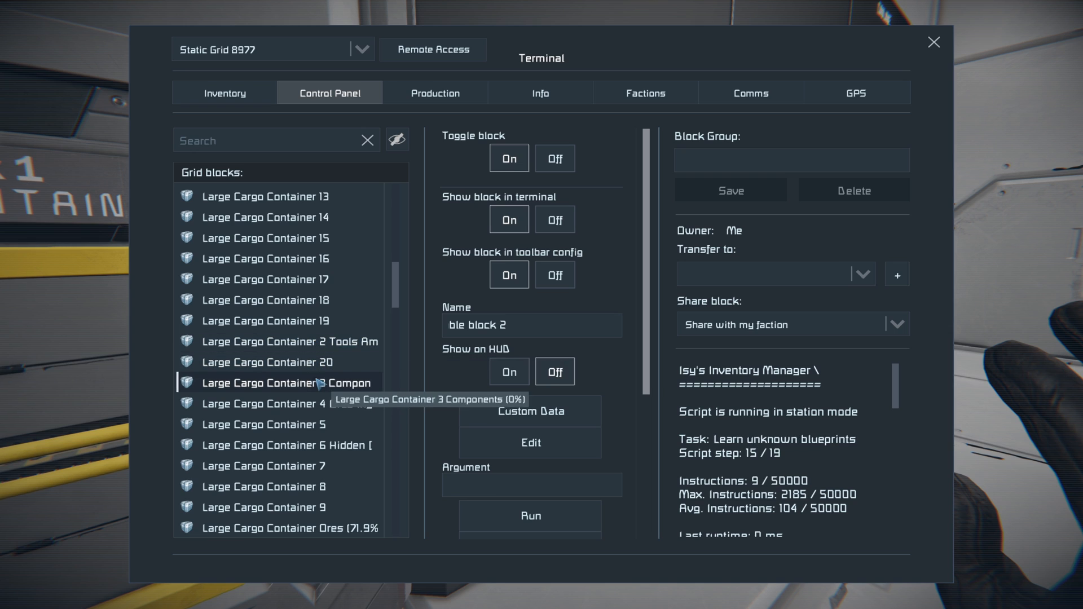
click(283, 403)
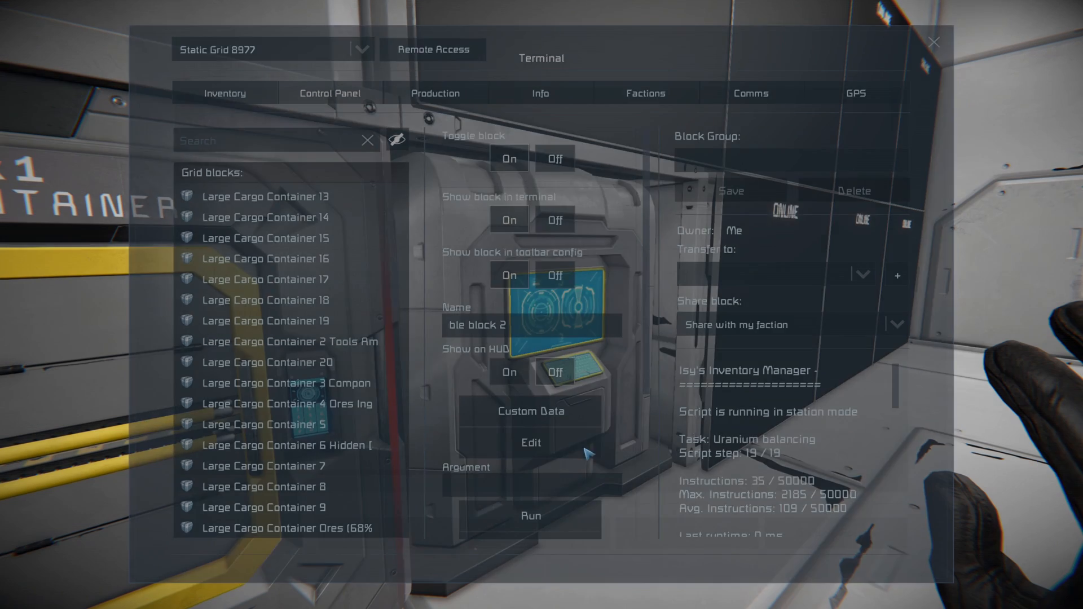
click(530, 442)
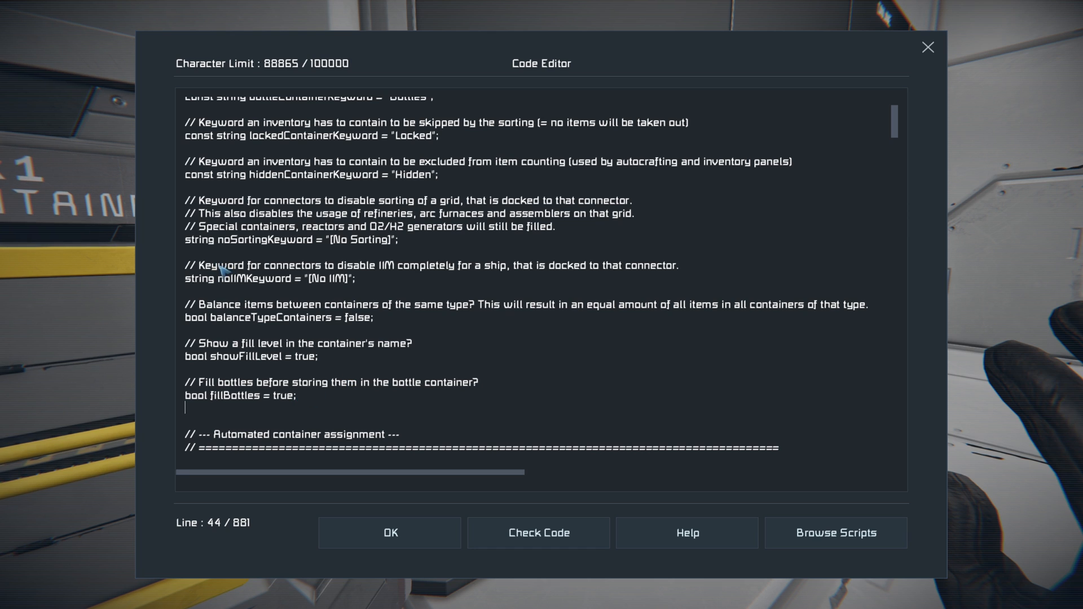
mouse_move(399, 271)
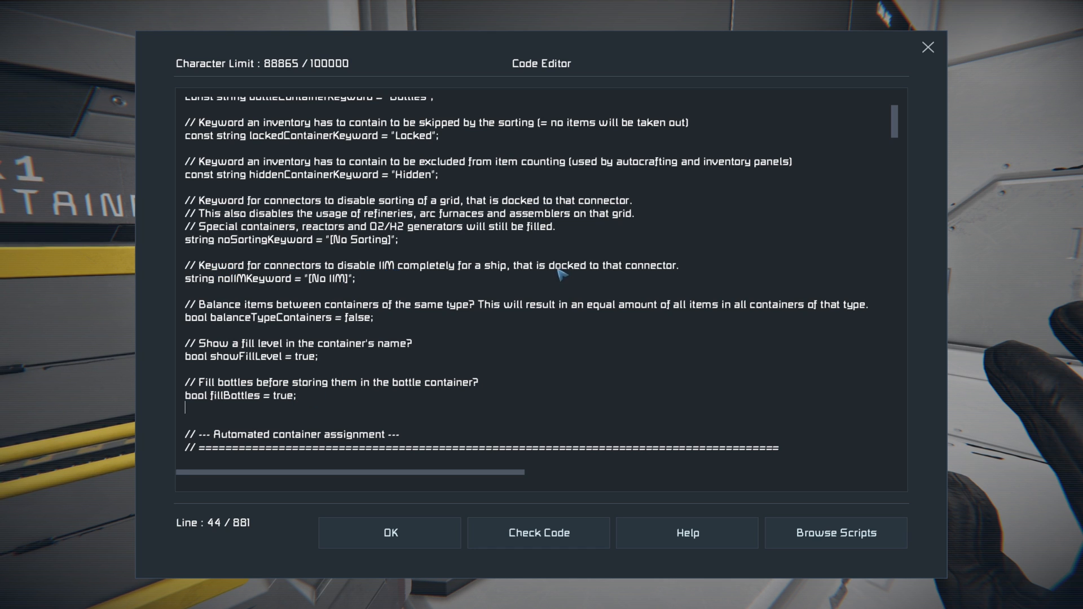
mouse_move(455, 445)
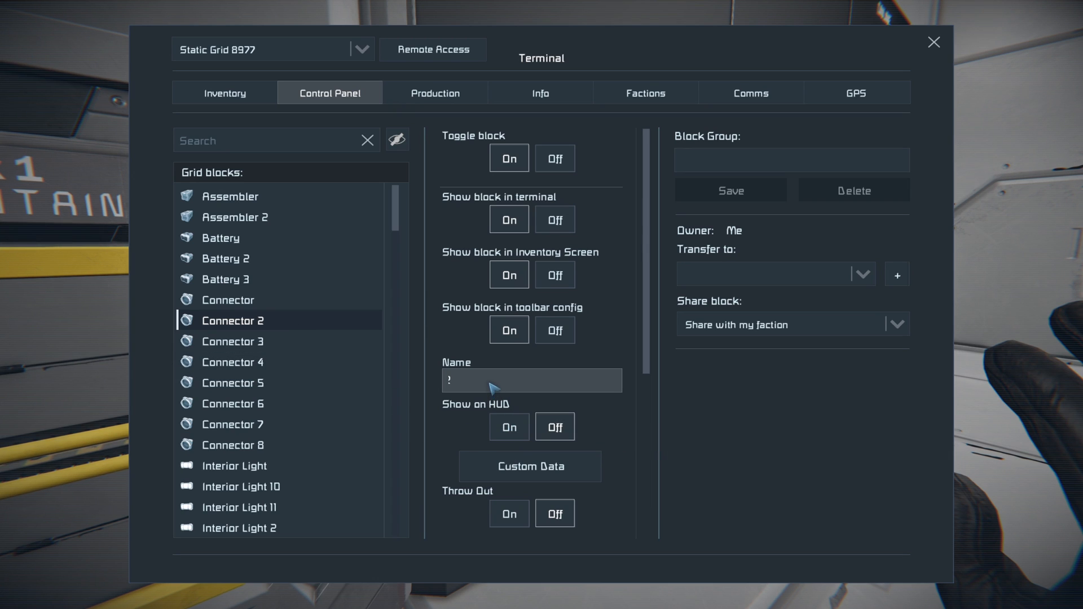
- Copy the [No IIM] keyword from the script and append it to Connector 2's name
click(530, 467)
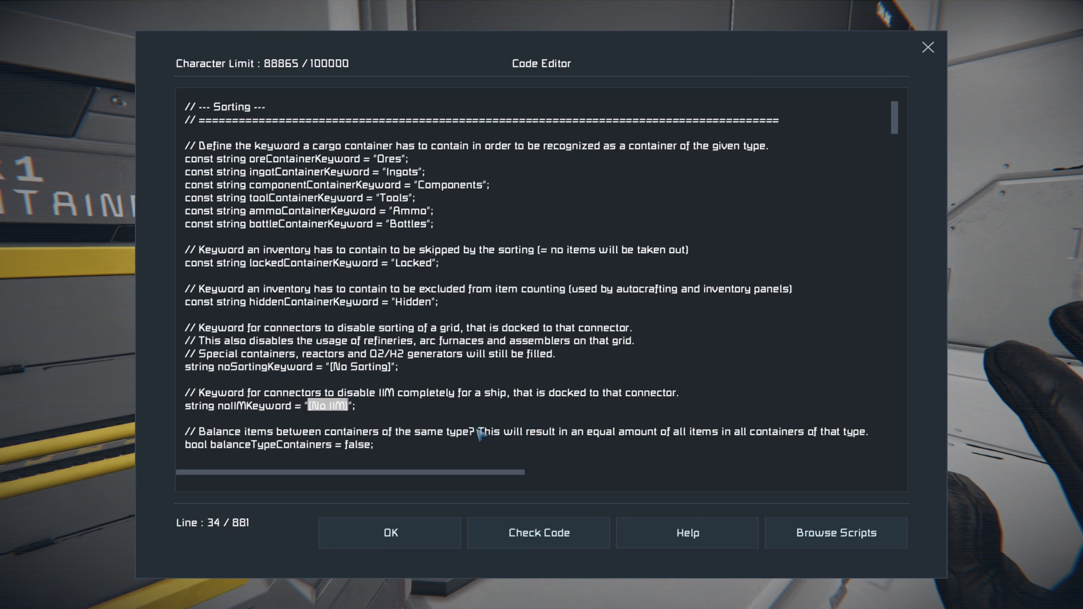
mouse_move(352, 422)
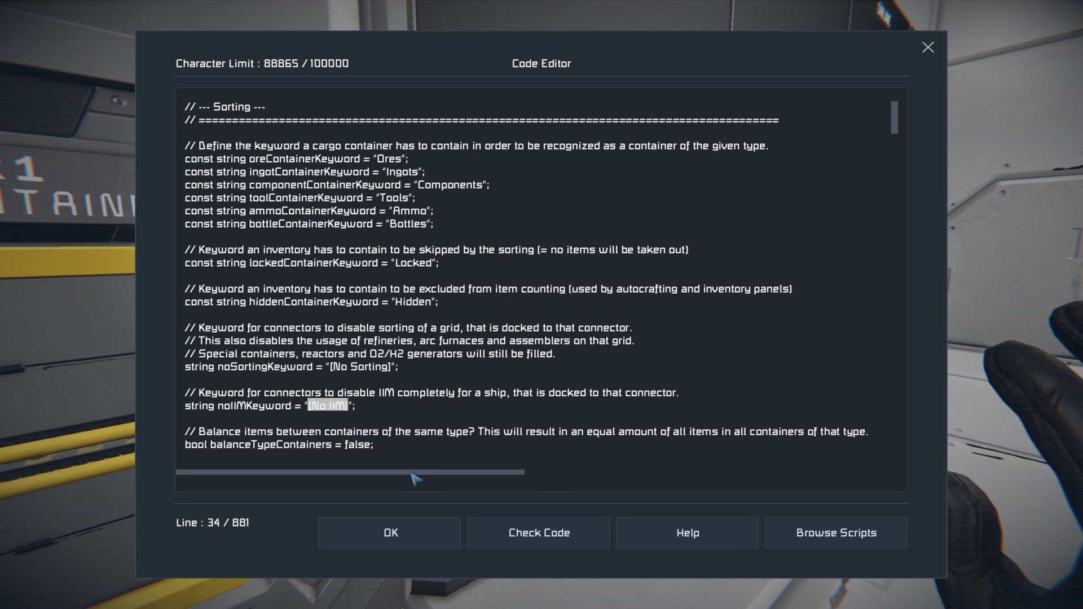
mouse_move(352, 419)
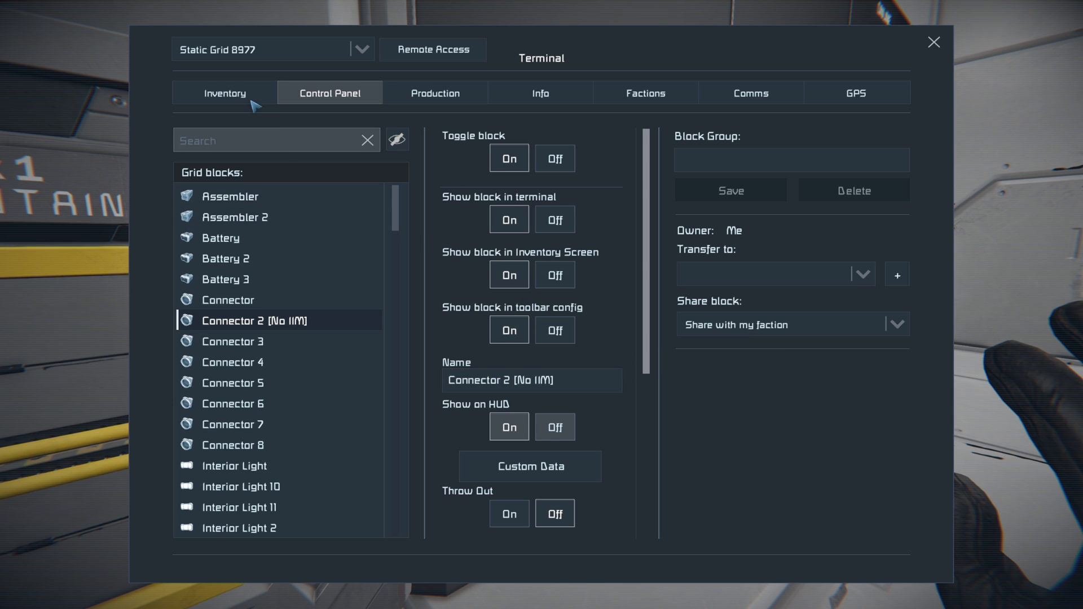
click(223, 92)
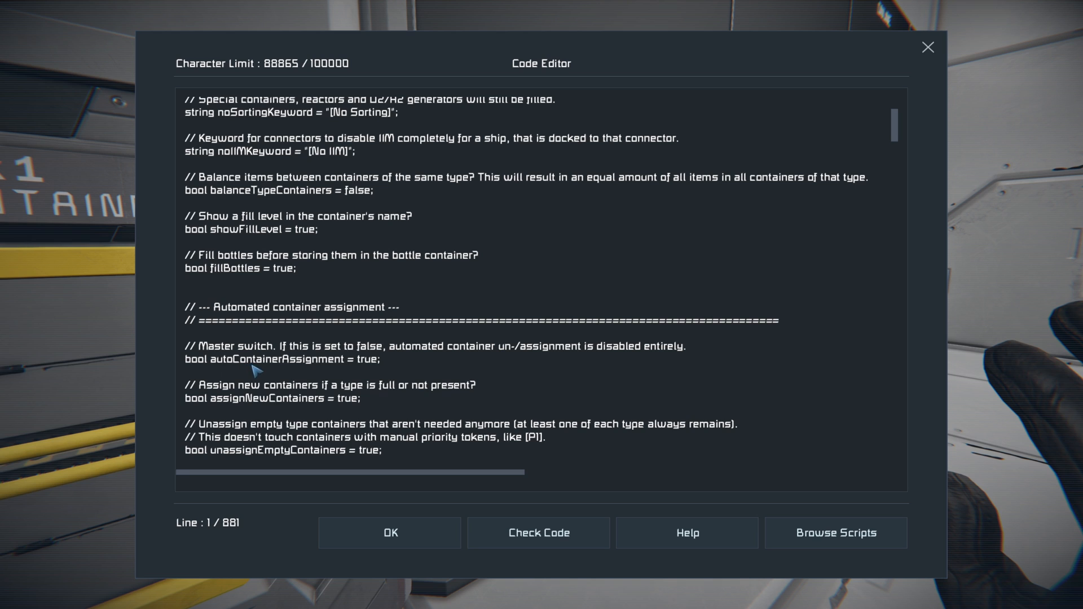
mouse_move(356, 363)
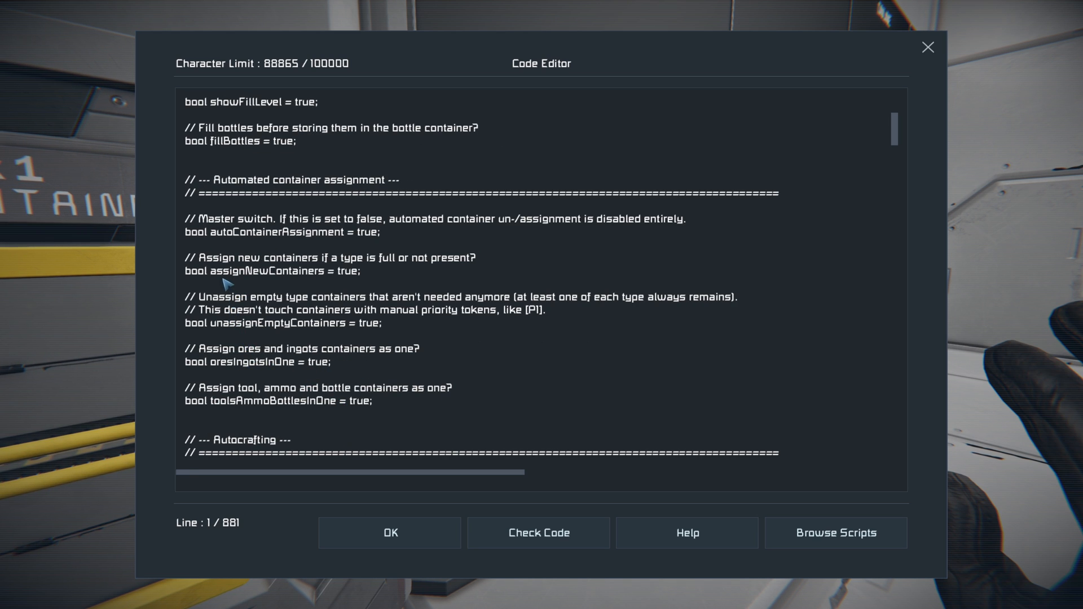
mouse_move(330, 268)
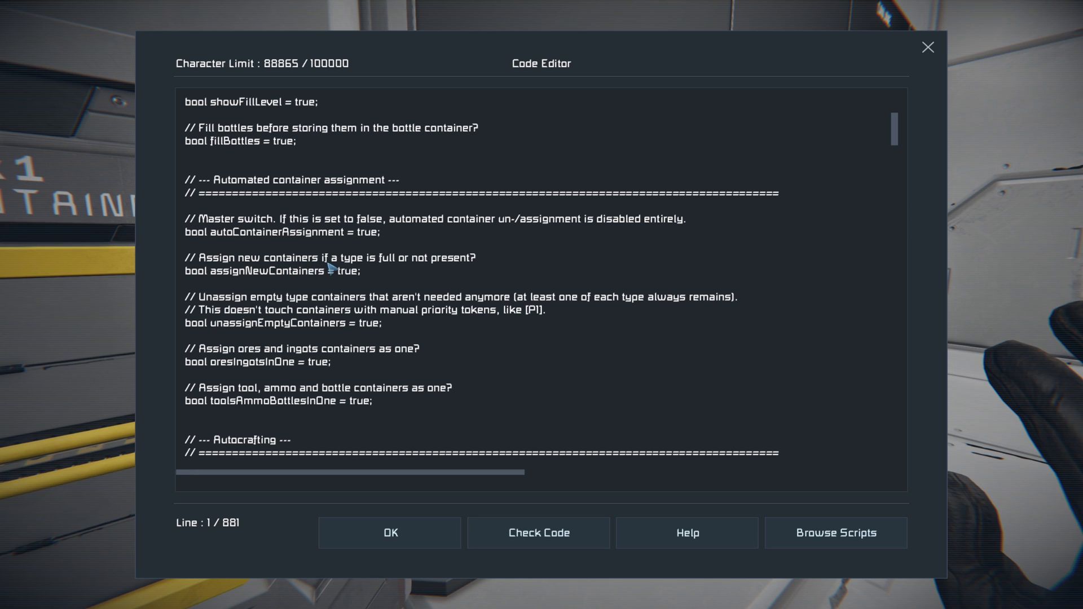
mouse_move(357, 282)
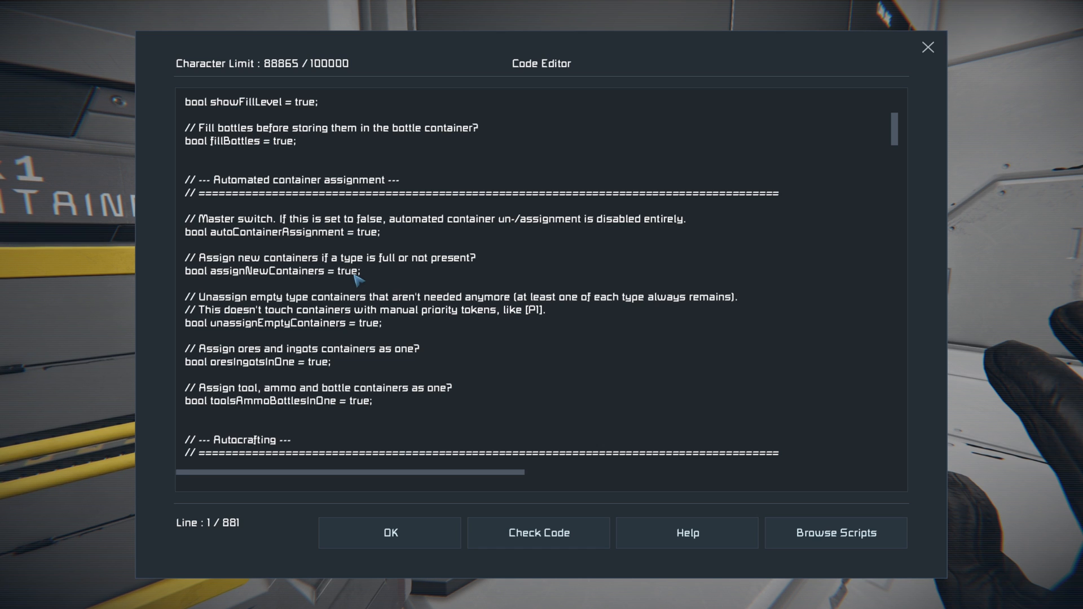
mouse_move(289, 304)
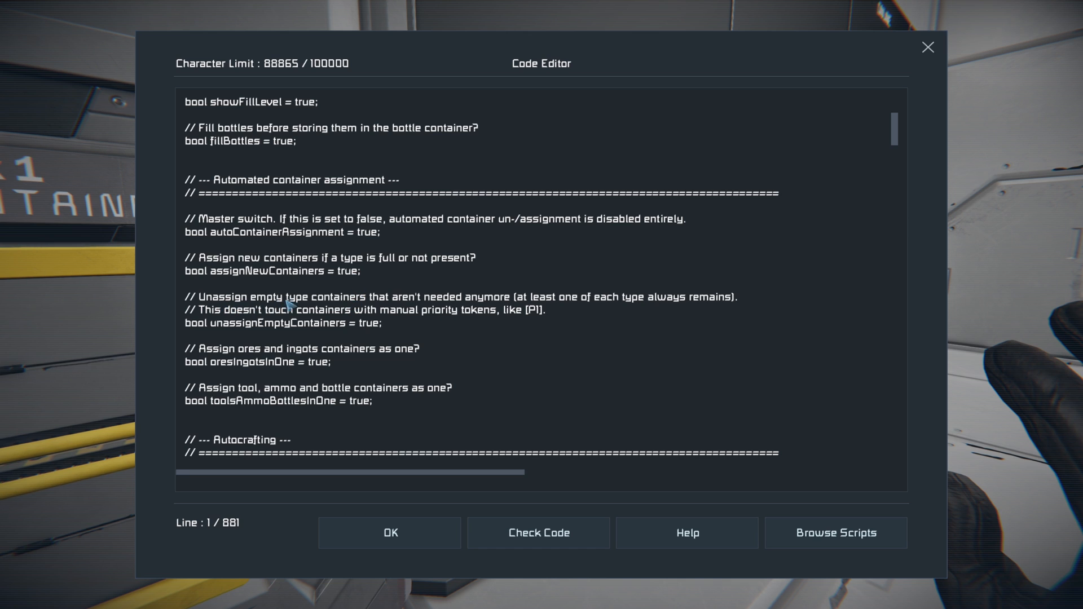
mouse_move(312, 309)
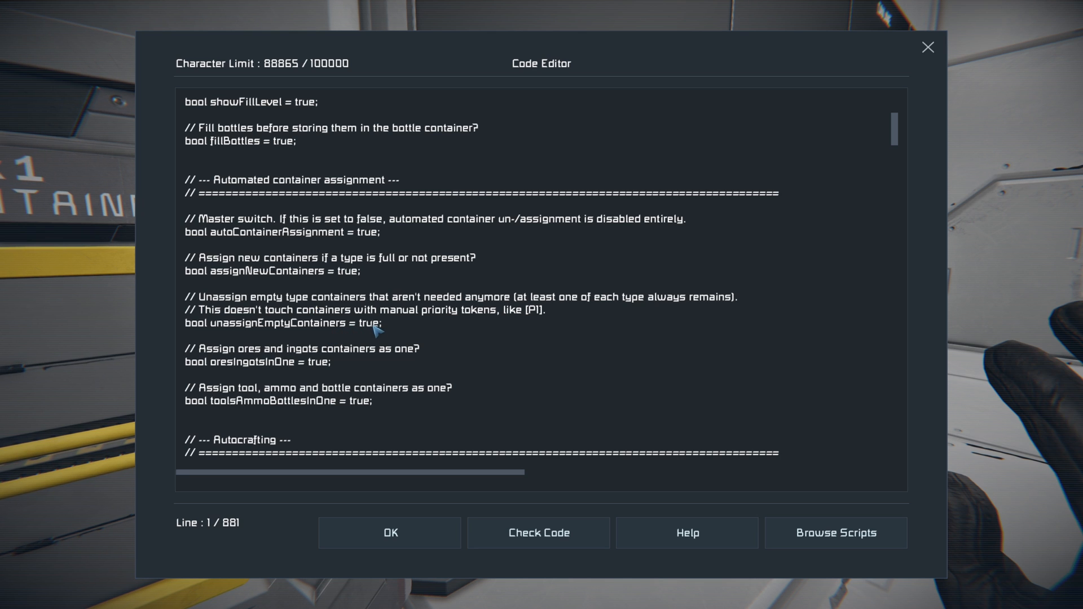
- Change oresIngotsInOne and toolsAmmoBottlesInOne from true to false in the script
double_click(270, 323)
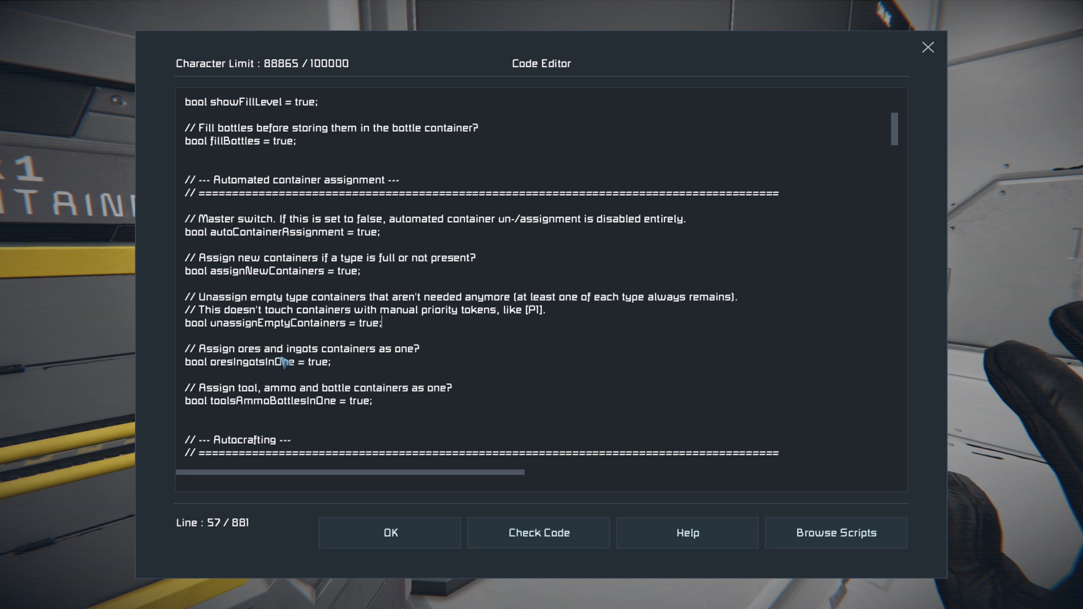
double_click(314, 362)
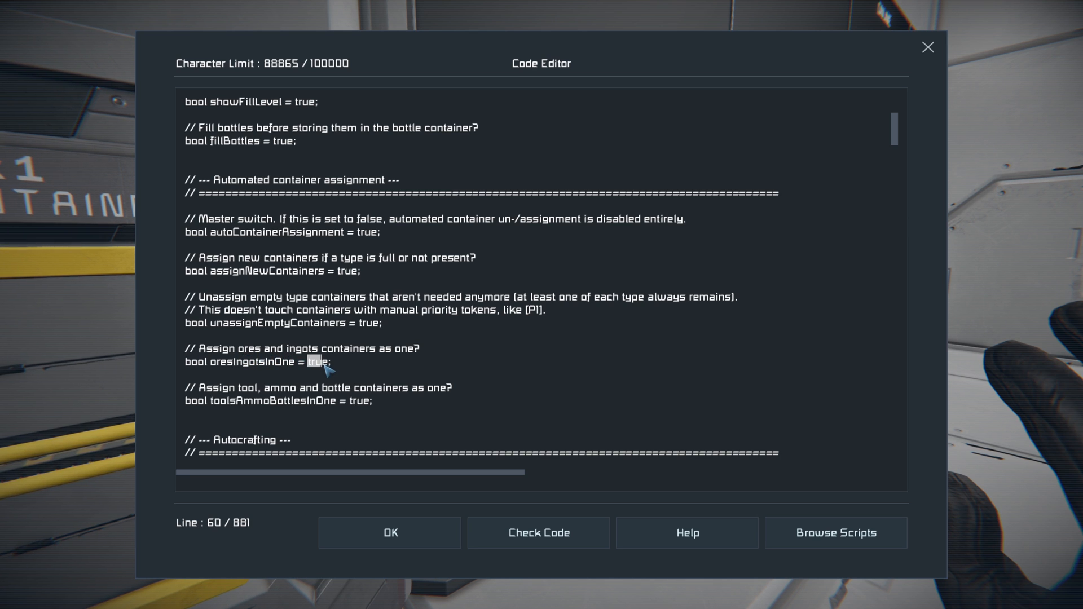
text(false)
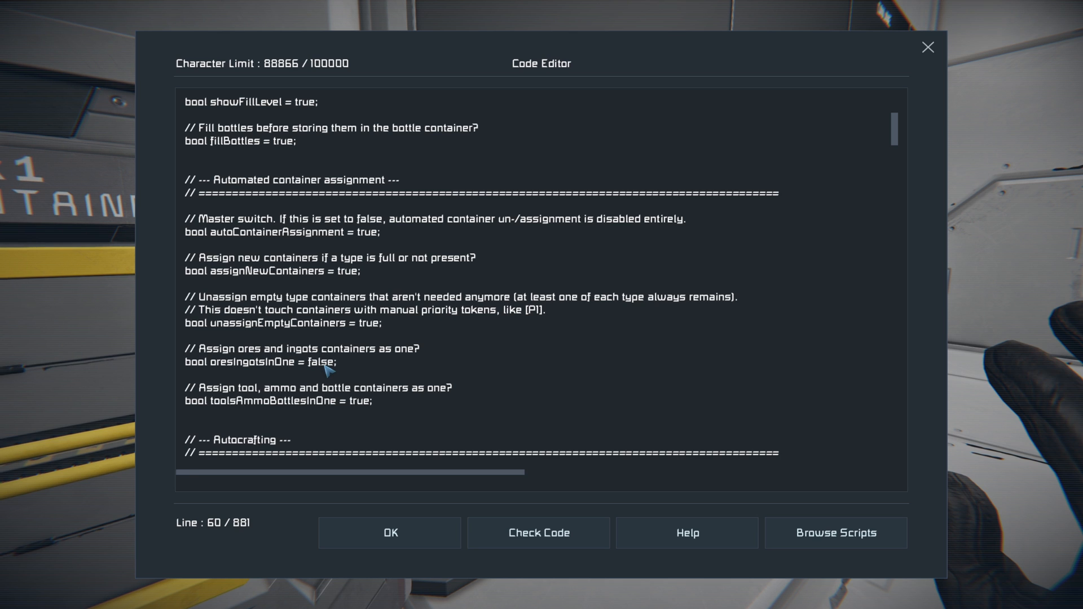
mouse_move(359, 366)
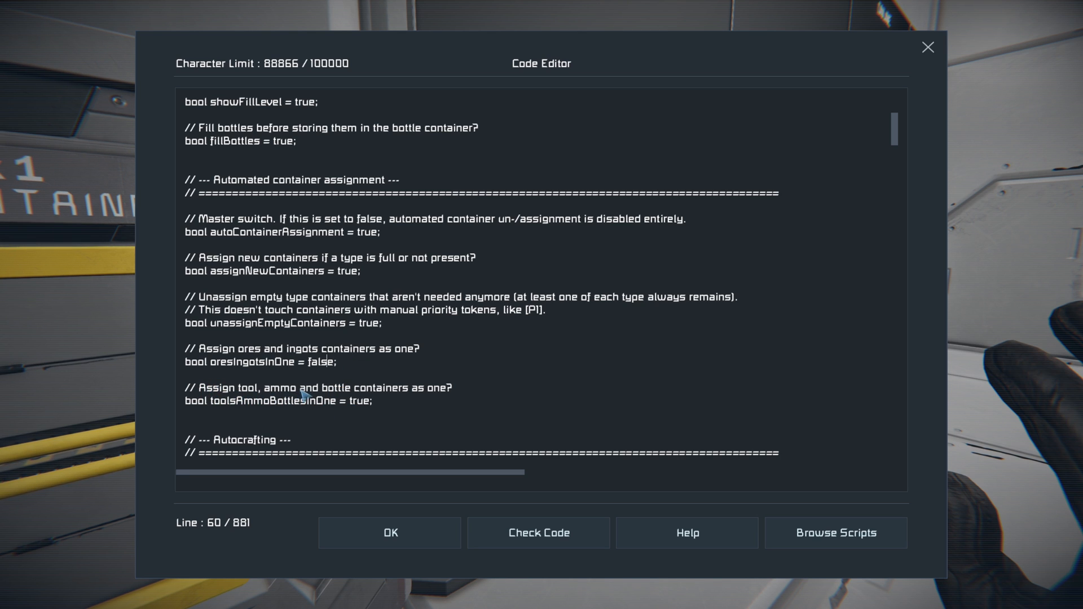
mouse_move(354, 405)
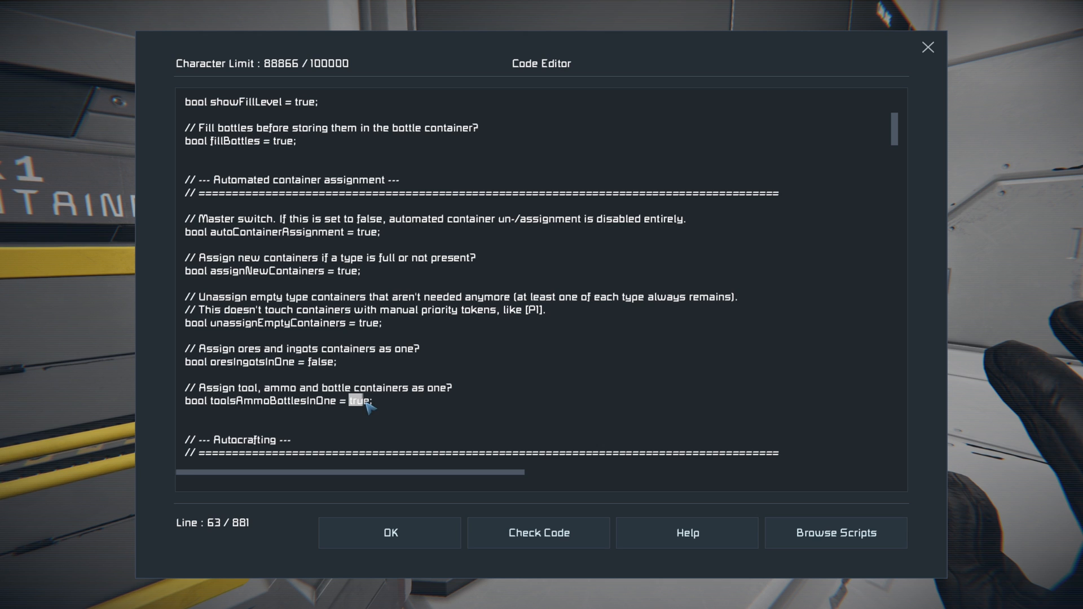
text(false)
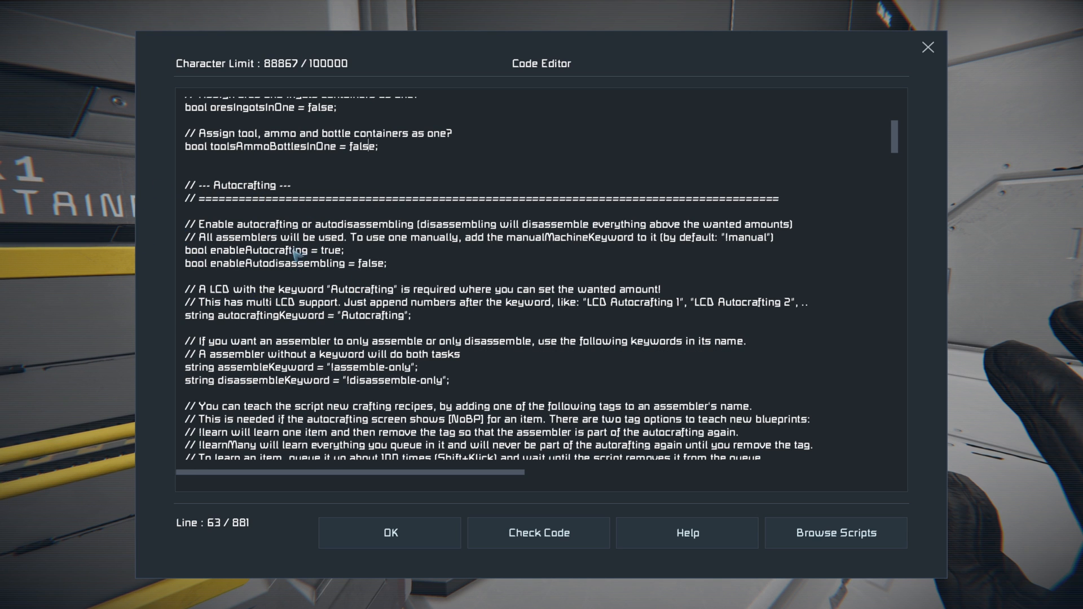
mouse_move(354, 297)
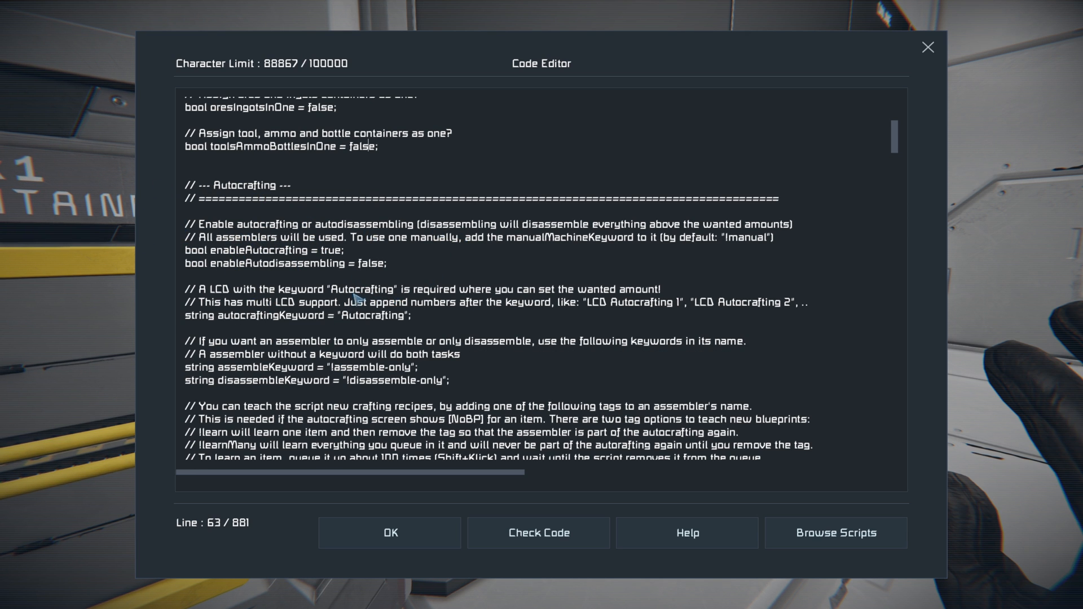
mouse_move(442, 290)
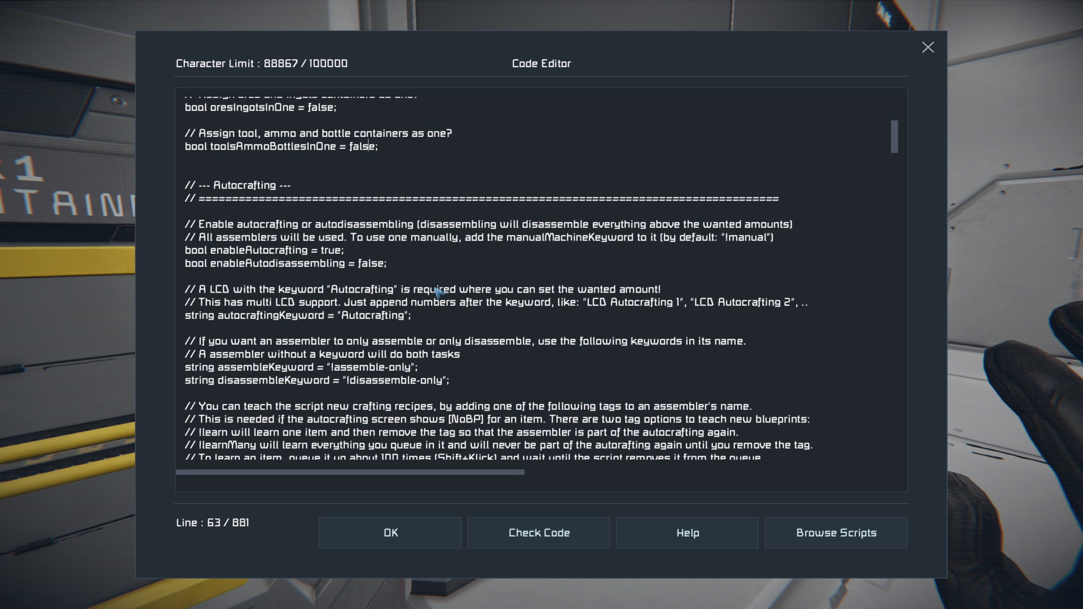
mouse_move(346, 318)
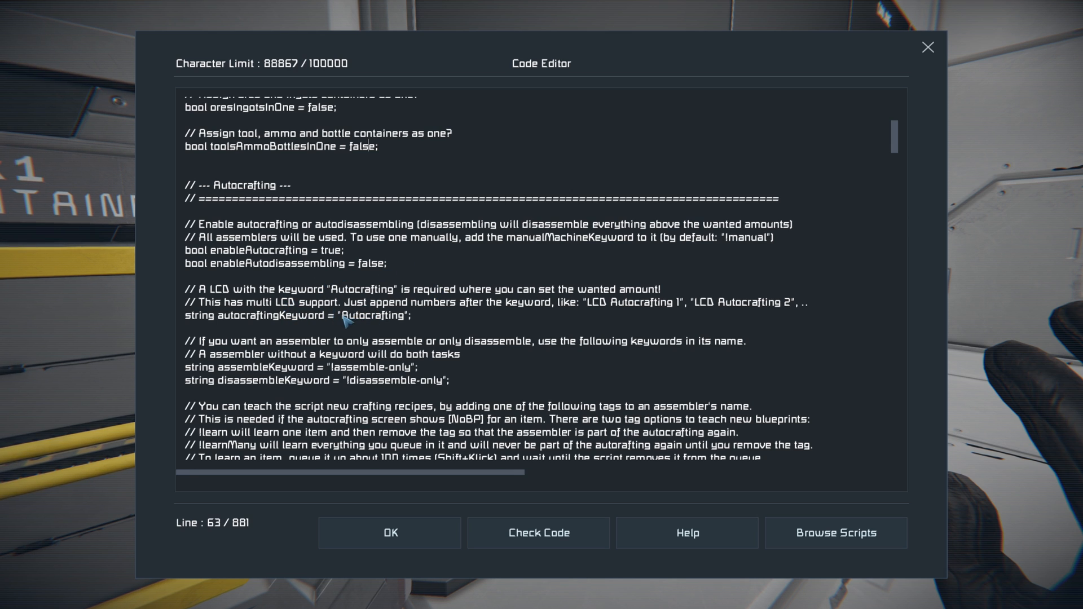
mouse_move(653, 304)
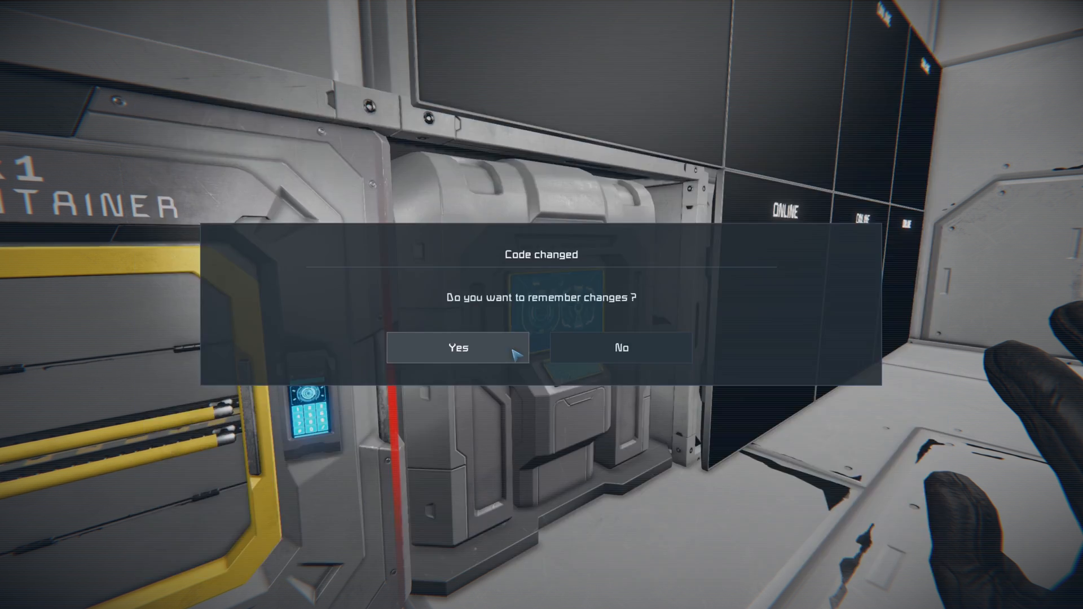
- Keep the script edits and add 'LCD Autocrafting 1' to LCD Panels 3 and 4
click(458, 348)
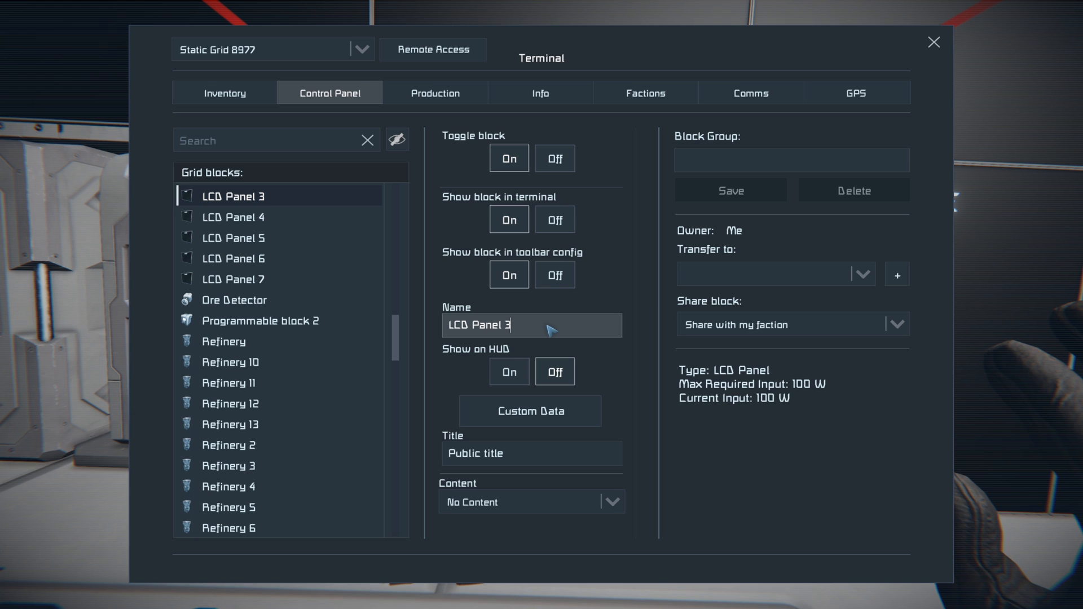
text(LCD Autocrafting 1)
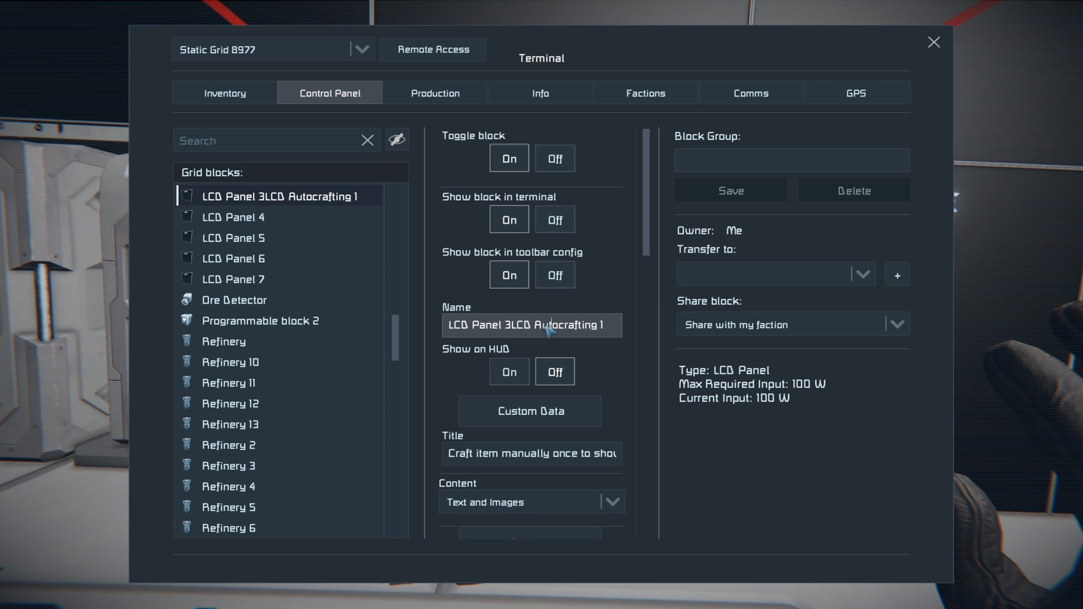
click(233, 217)
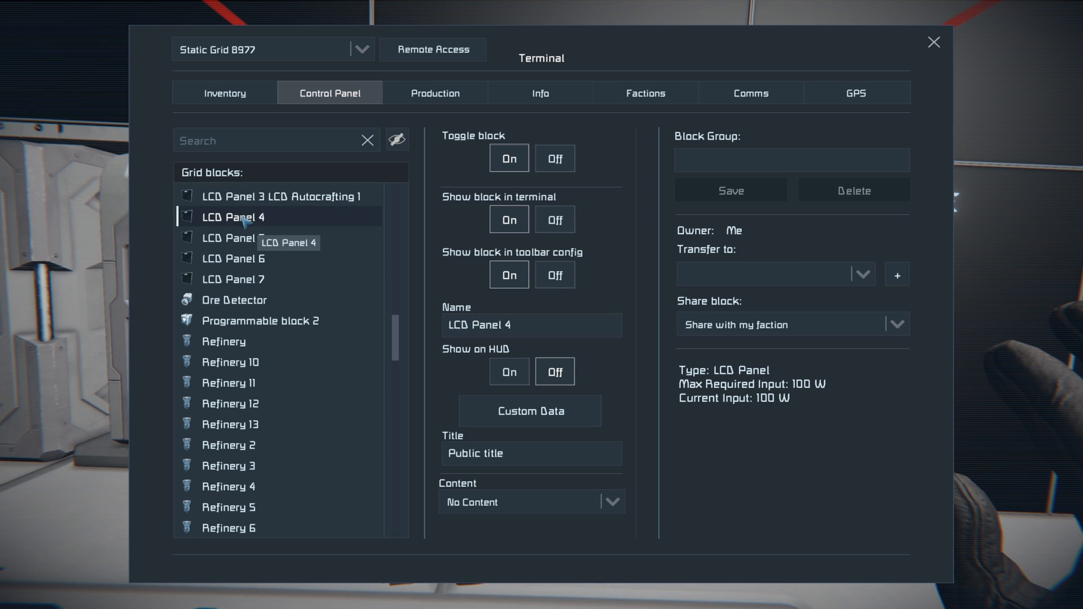
text(LCD Autocrafting 1)
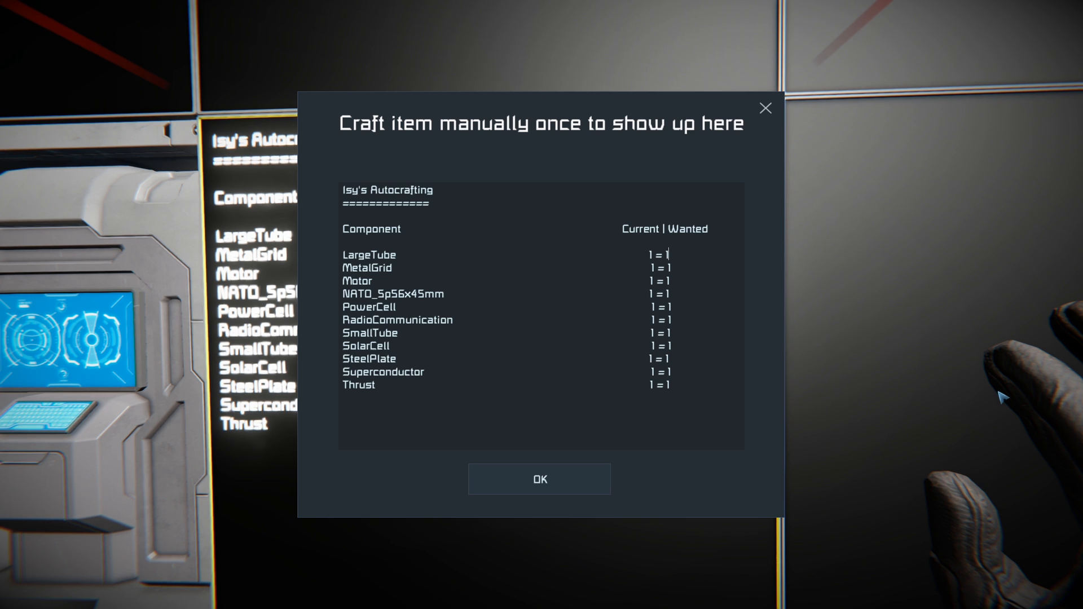
- Enter wanted amounts of 100, 1000 and 10000 for the autocrafting components
text(00)
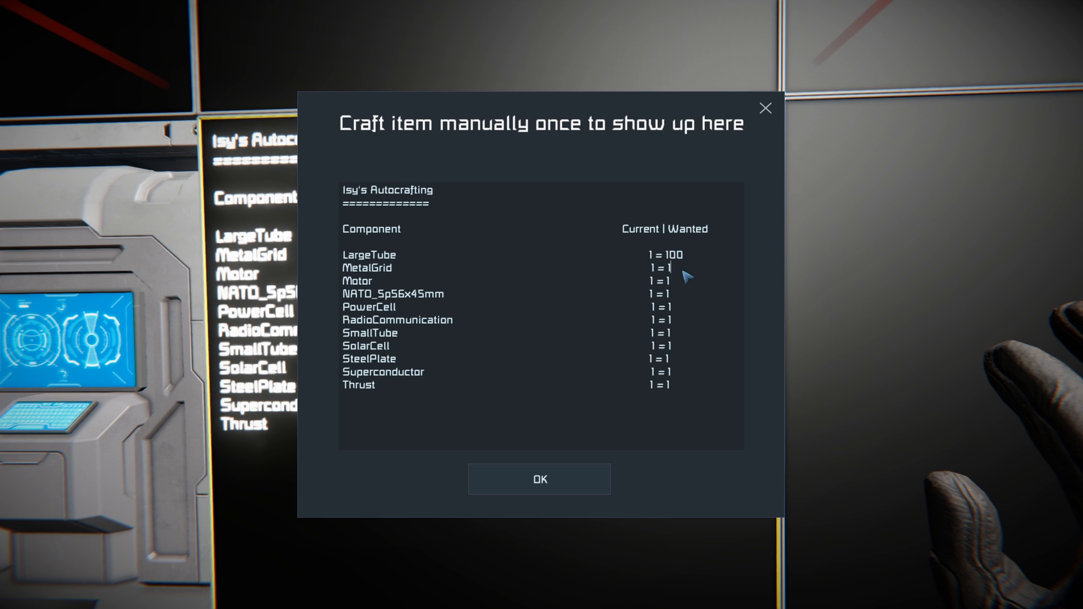
text(000)
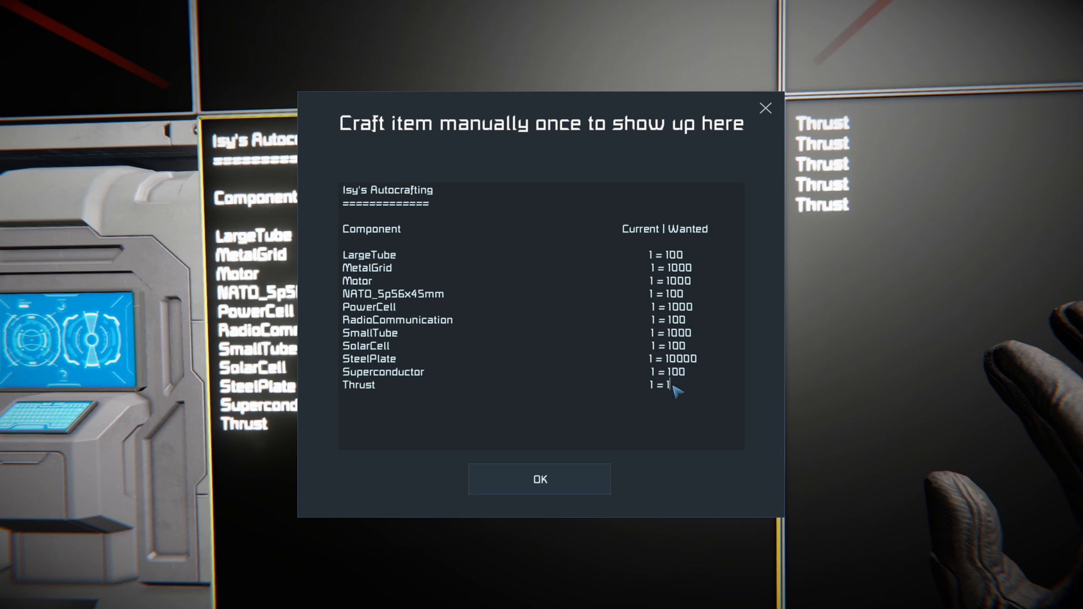
text(1000)
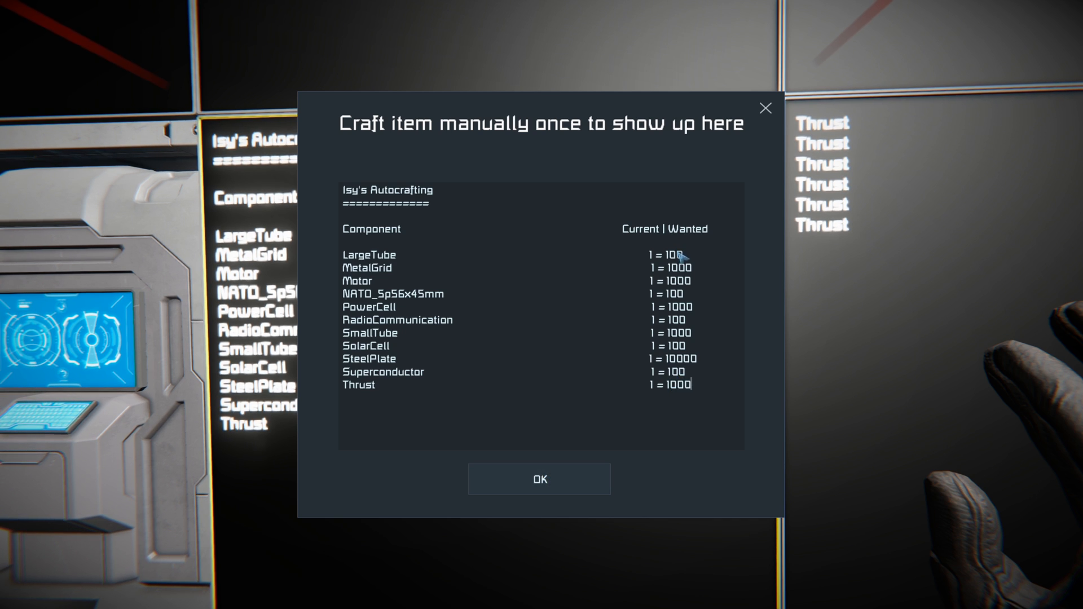
mouse_move(687, 266)
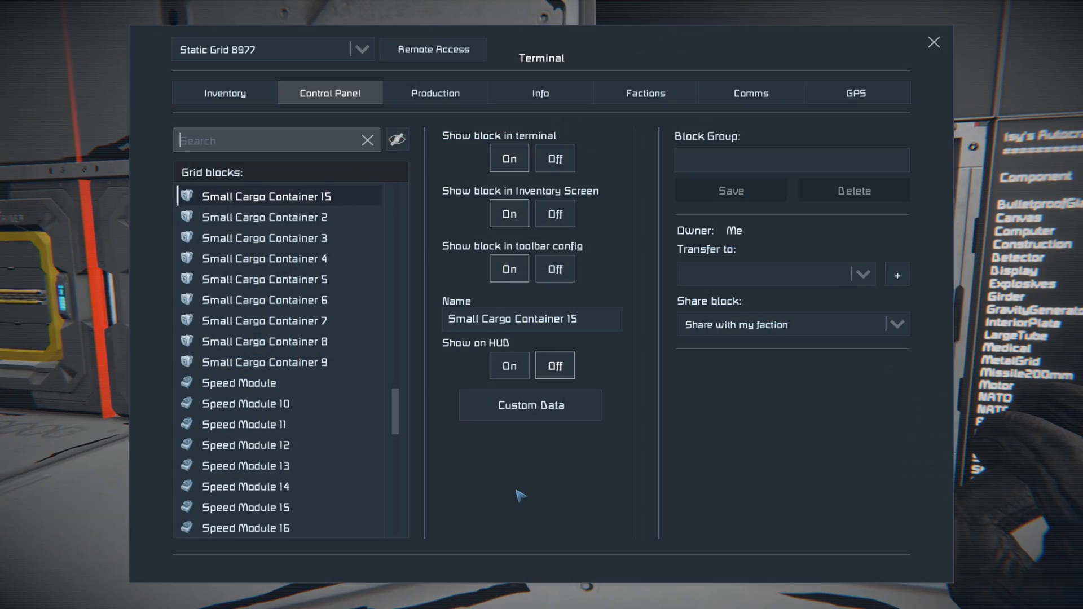
click(435, 92)
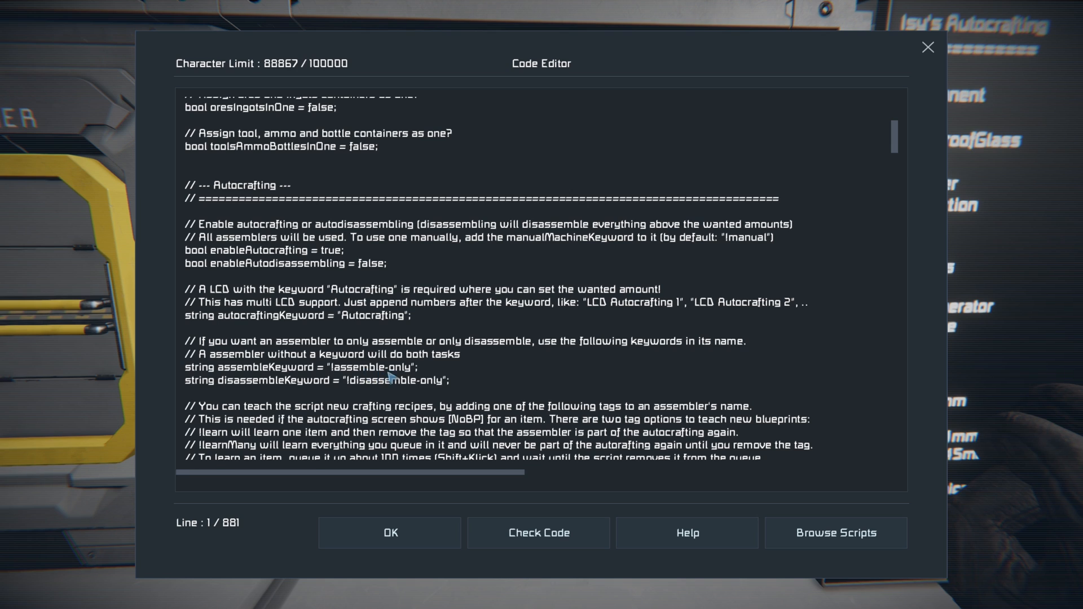
mouse_move(436, 378)
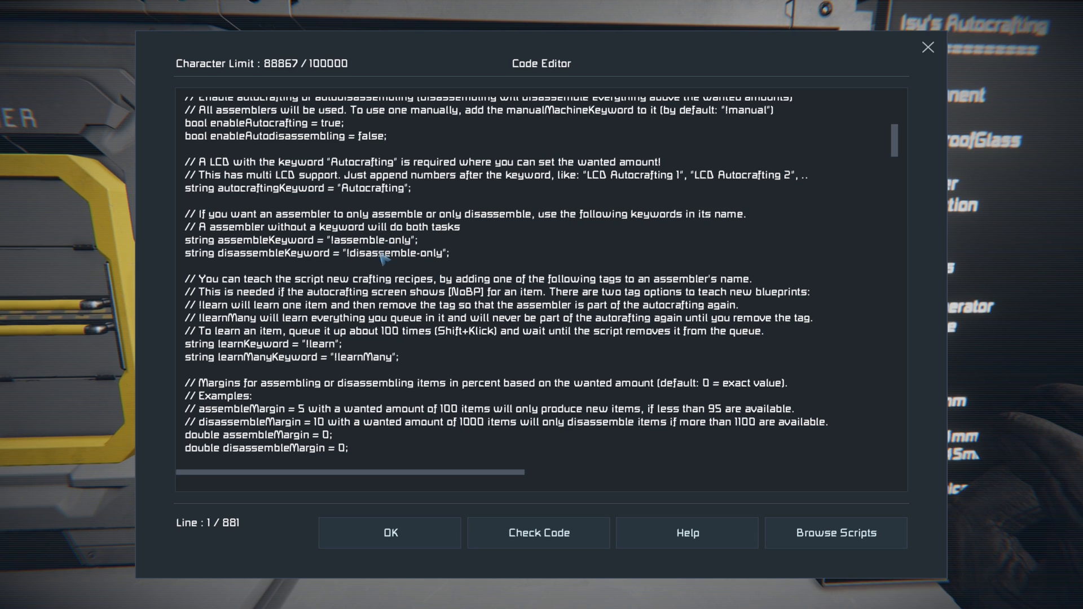
mouse_move(541, 357)
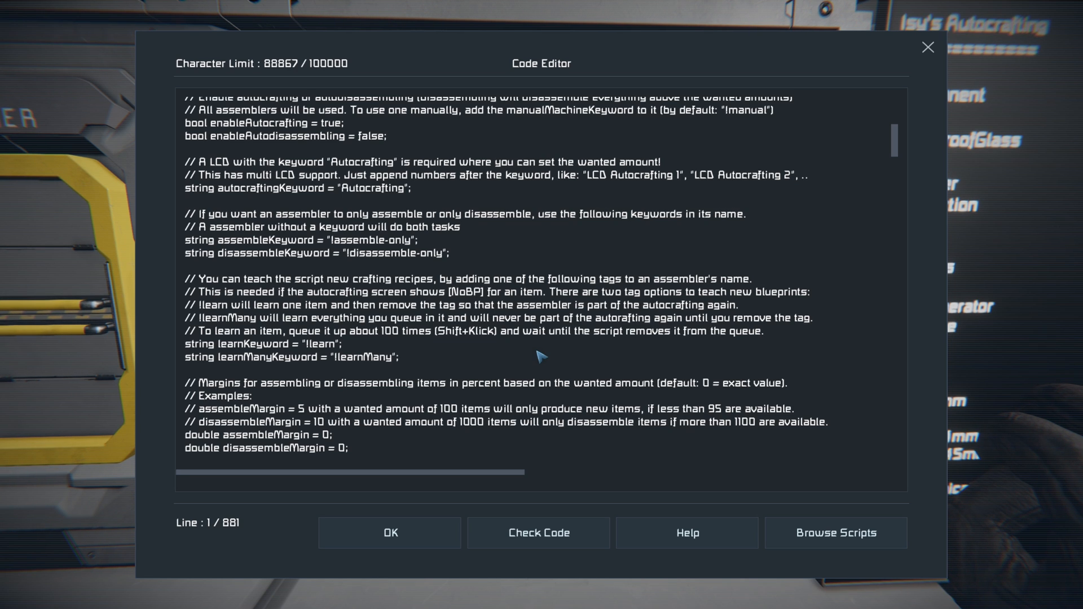
mouse_move(310, 351)
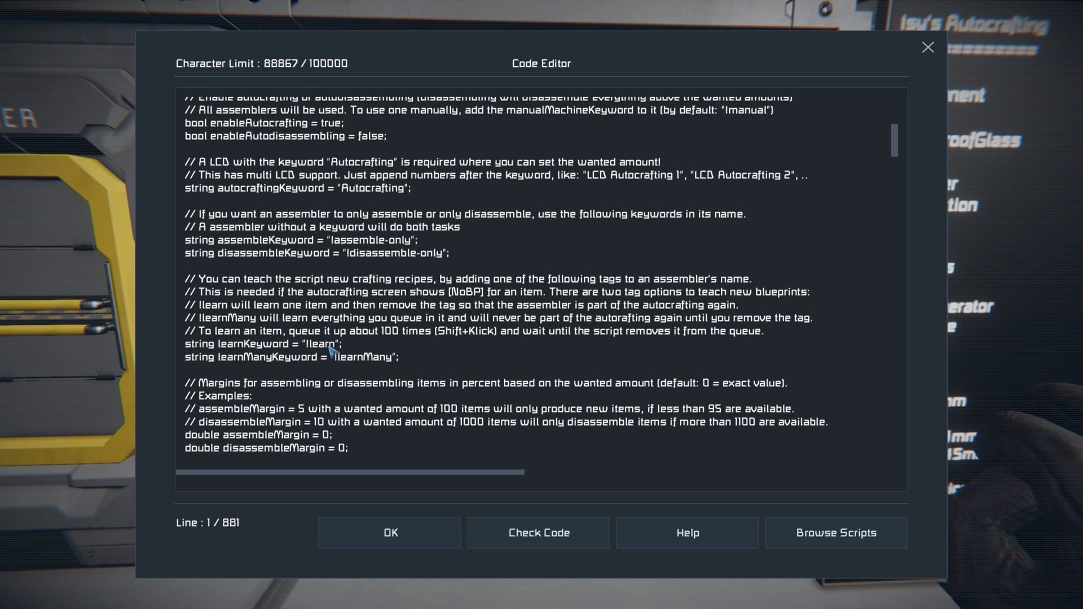
mouse_move(390, 338)
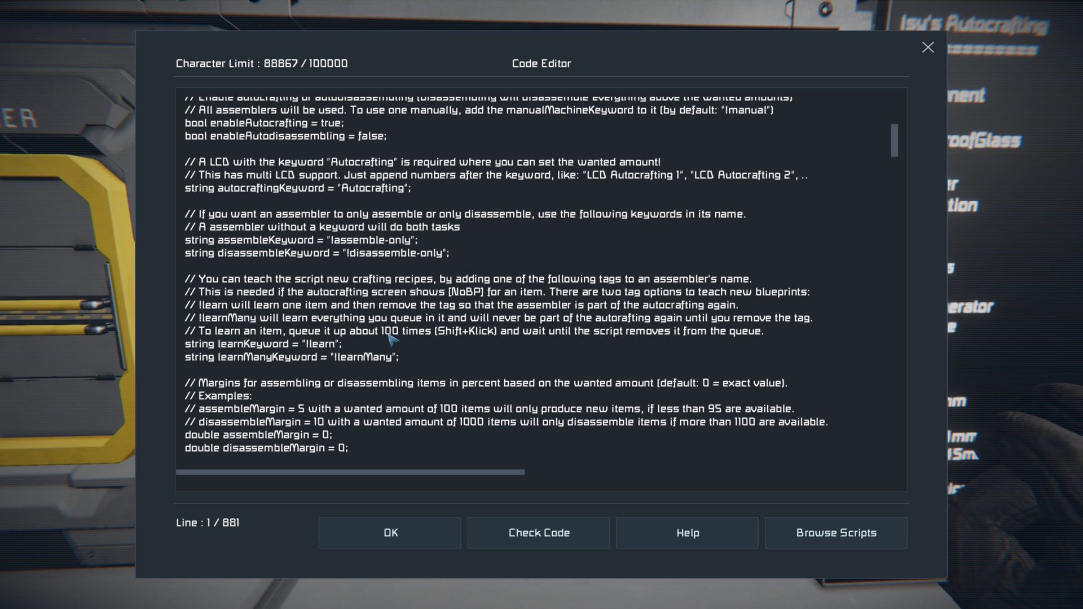
mouse_move(473, 370)
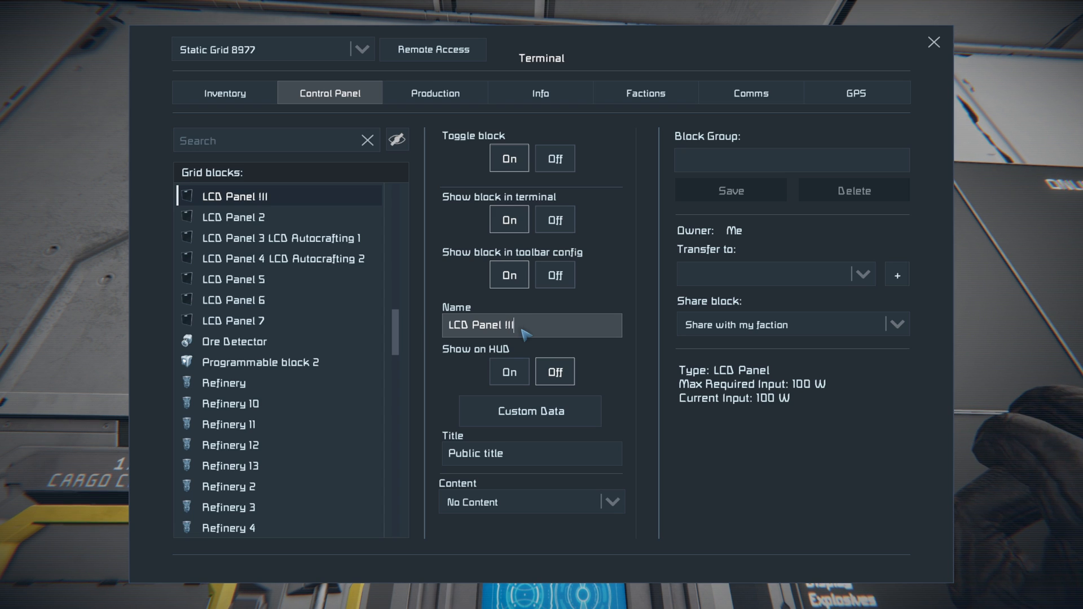
- Append 'IIM-Main' to the LCD panel's name to make it the main display
text(M-Main)
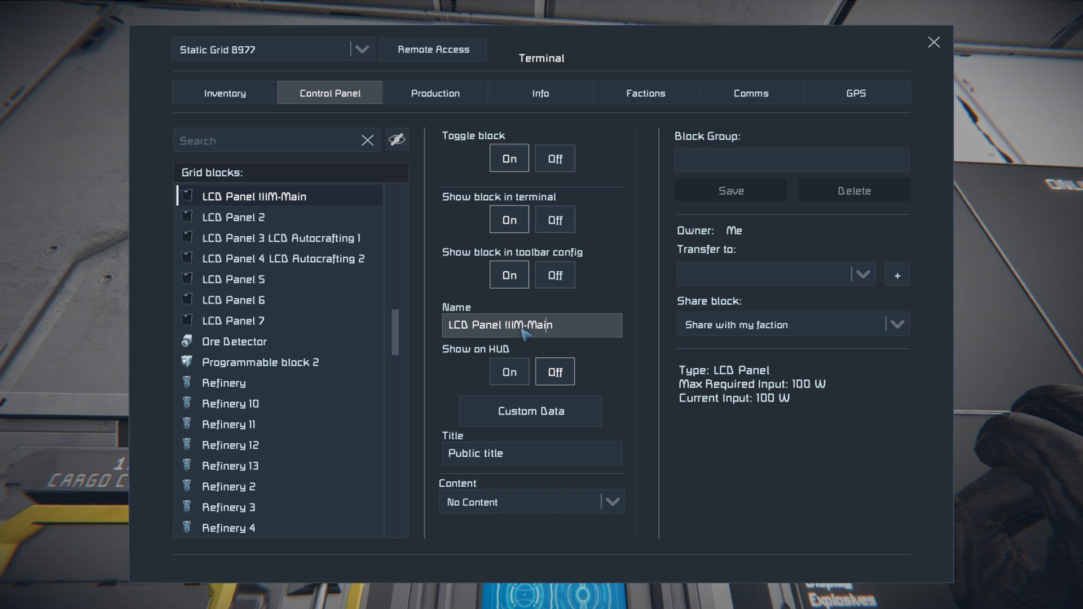
key(Escape)
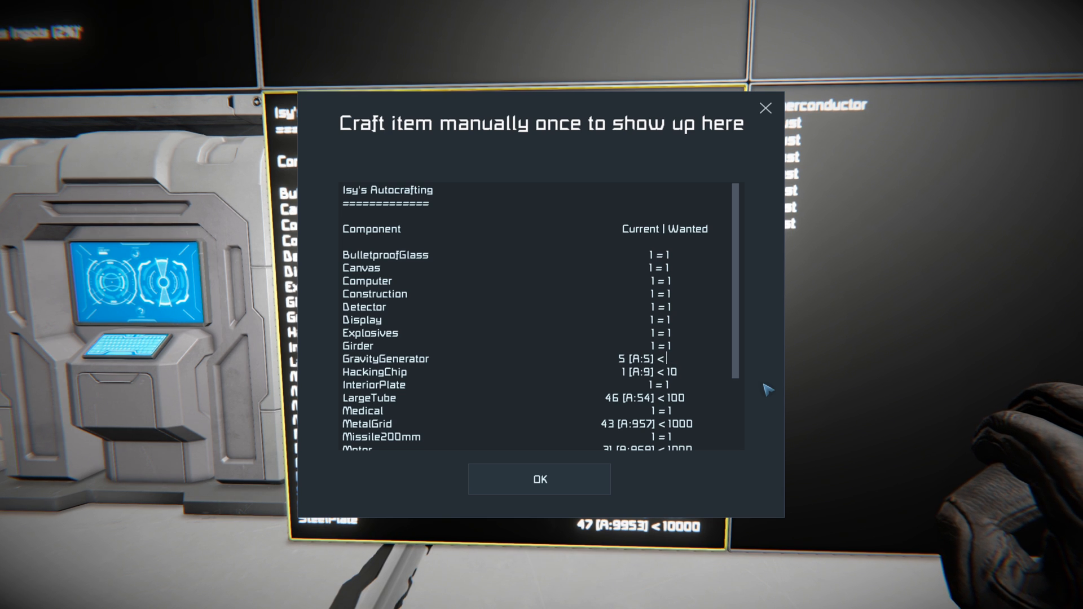
- Hide GravityGenerator with -1 and confirm it's listed hidden in LCD Panel 3's custom data
text(-1)
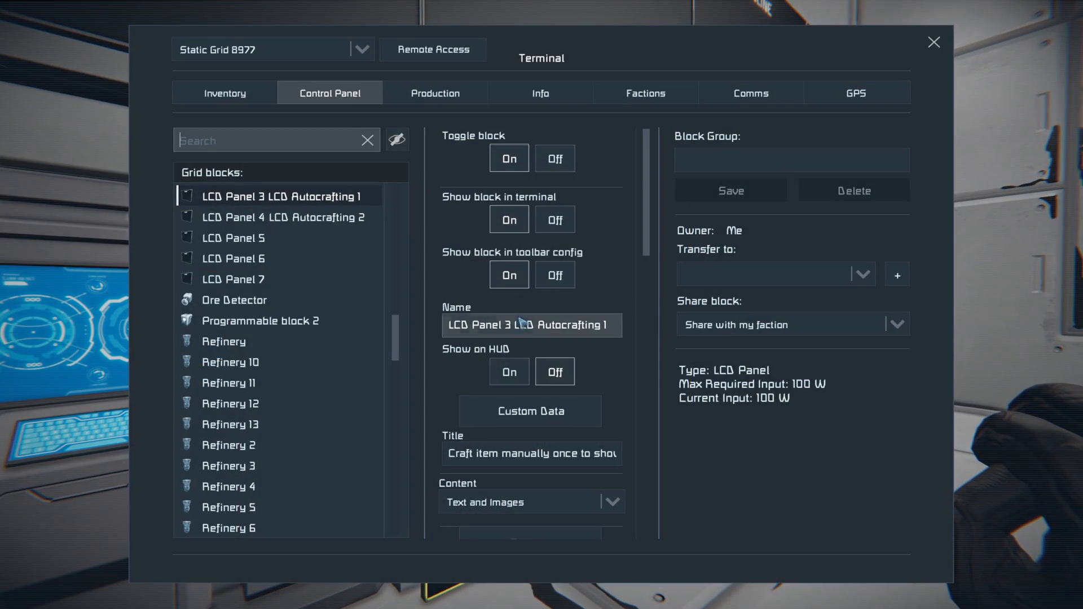
click(530, 411)
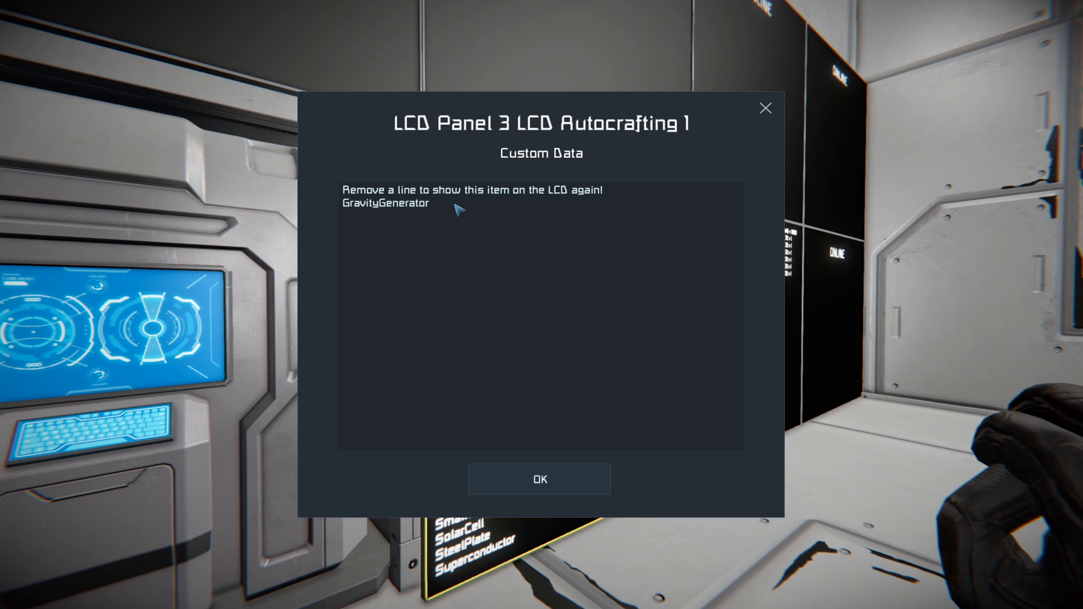
click(538, 479)
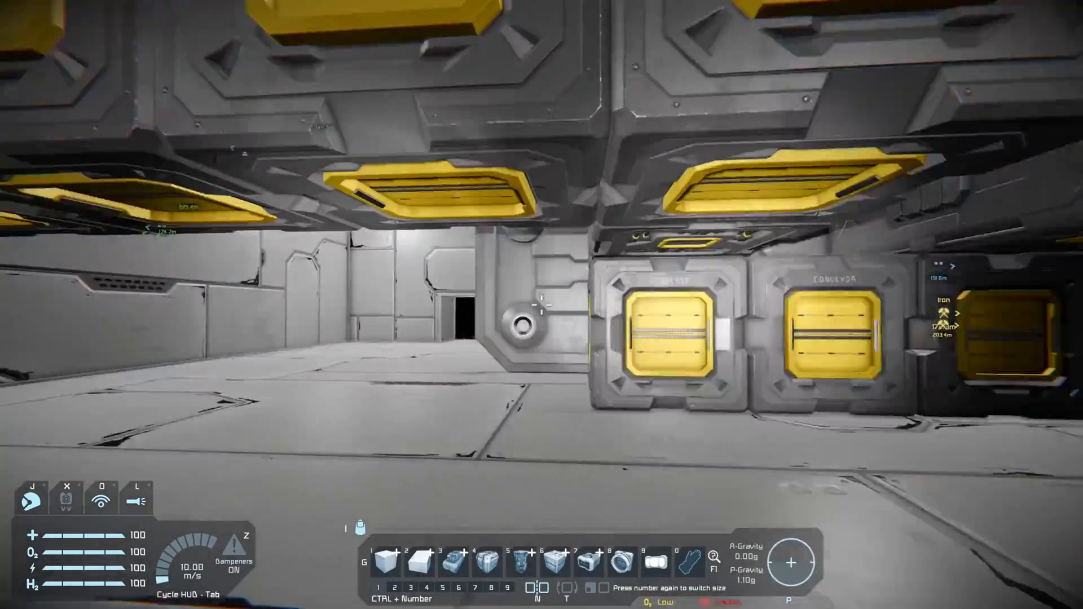
mouse_move(542, 305)
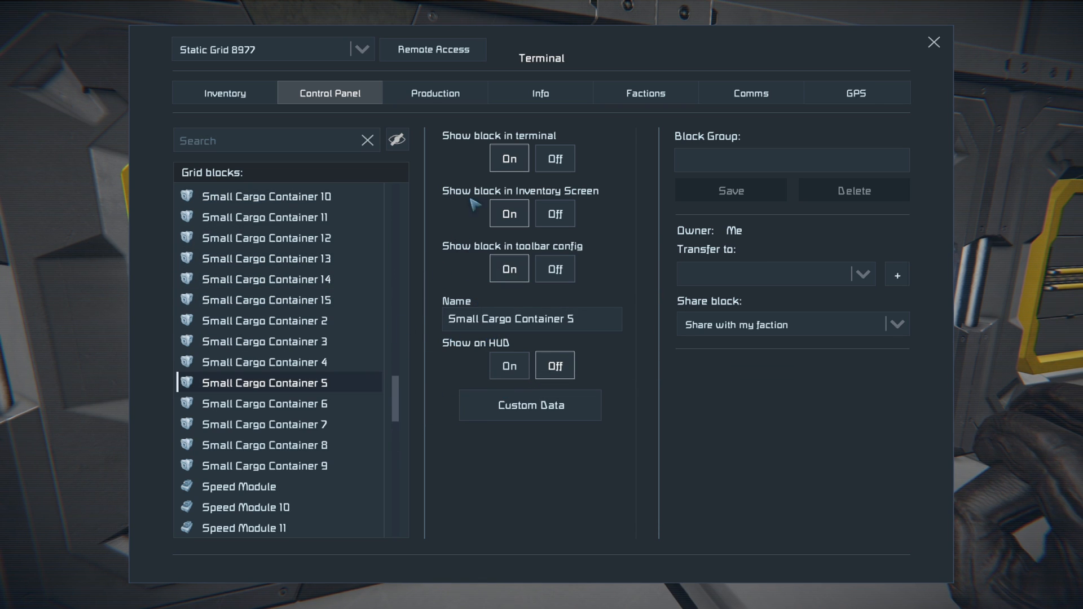
- Tag Small Cargo Container 5 as 'Special' and set its Ore/Ice quota to 1000
text(Special)
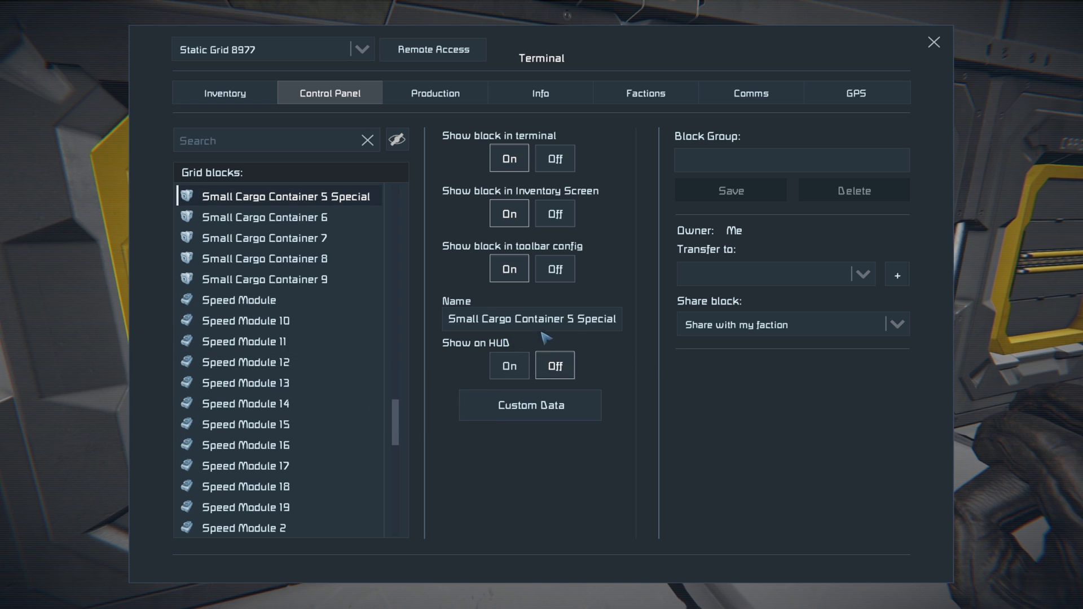
mouse_move(522, 346)
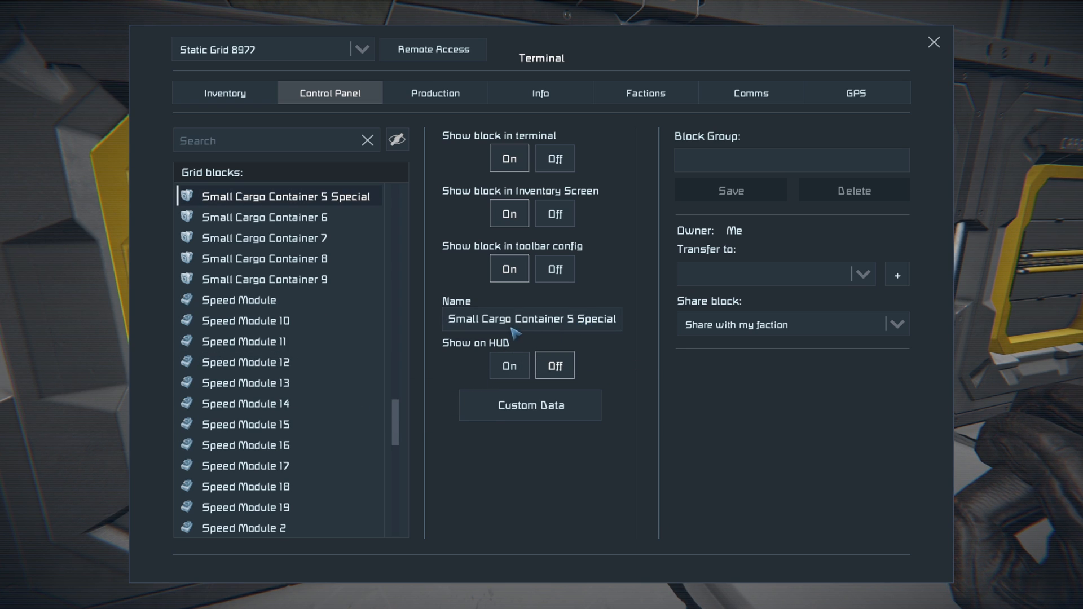
mouse_move(388, 218)
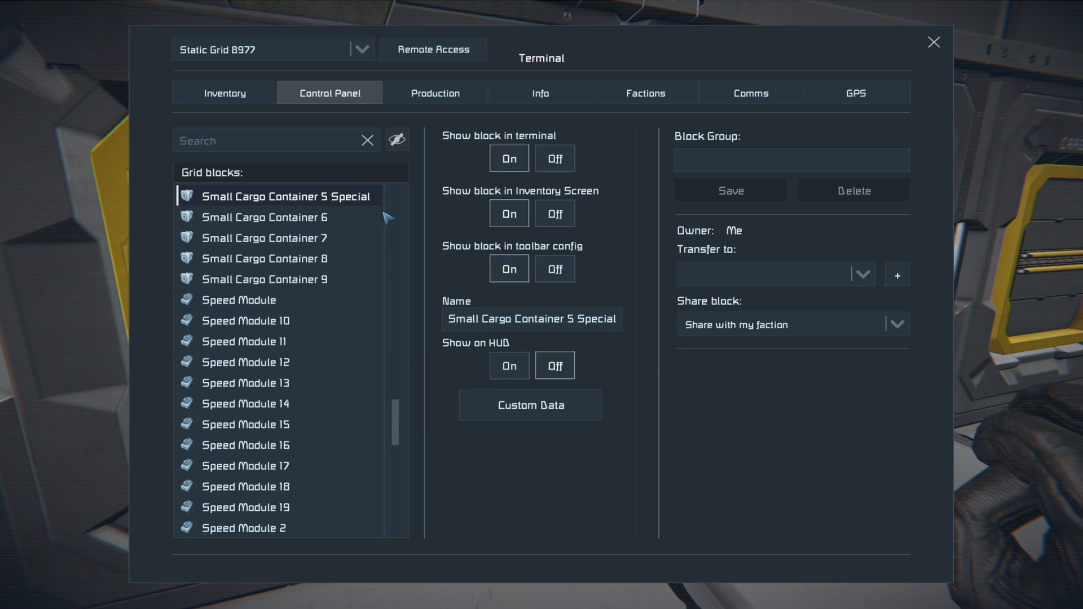
click(529, 405)
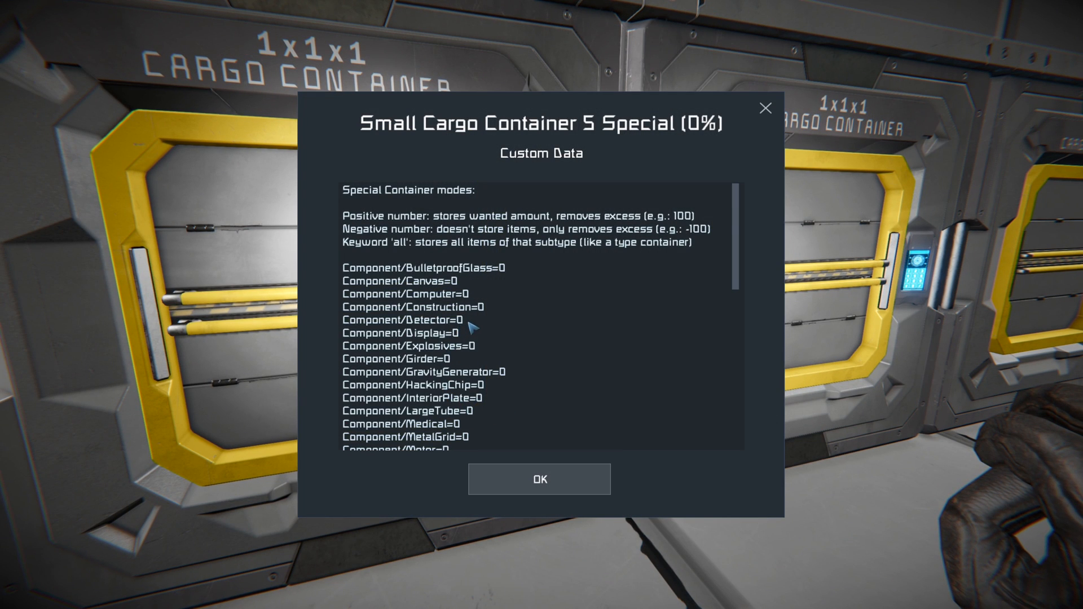
scroll(down, 3)
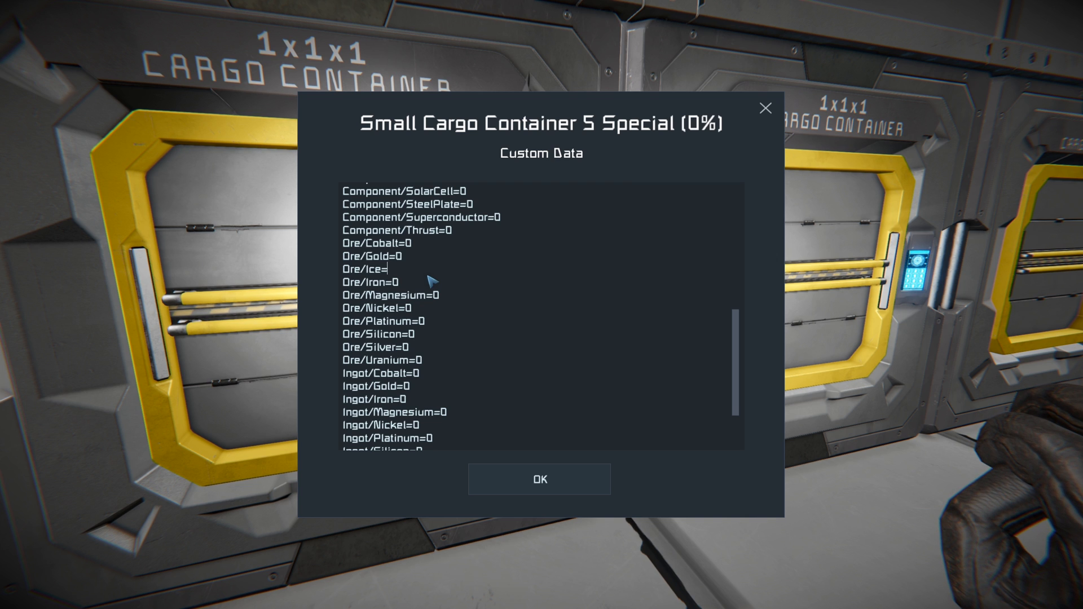
text(1000)
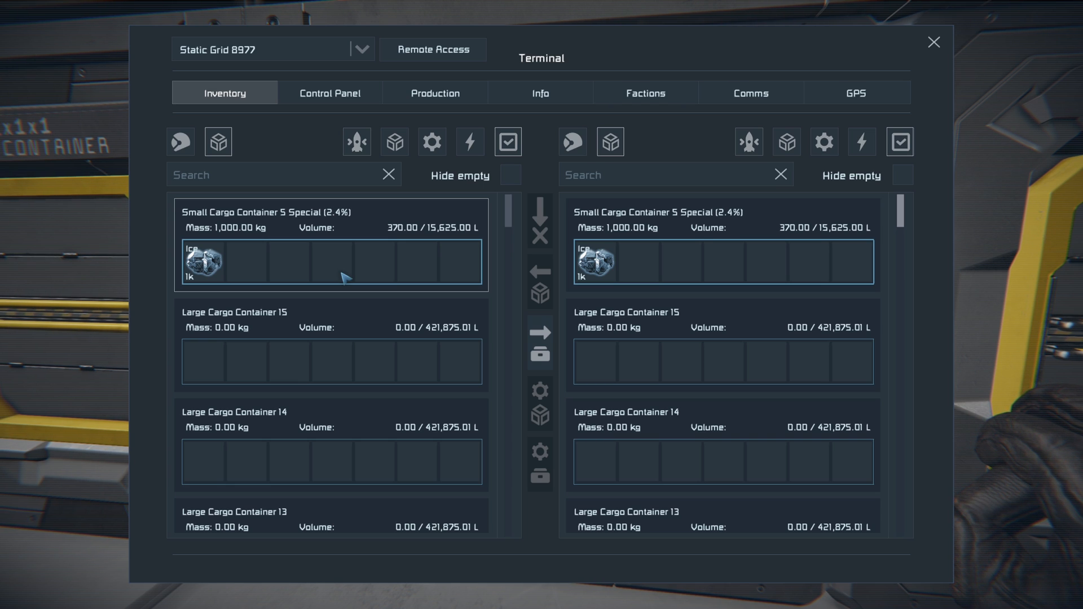
mouse_move(283, 296)
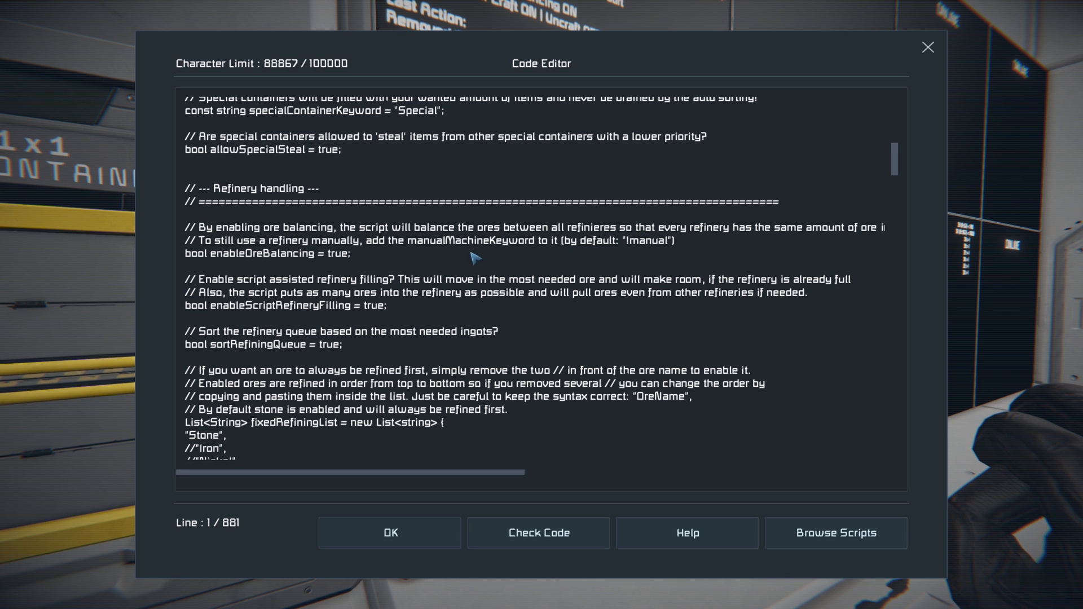
mouse_move(625, 257)
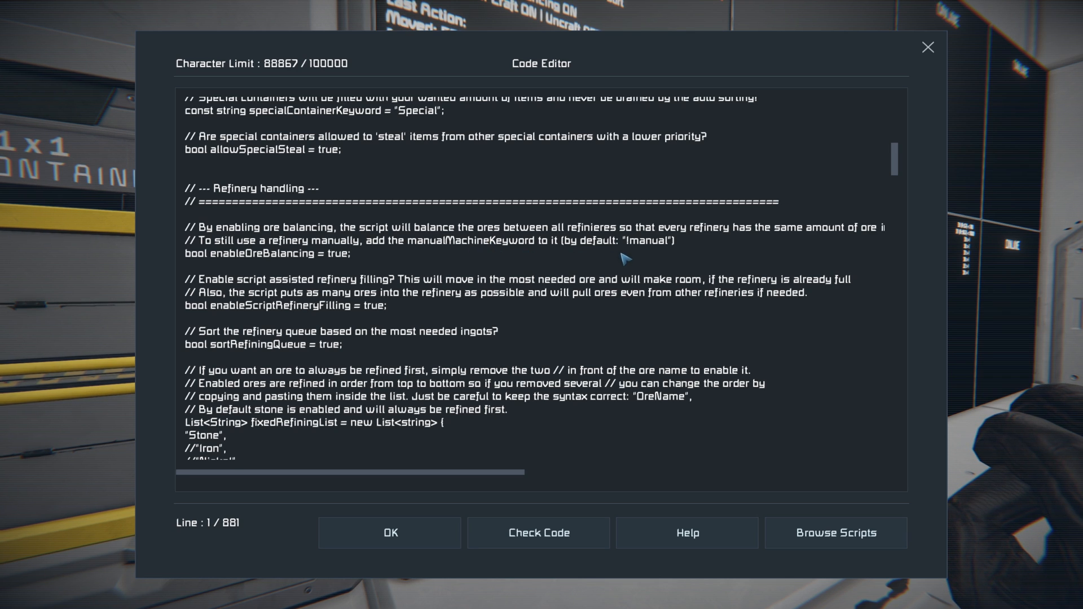
mouse_move(612, 255)
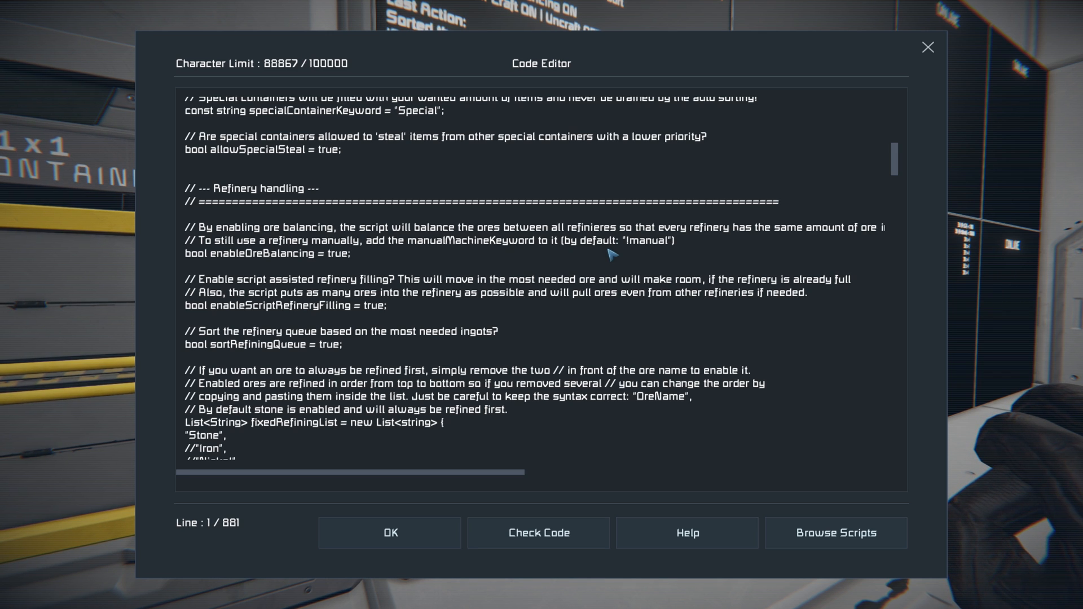
mouse_move(514, 311)
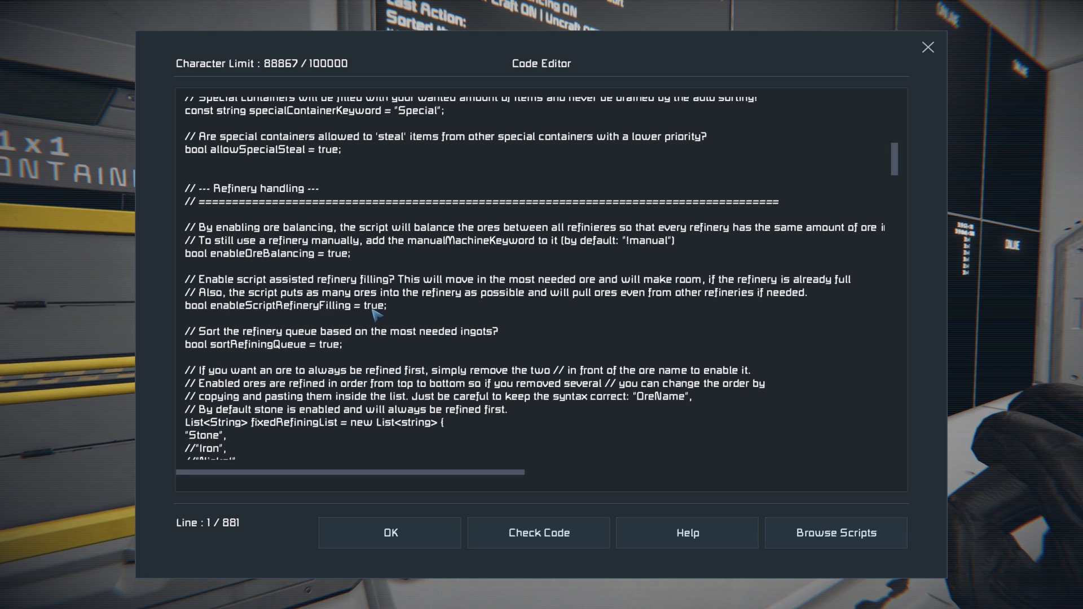
mouse_move(422, 283)
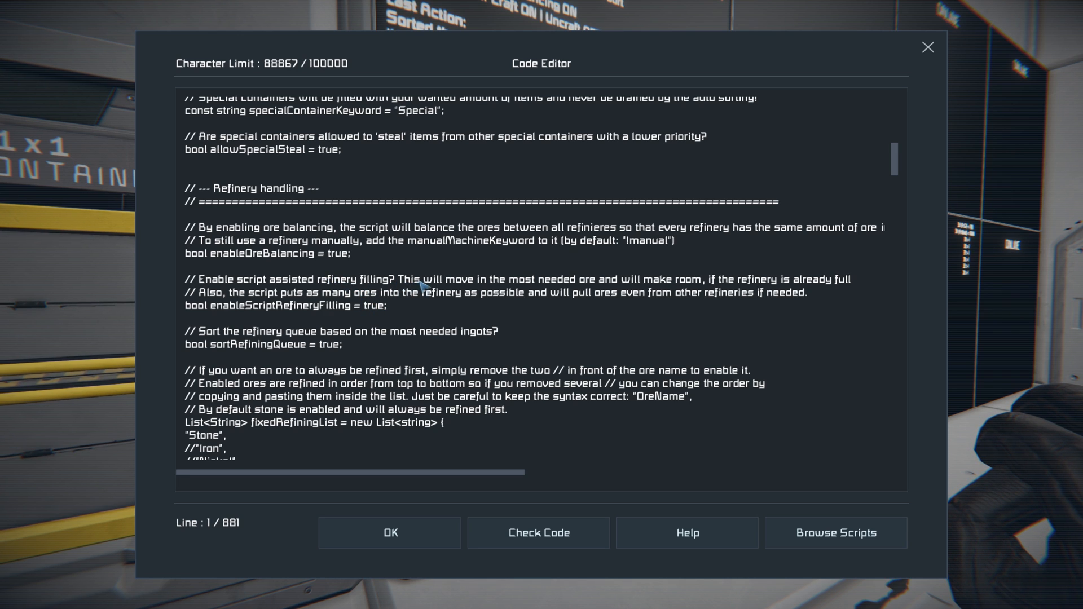
mouse_move(590, 293)
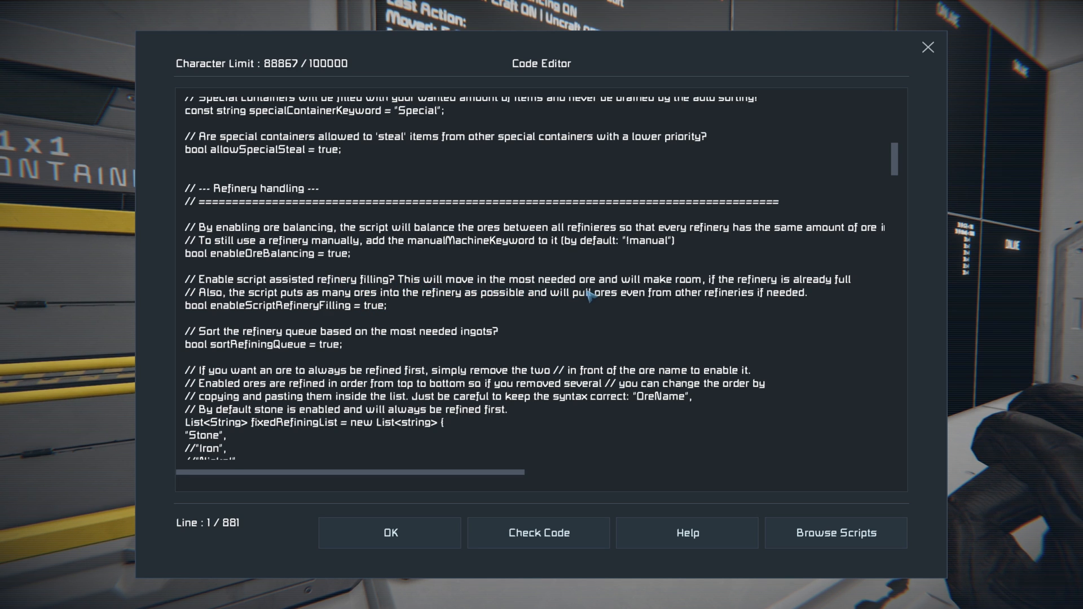
mouse_move(601, 315)
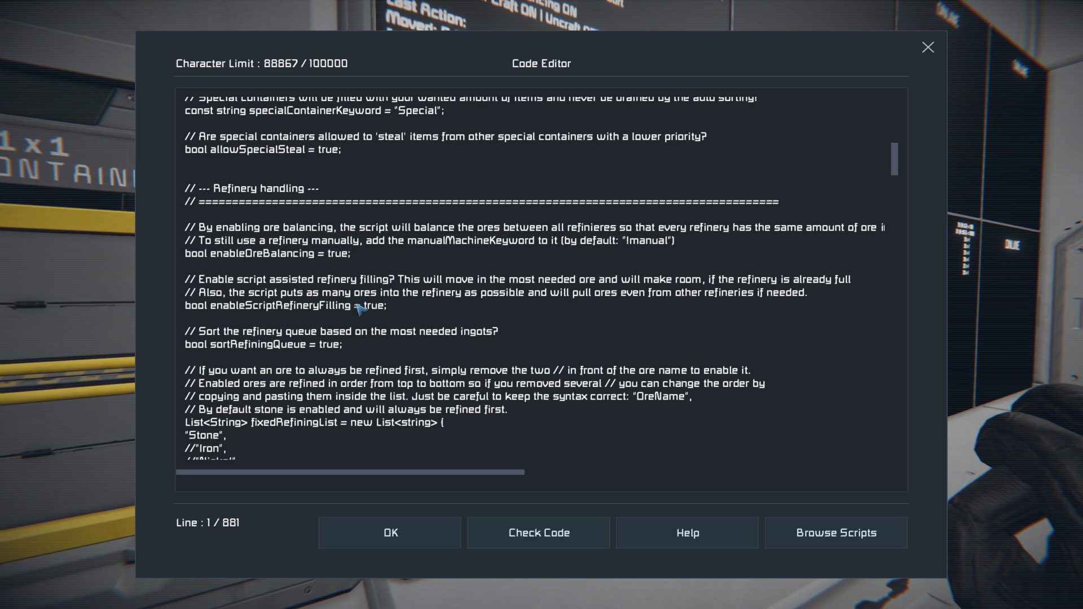
mouse_move(371, 320)
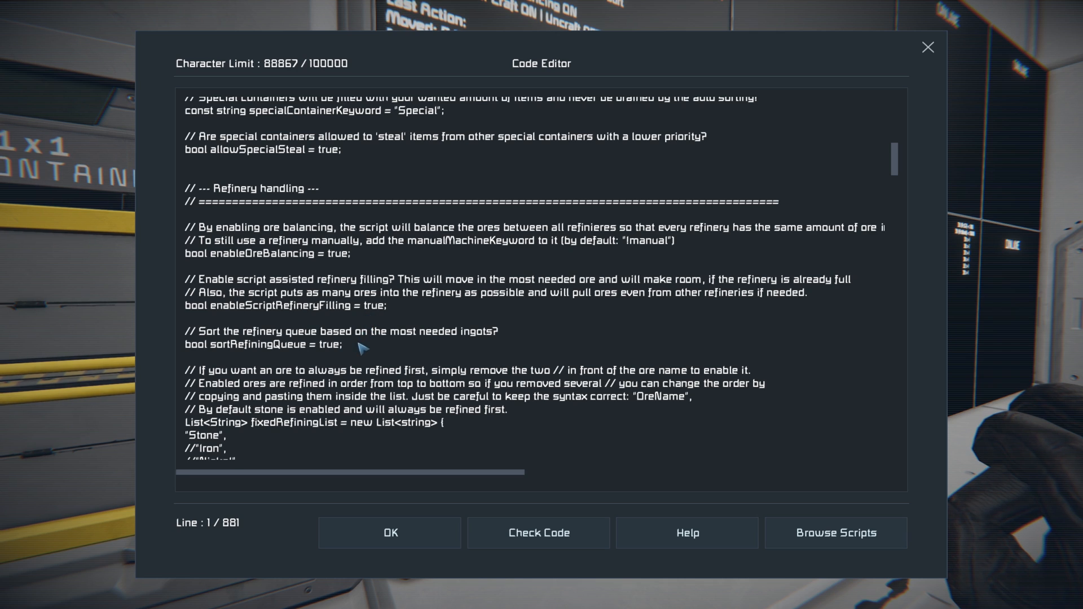
mouse_move(447, 339)
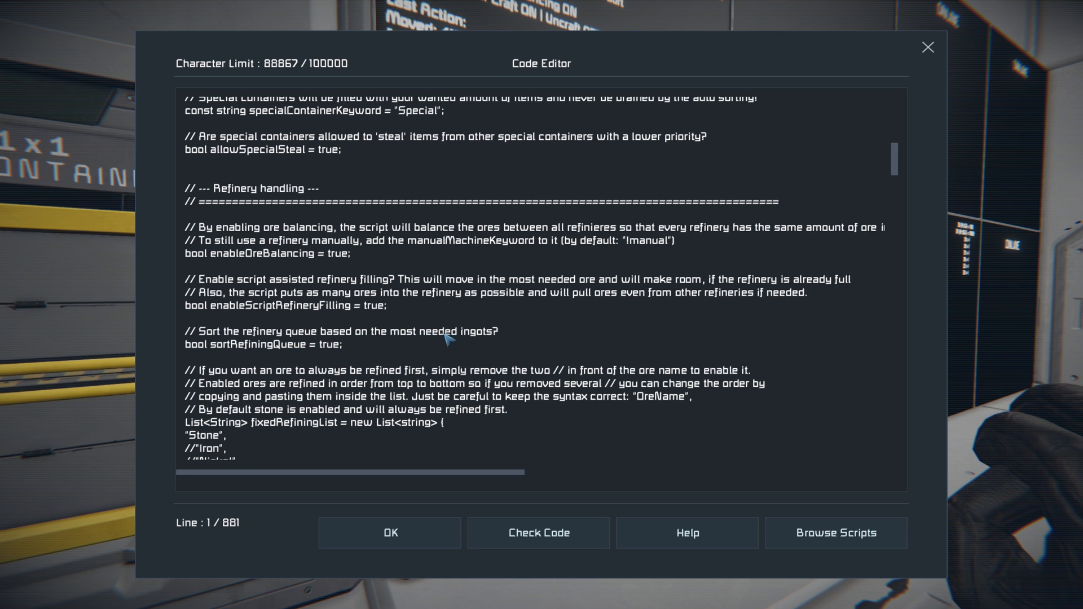
mouse_move(226, 352)
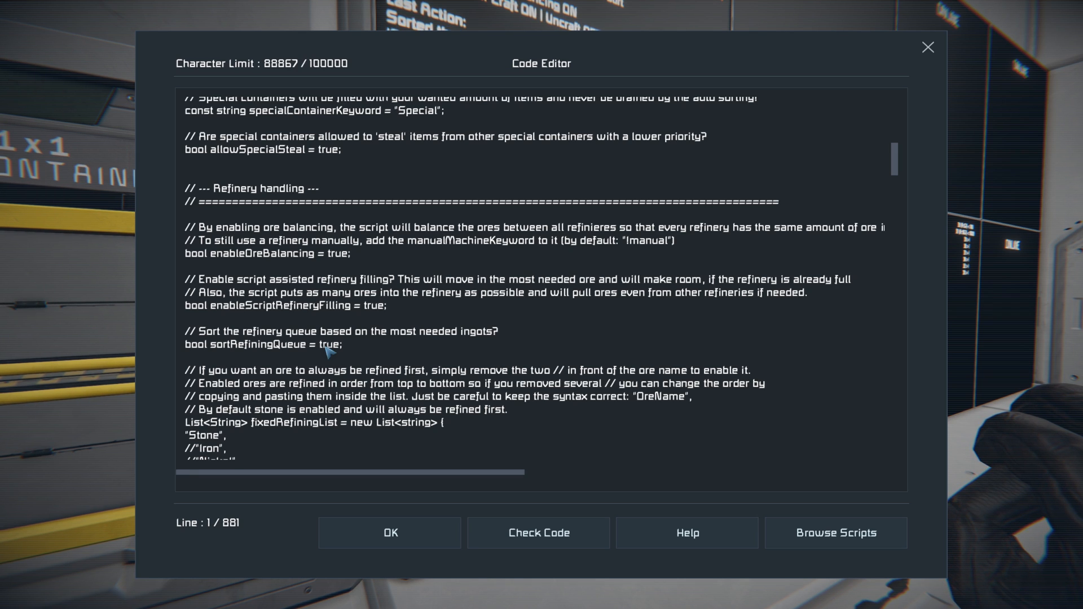
mouse_move(259, 390)
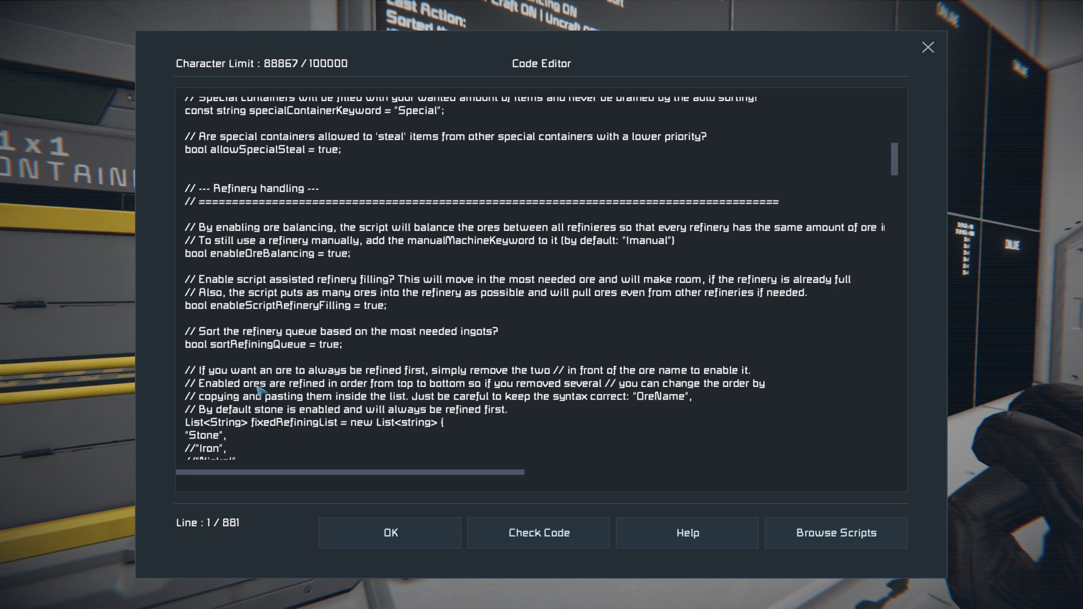
- Uncomment Uranium in the script's refinery list and review the O2/H2 generator options
scroll(down, 3)
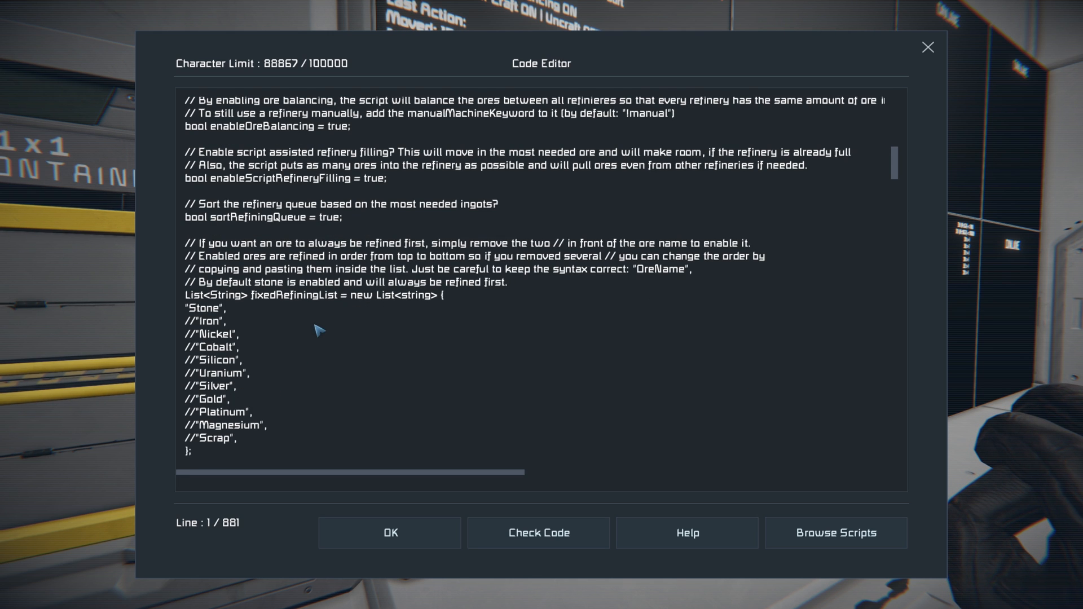
mouse_move(265, 392)
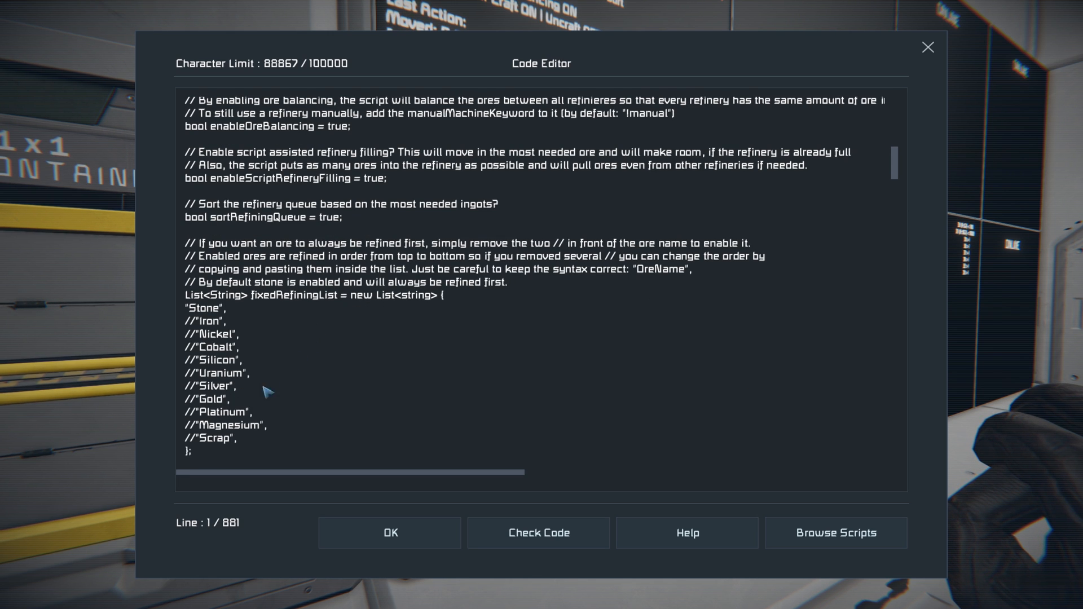
mouse_move(197, 384)
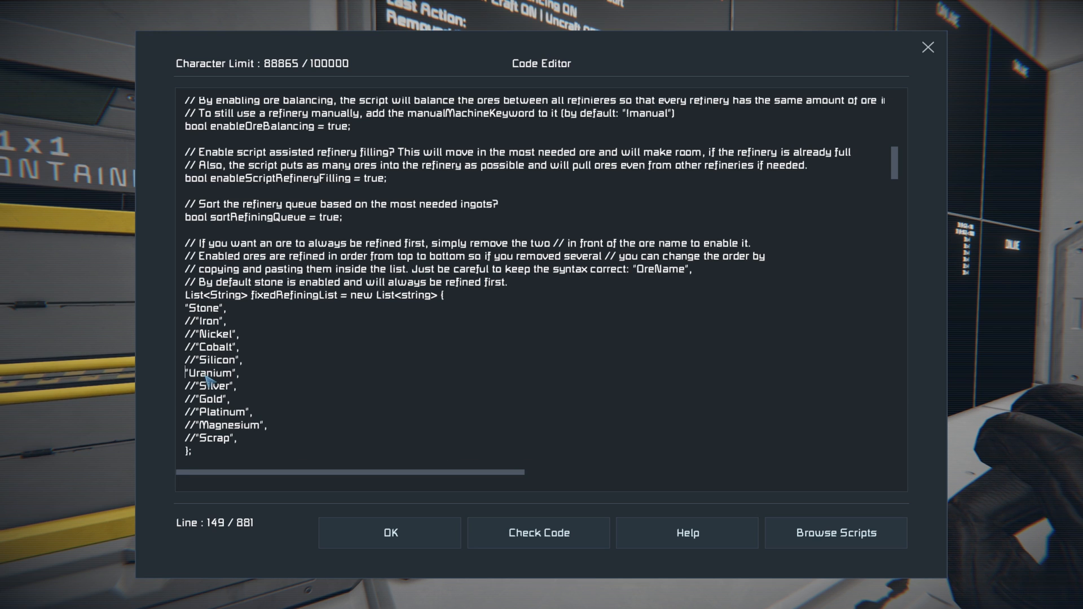
scroll(down, 3)
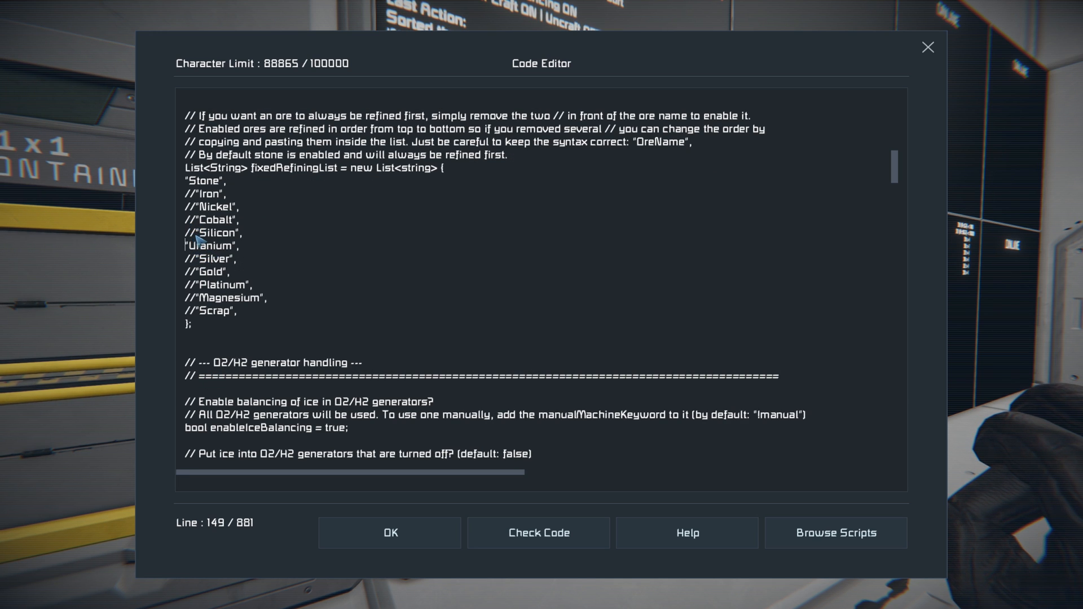
mouse_move(217, 250)
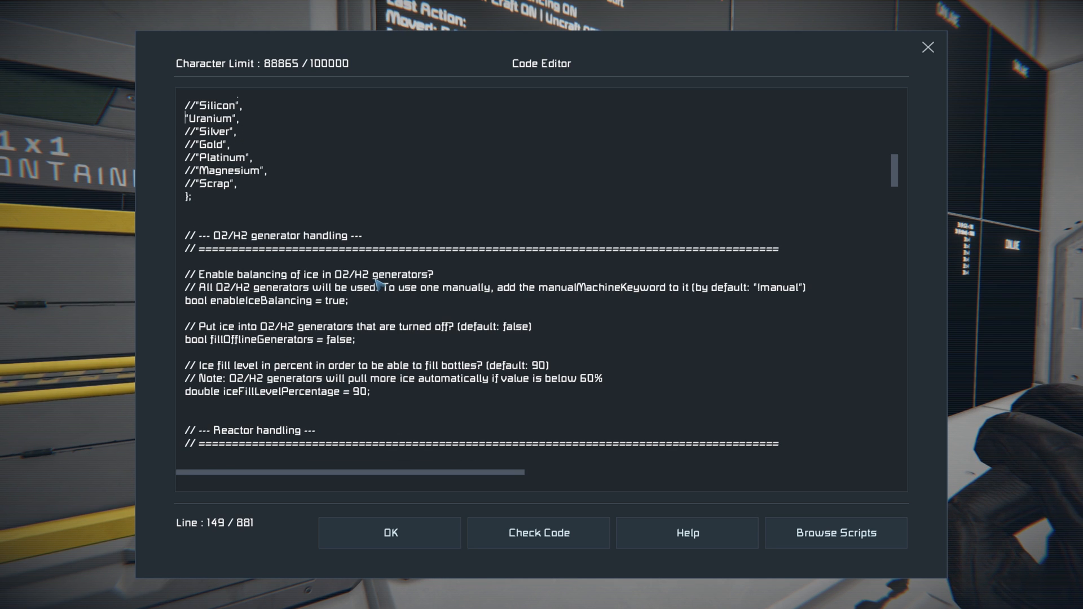
mouse_move(386, 290)
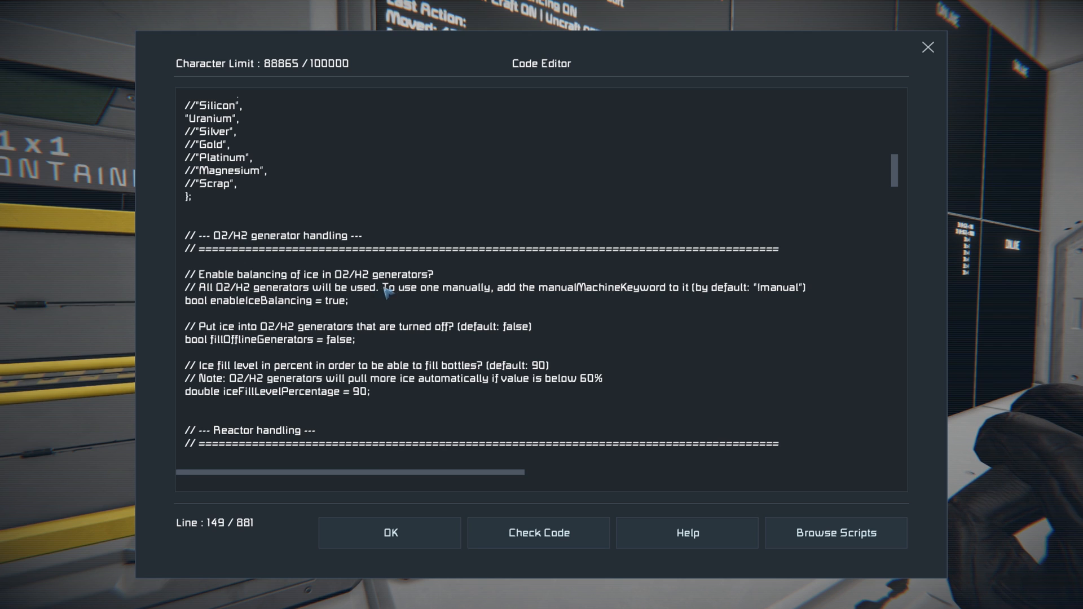
mouse_move(511, 338)
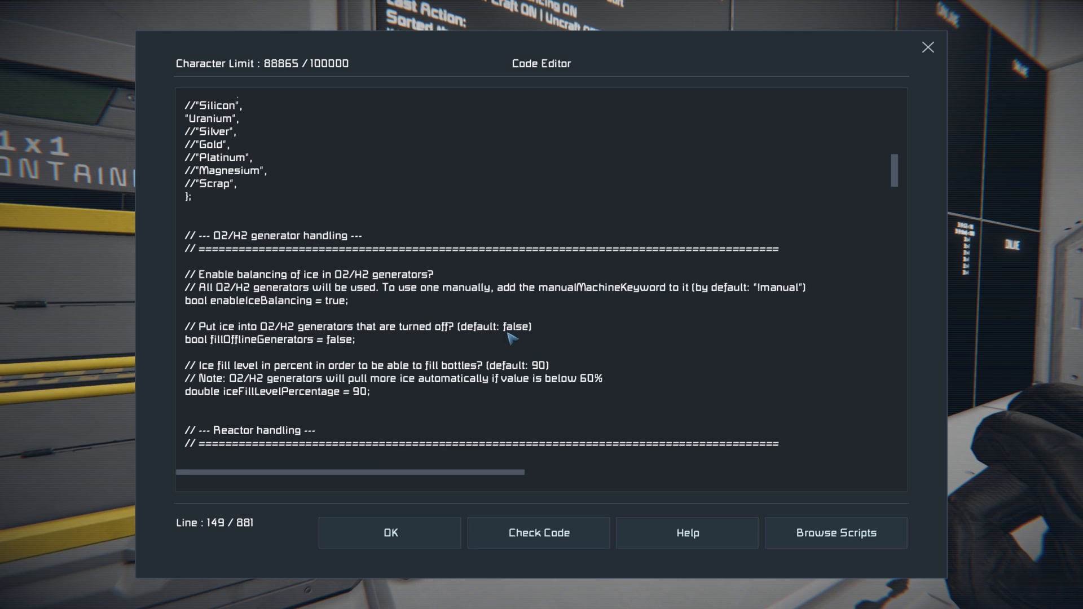
mouse_move(516, 344)
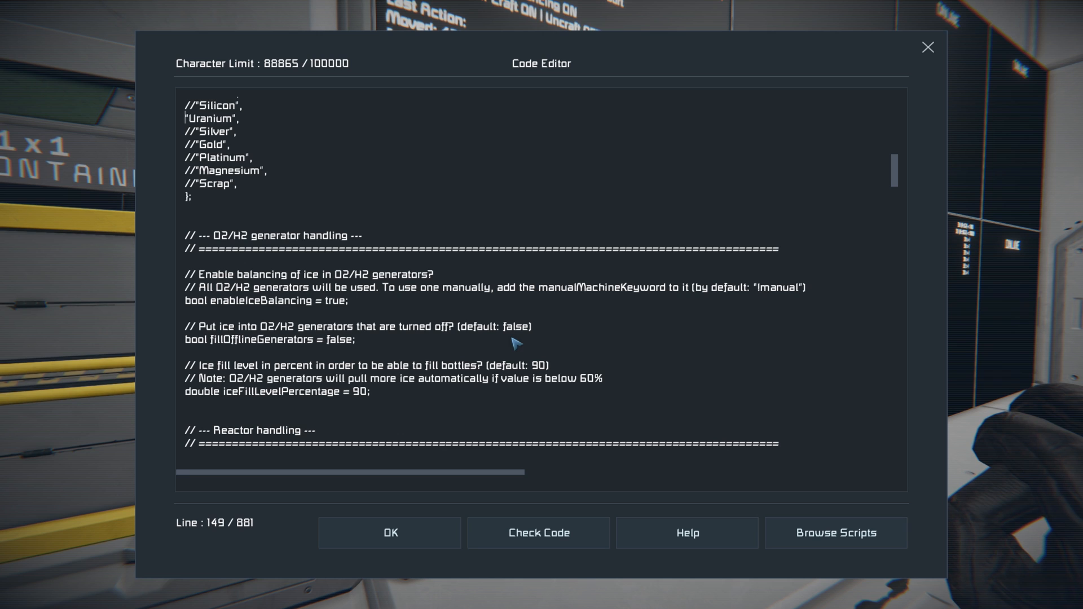
mouse_move(385, 360)
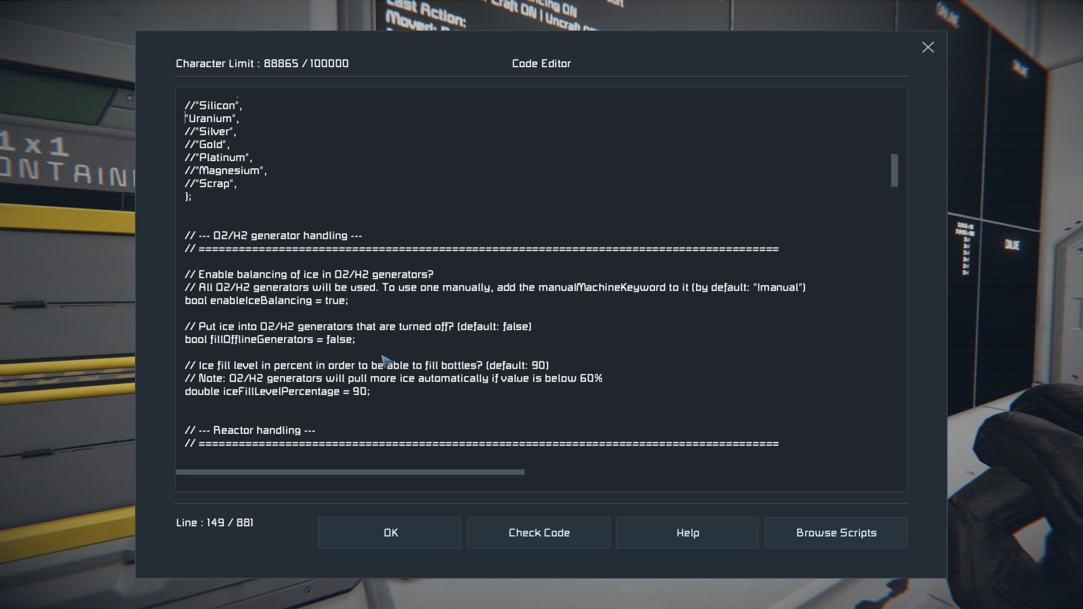
mouse_move(335, 348)
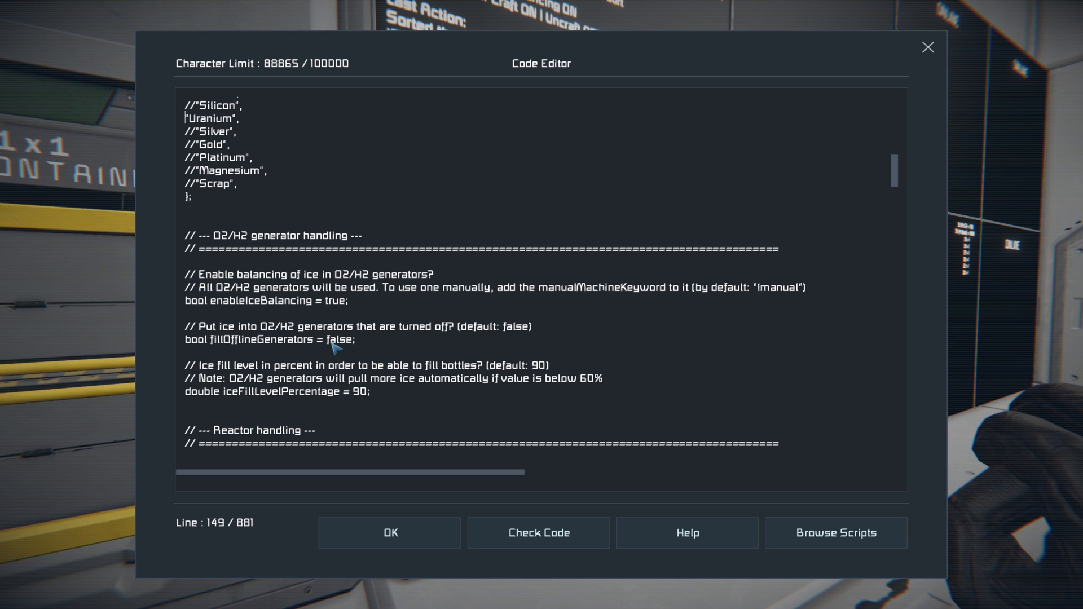
mouse_move(349, 348)
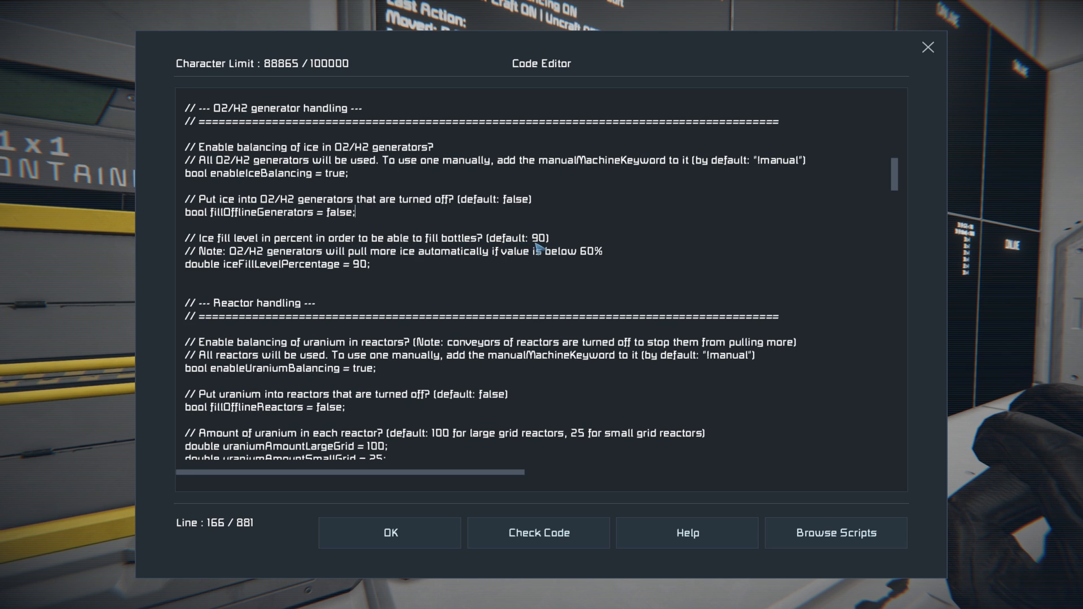
mouse_move(366, 274)
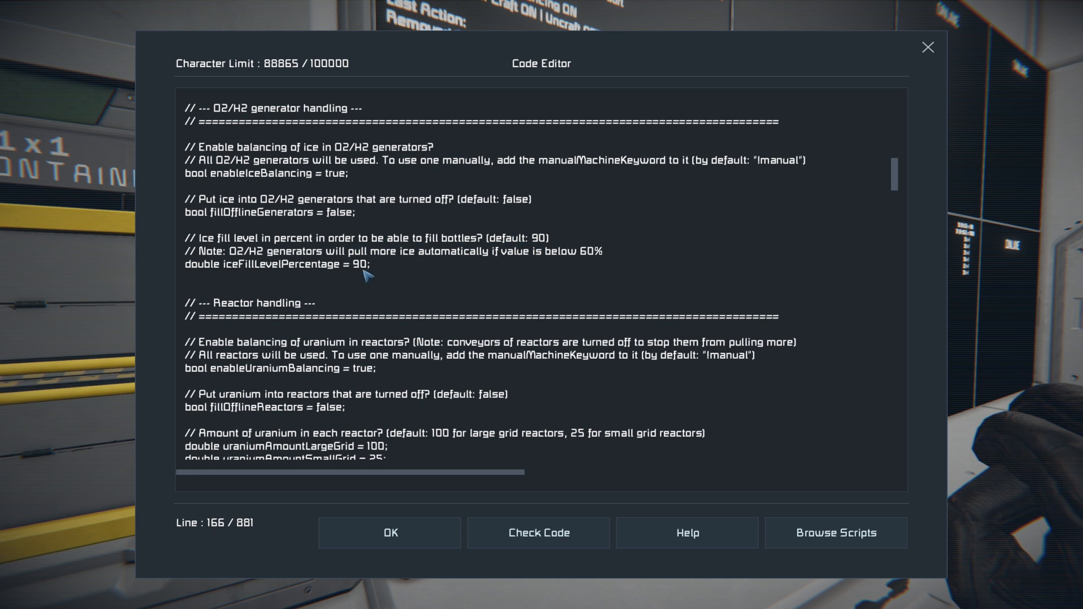
click(356, 212)
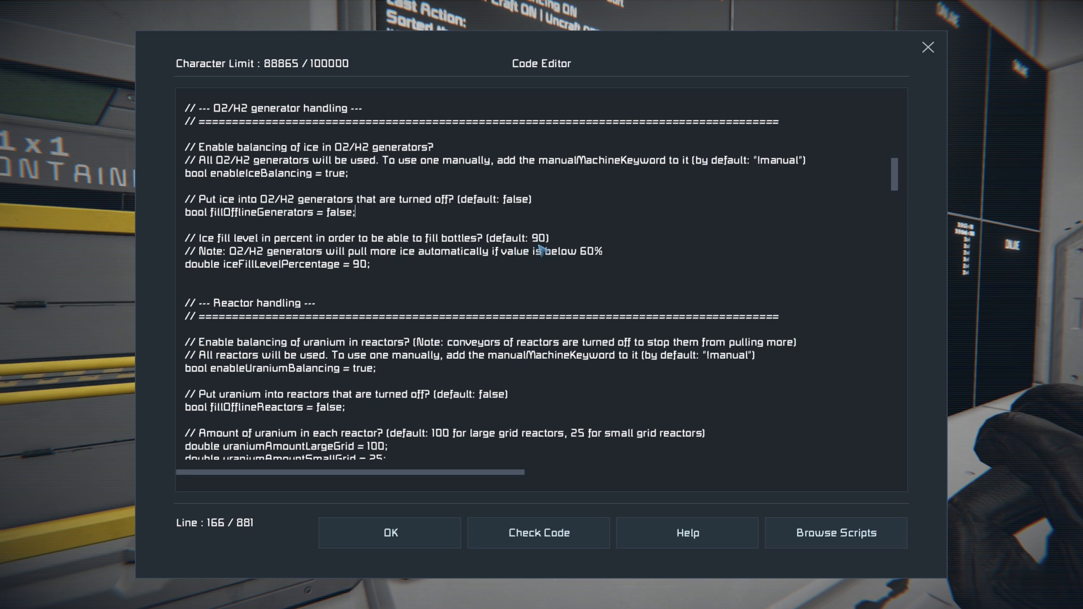
mouse_move(592, 261)
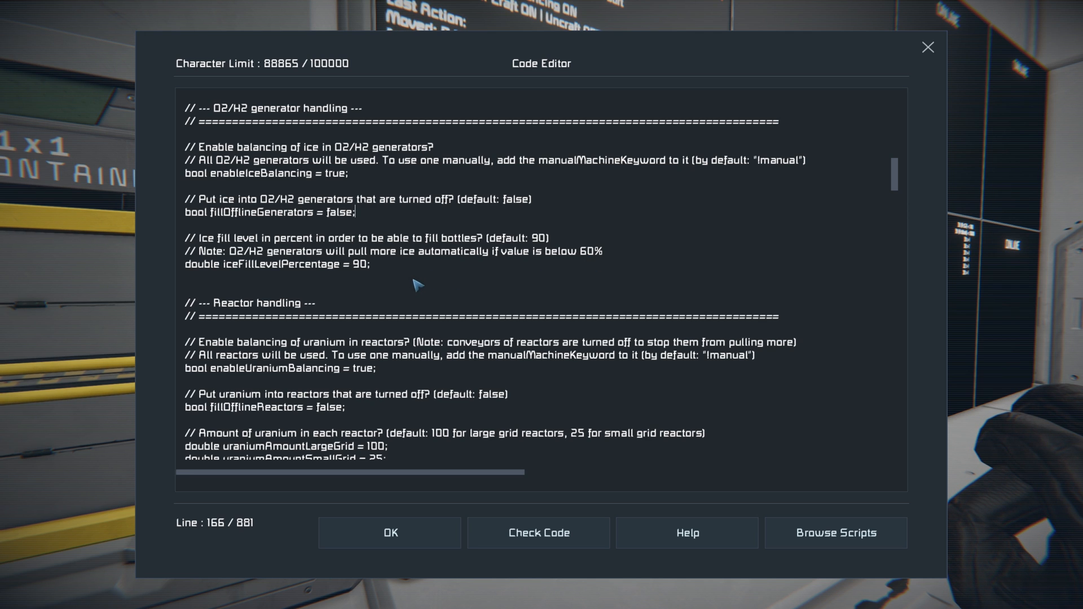
scroll(down, 3)
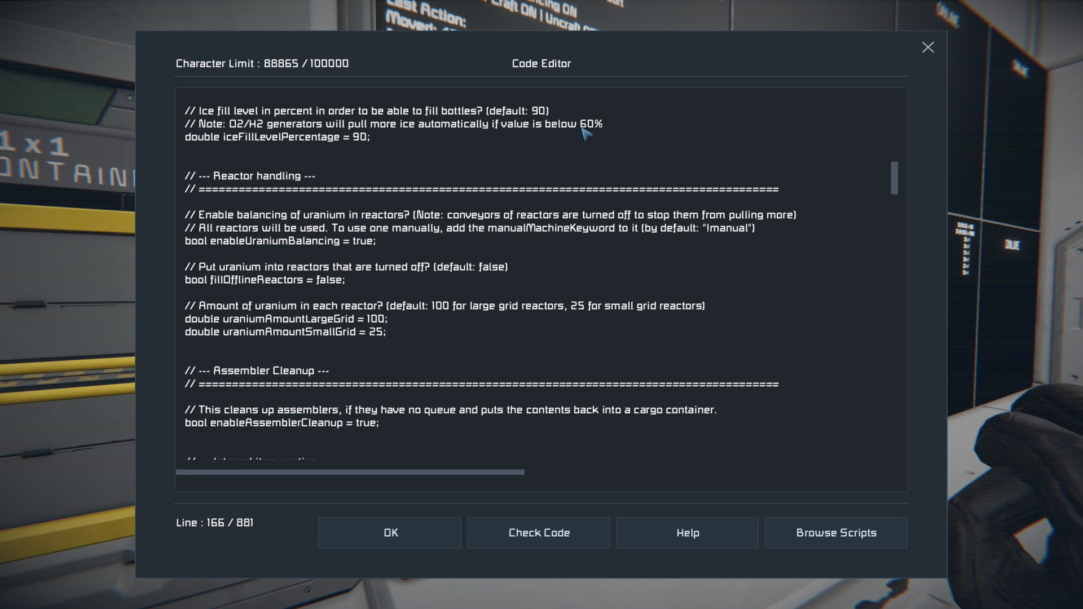
mouse_move(411, 245)
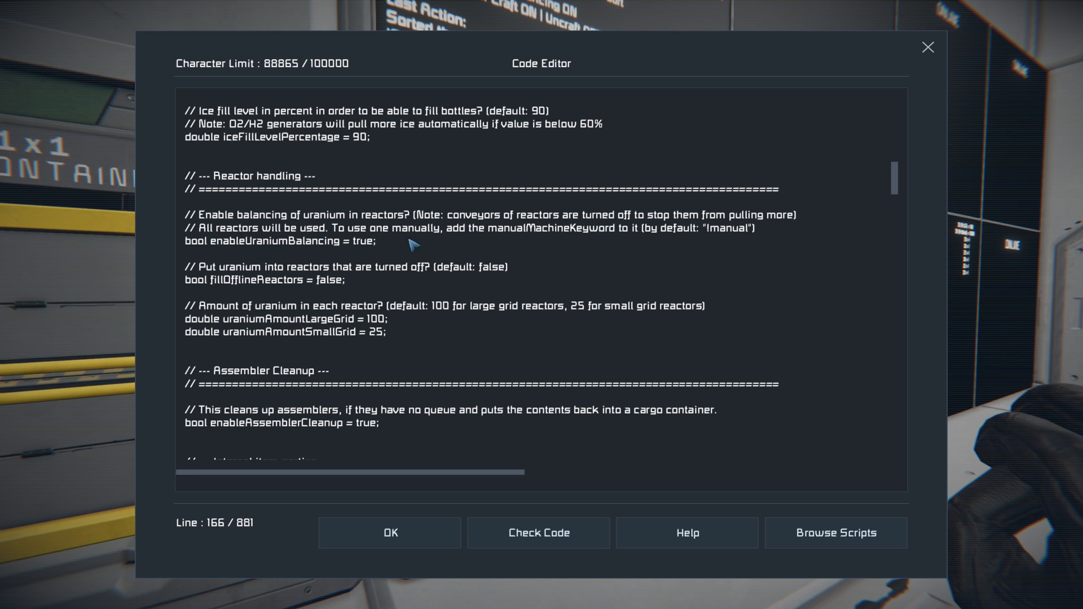
mouse_move(250, 241)
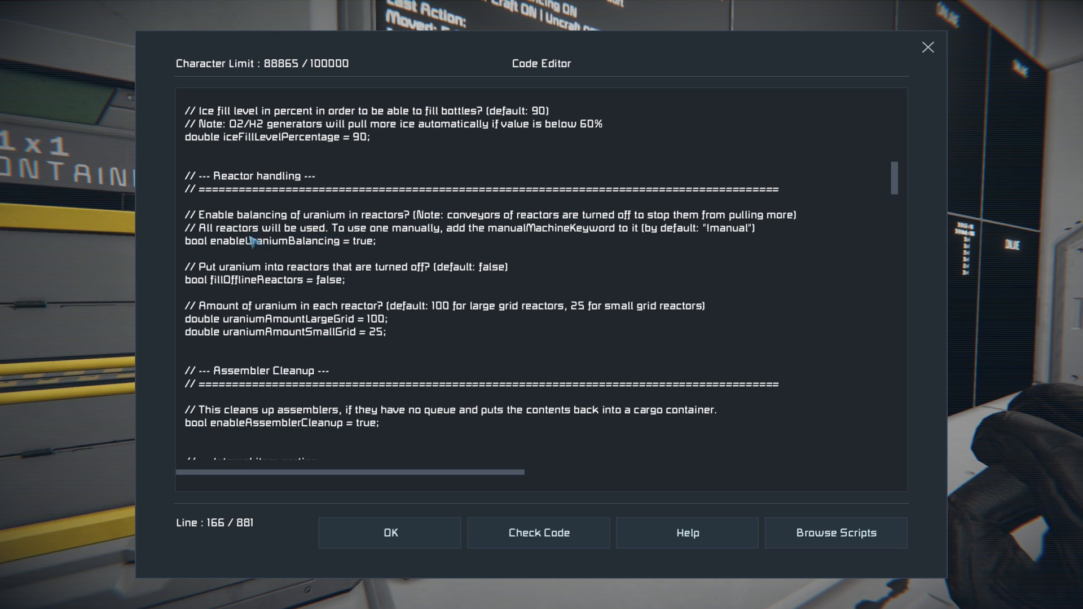
mouse_move(315, 230)
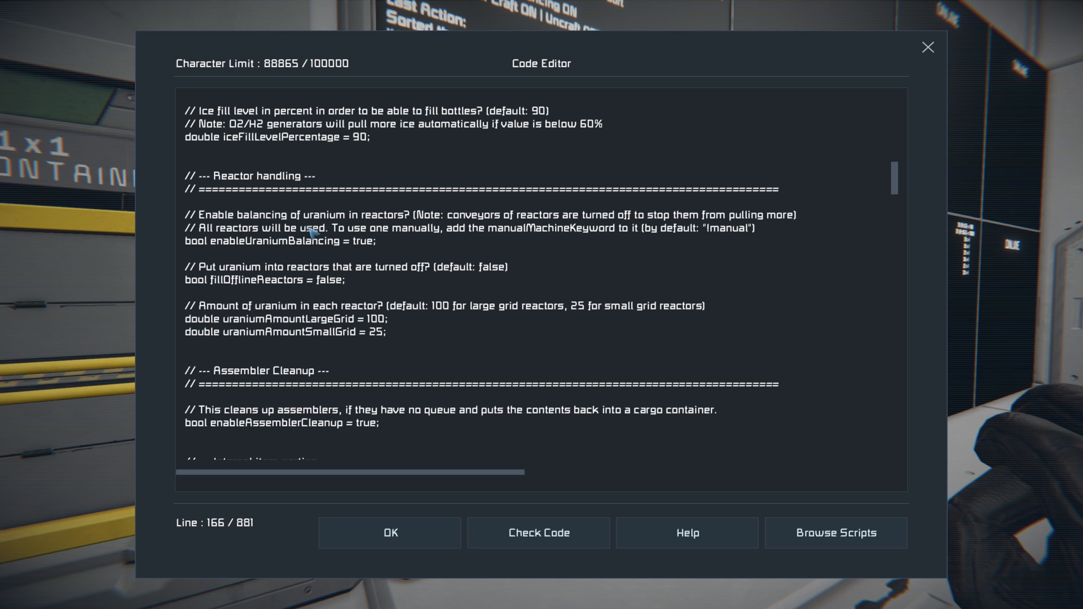
mouse_move(435, 254)
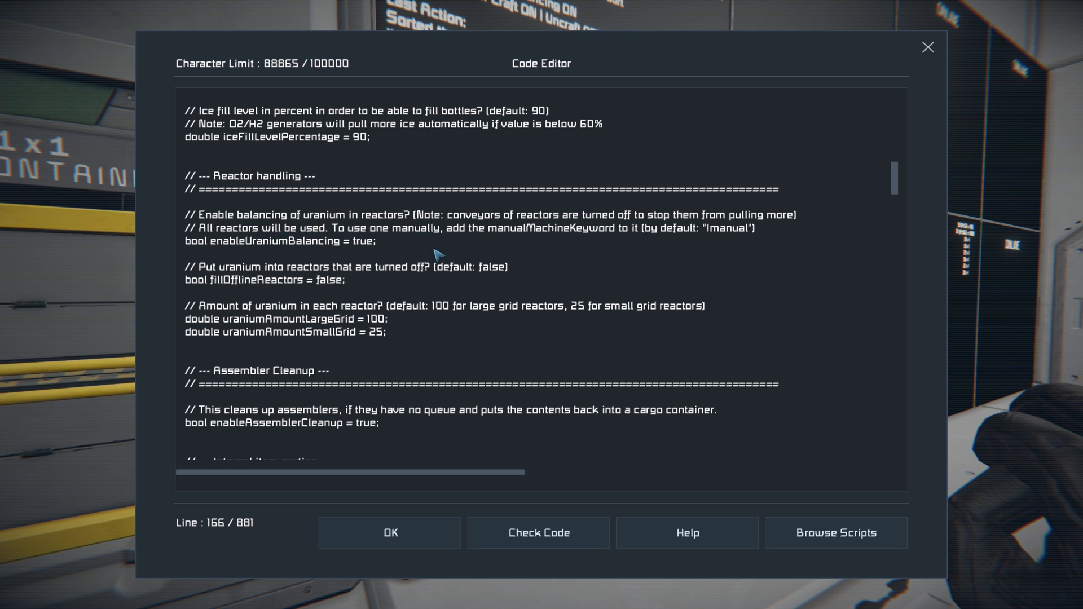
mouse_move(429, 286)
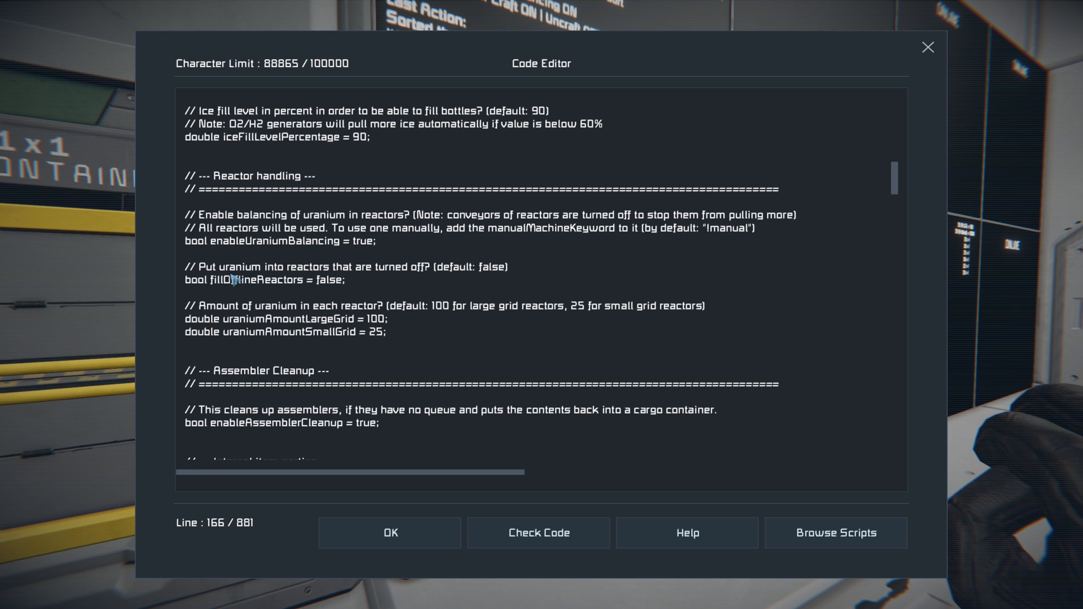
mouse_move(360, 278)
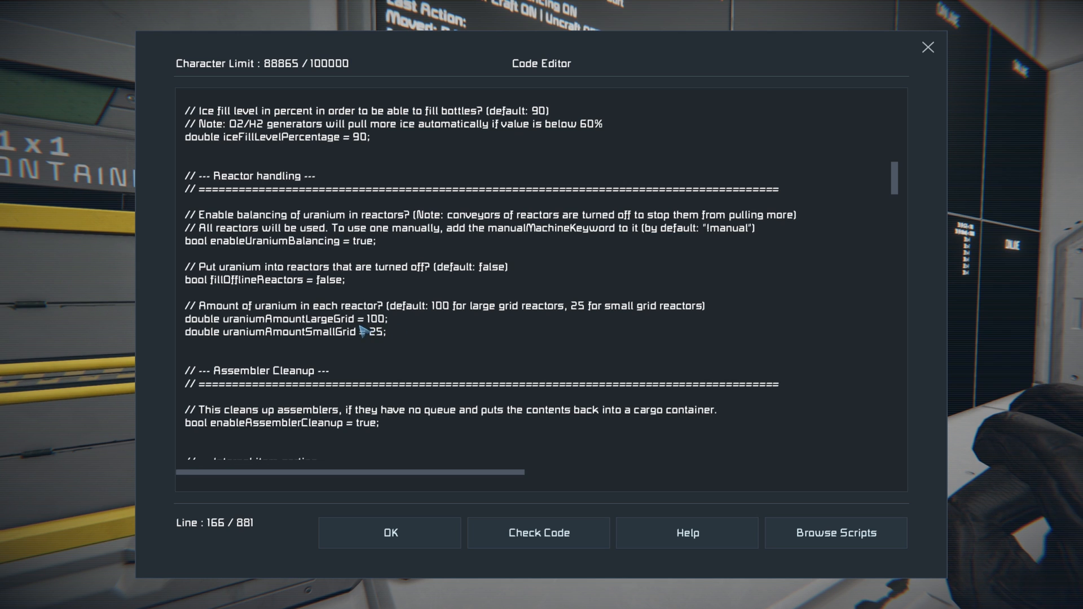
mouse_move(379, 325)
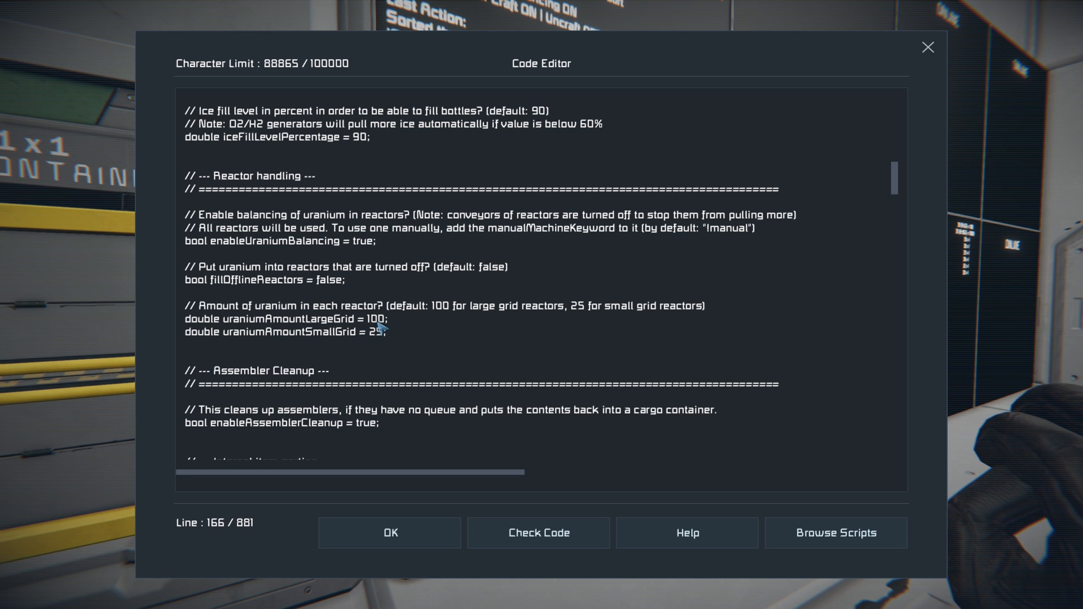
mouse_move(582, 314)
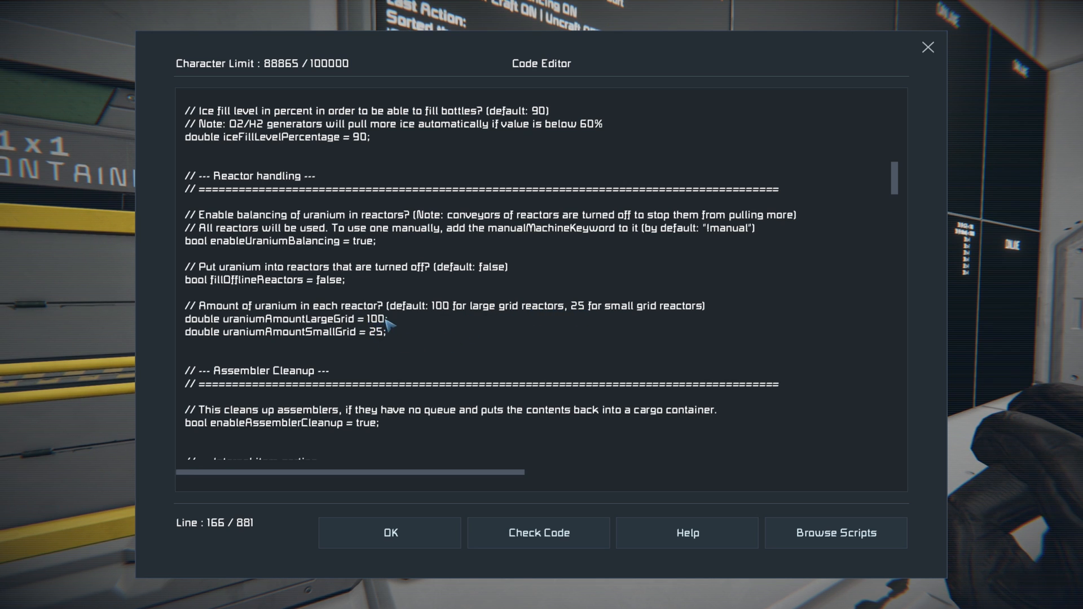
mouse_move(420, 332)
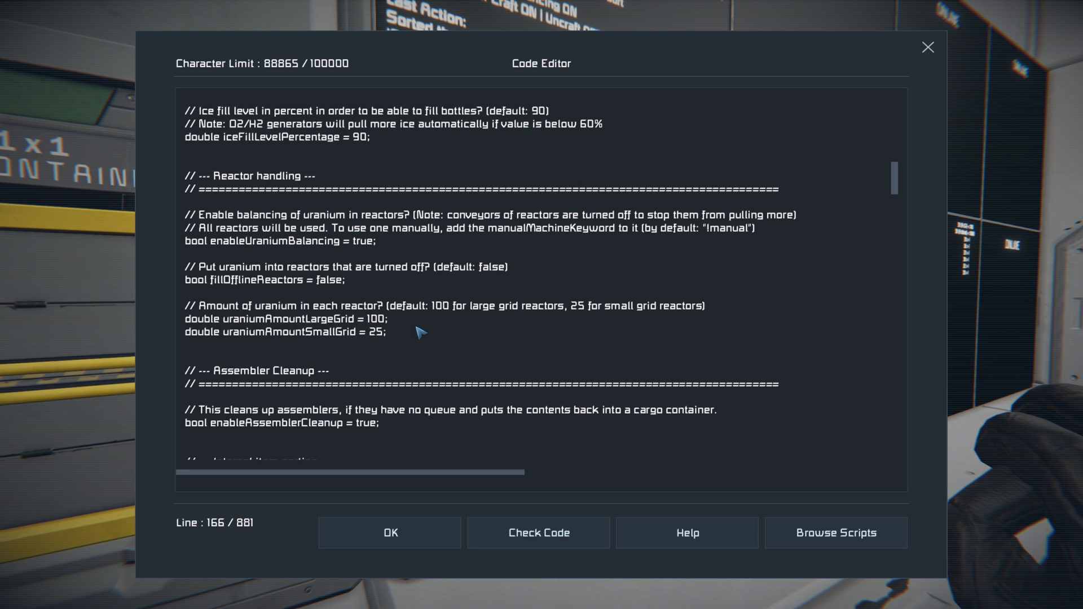
scroll(down, 3)
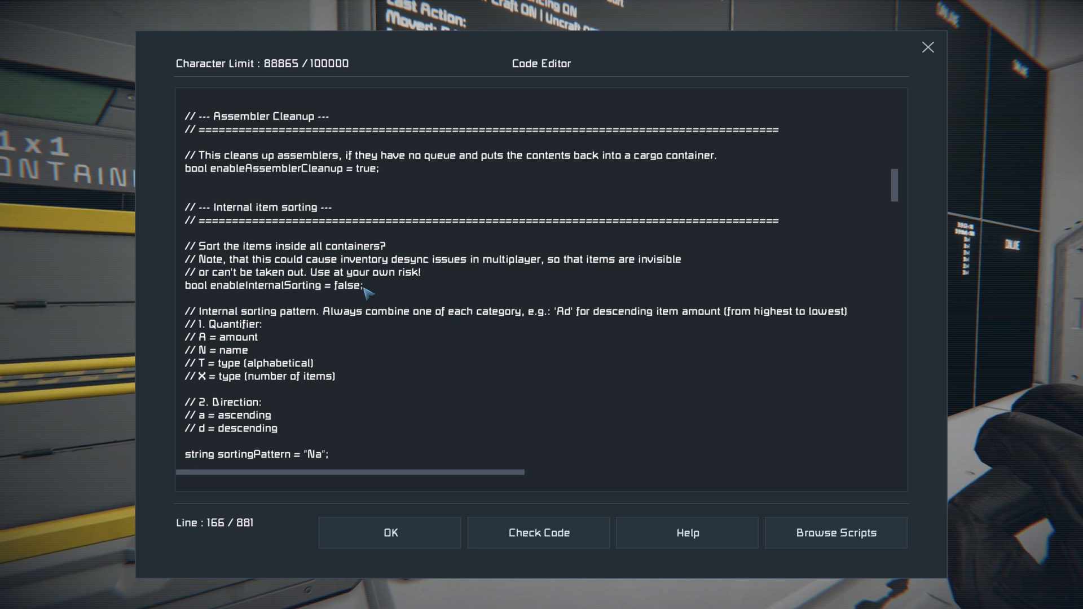
mouse_move(270, 348)
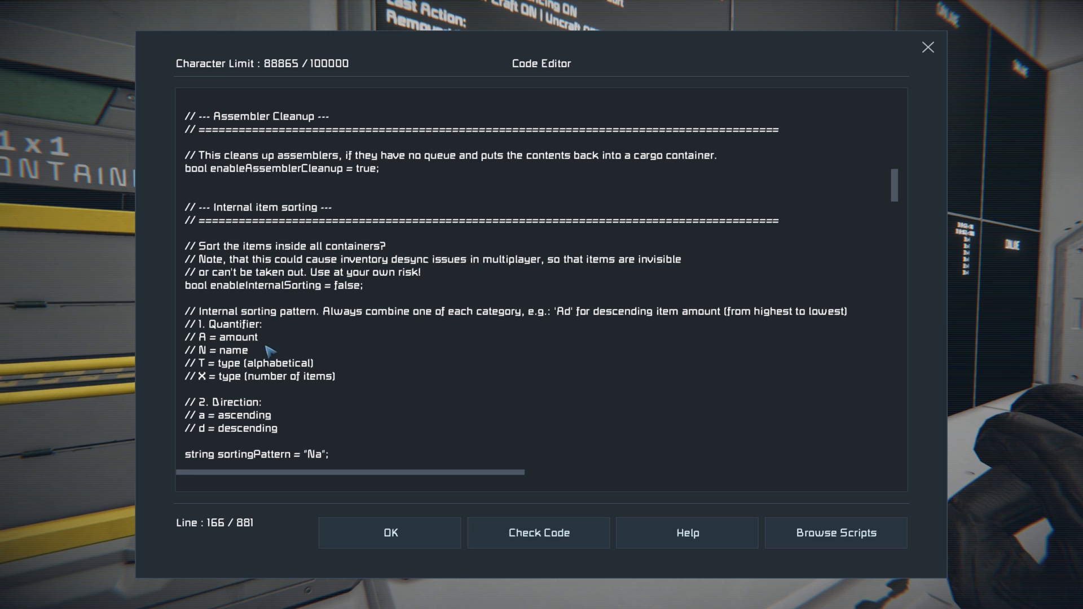
scroll(down, 3)
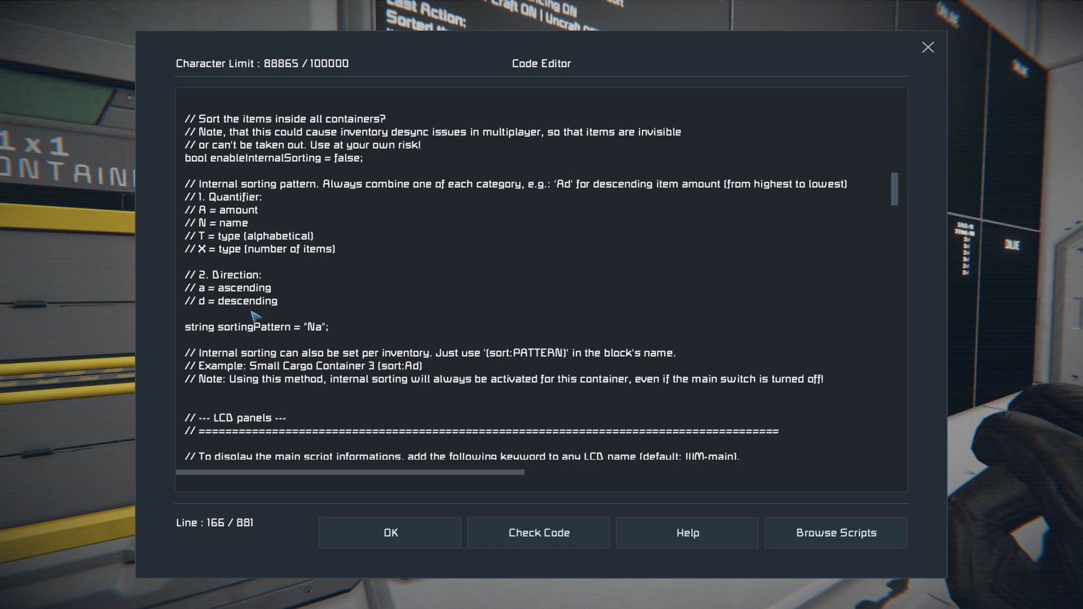
mouse_move(320, 278)
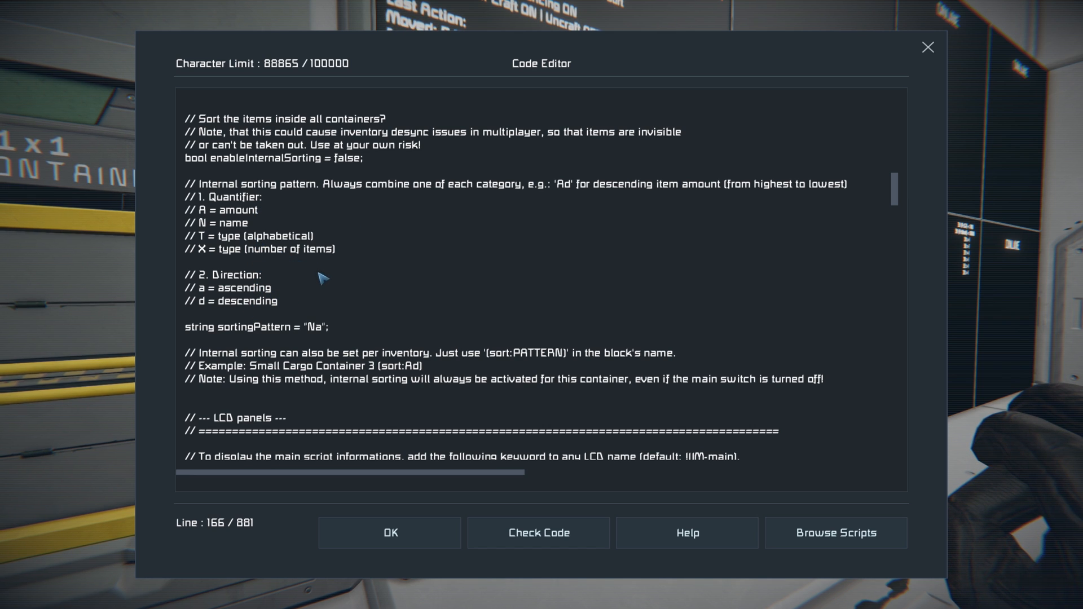
scroll(down, 3)
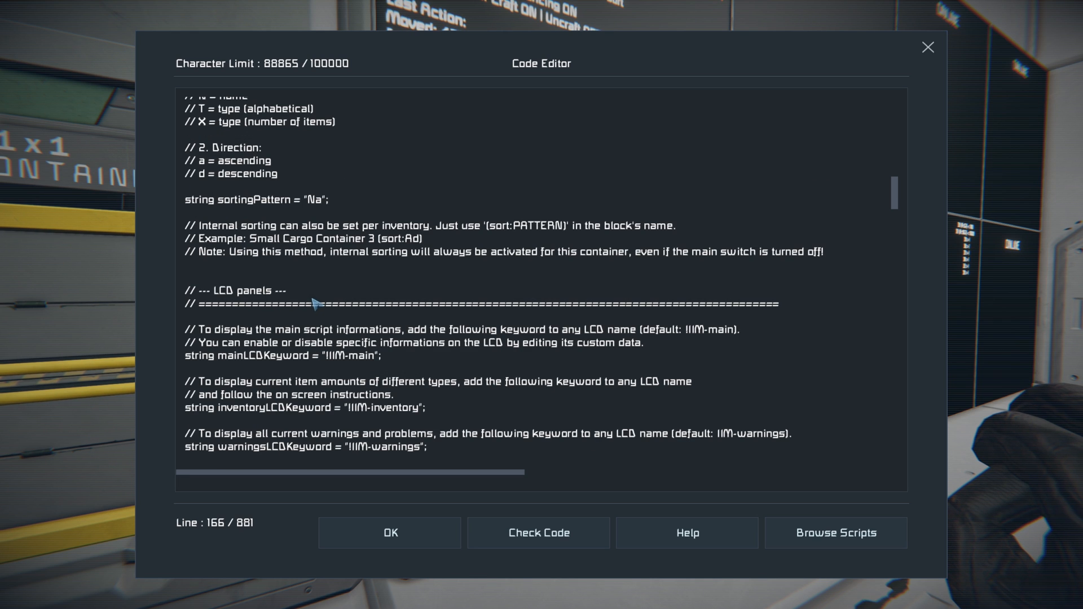
mouse_move(459, 265)
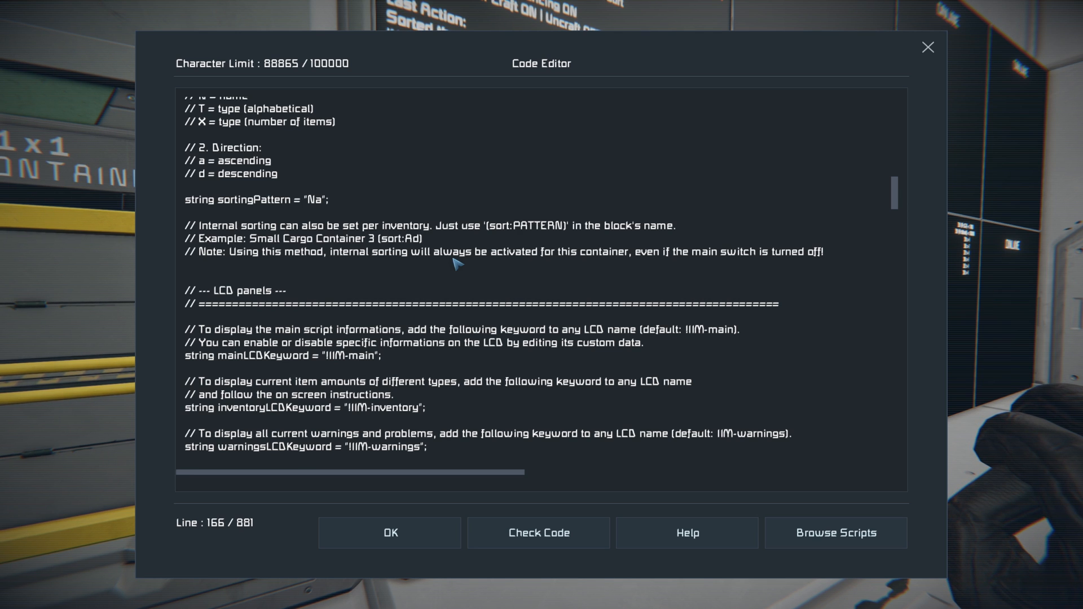
mouse_move(366, 277)
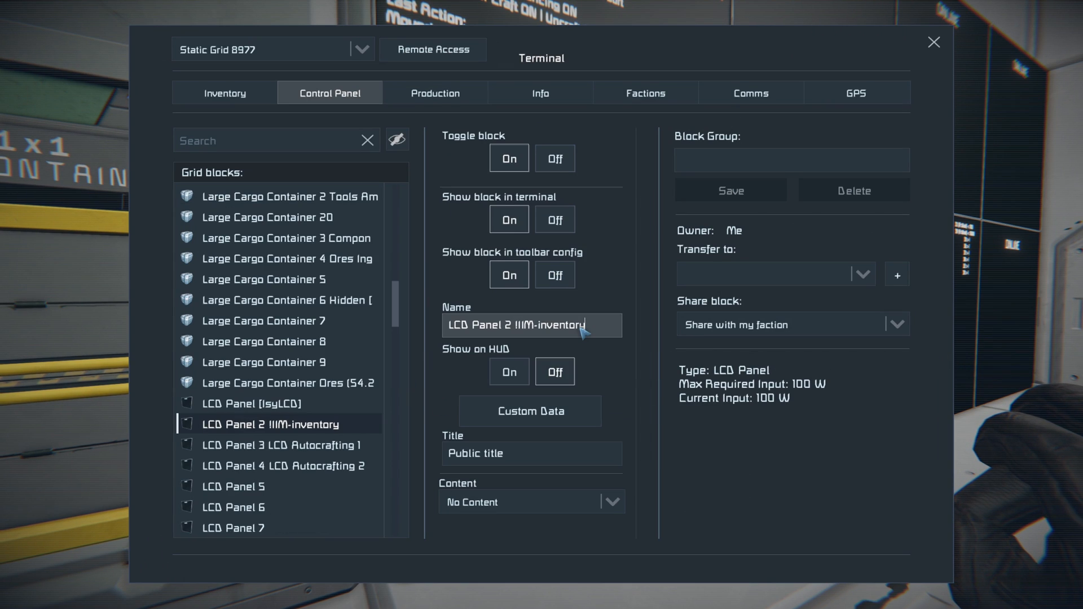
mouse_move(522, 338)
text([IsyLCD])
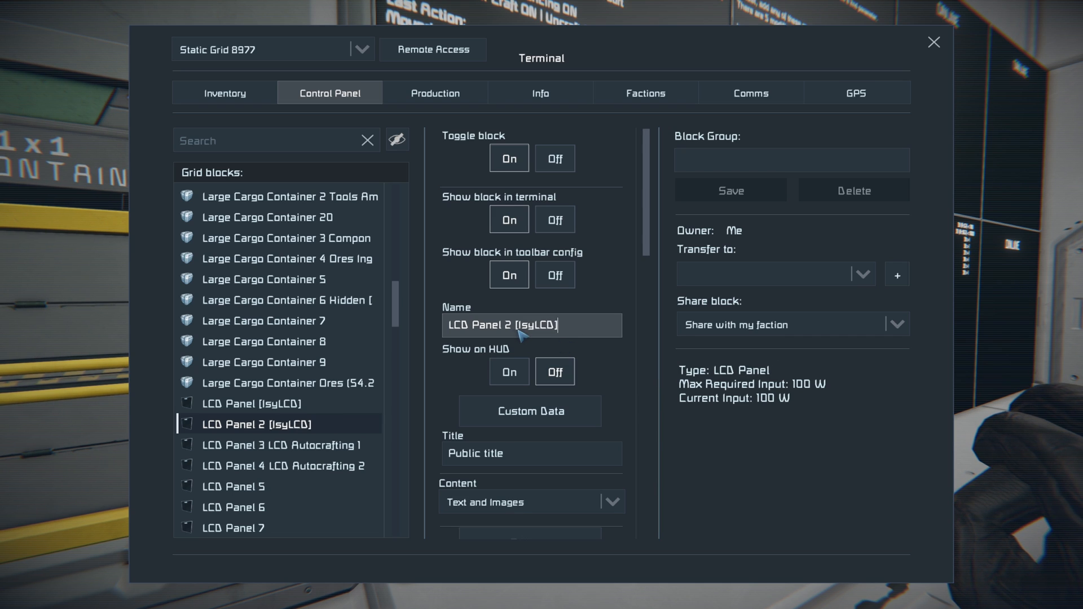
mouse_move(318, 430)
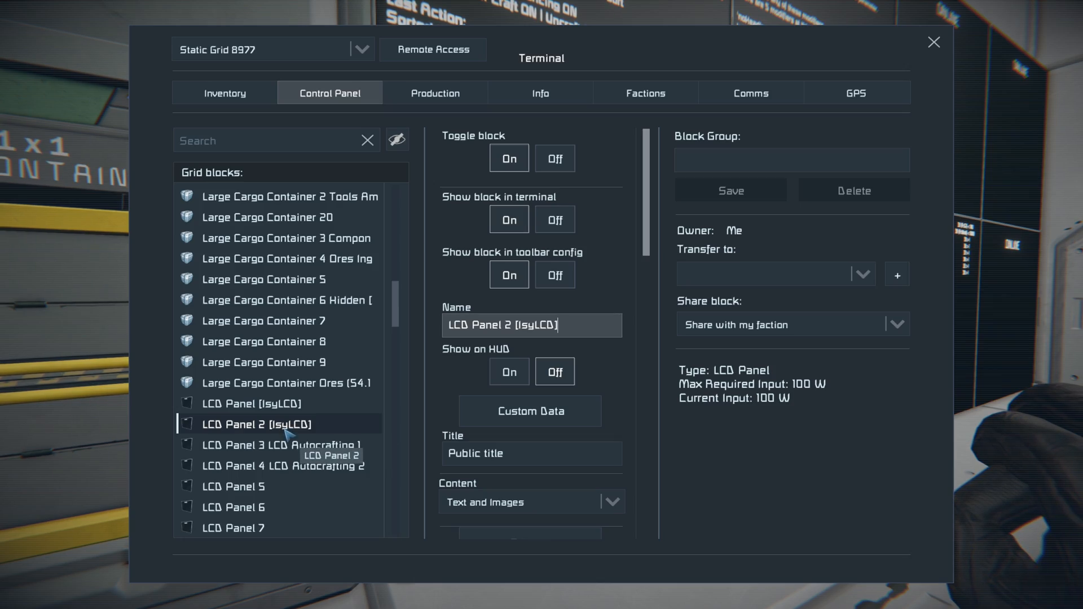
- Show LCD Panel 2's inventory display instructions after adding IIIM-inventory to its name
click(934, 43)
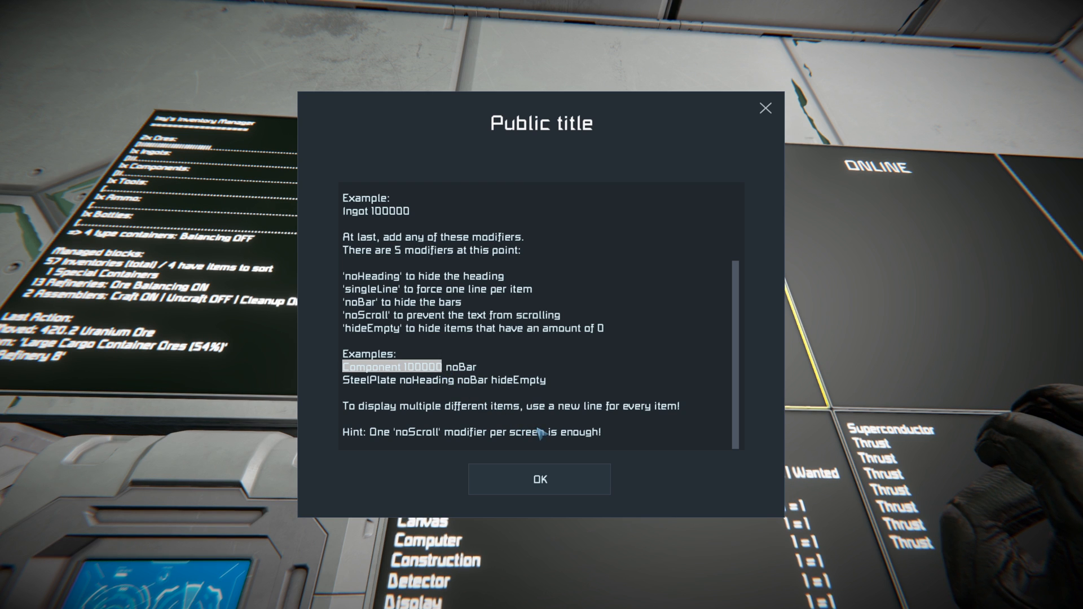
- Add a 'Component 100000' line below '@0 IIIM-inventory' in LCD Panel 2's custom data and save
click(539, 479)
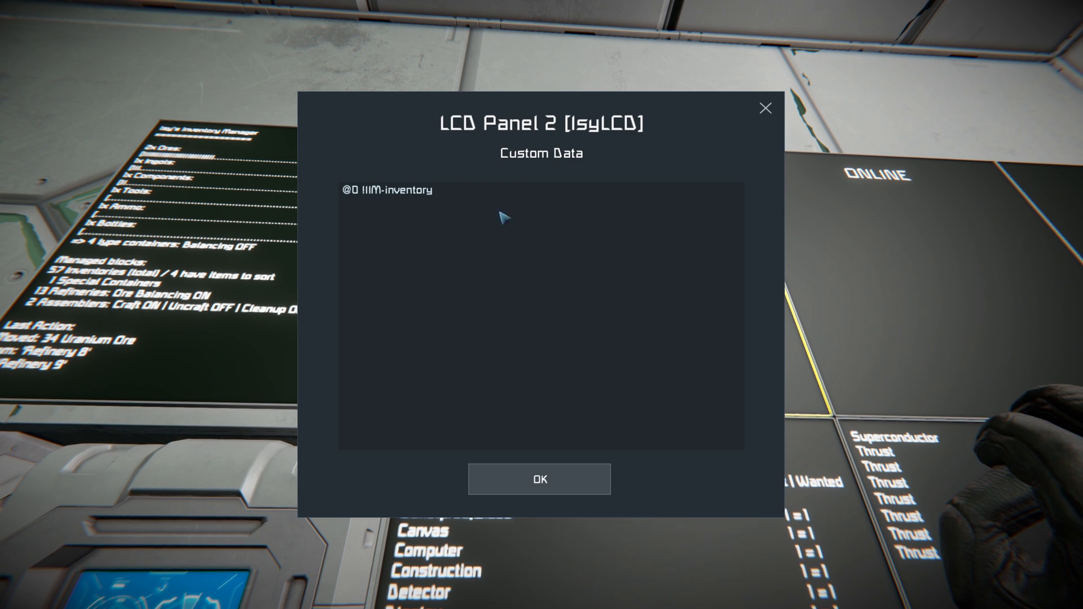
click(432, 190)
text(Component 100000)
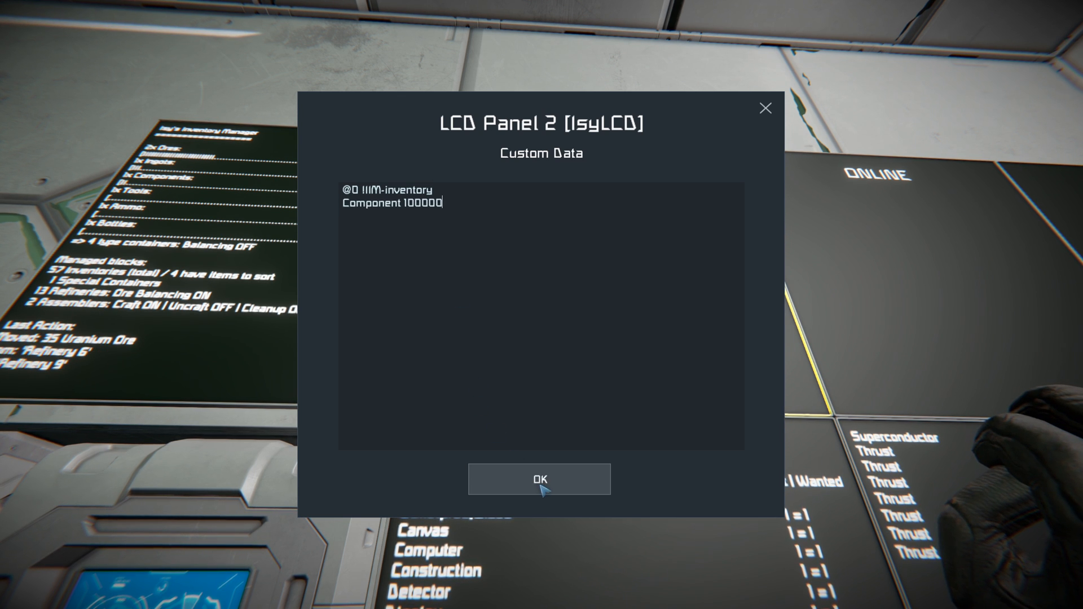
click(539, 479)
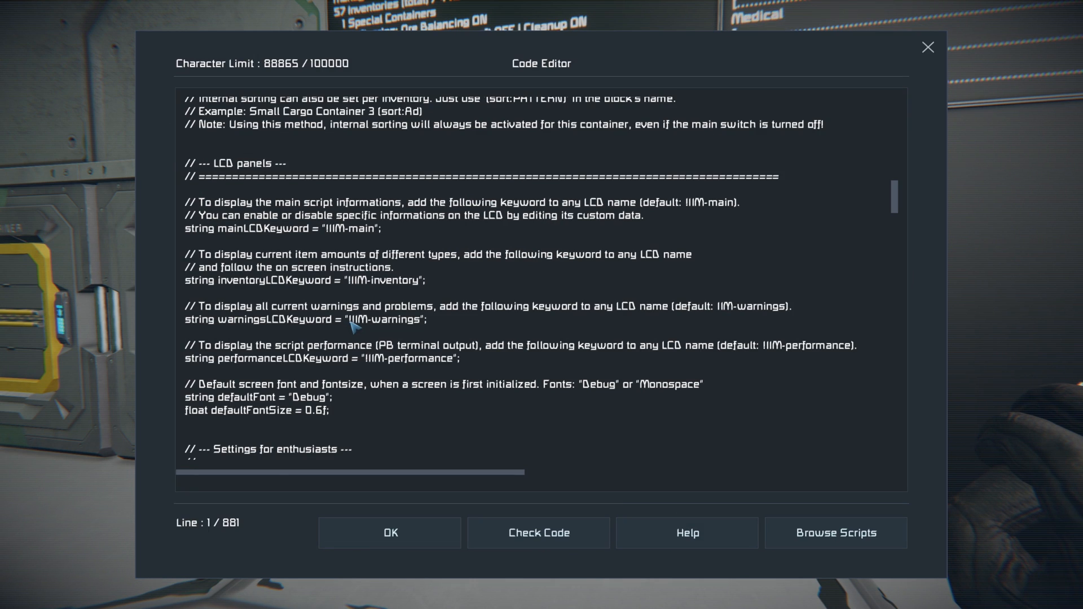
- Copy the IIIM-warnings keyword from the script and select LCD Panel 6 for warnings
double_click(385, 319)
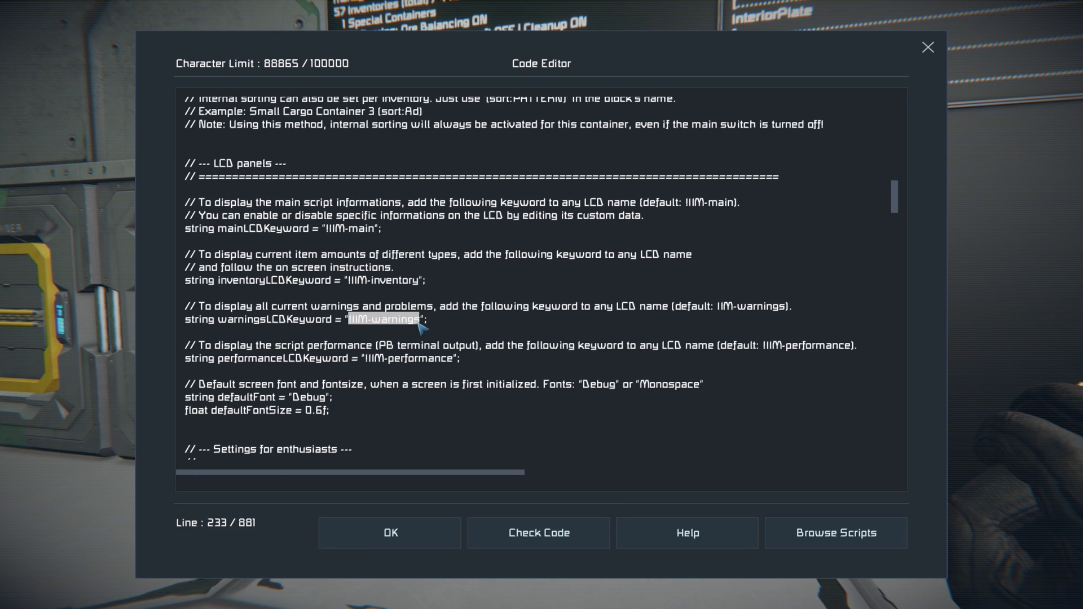
mouse_move(378, 369)
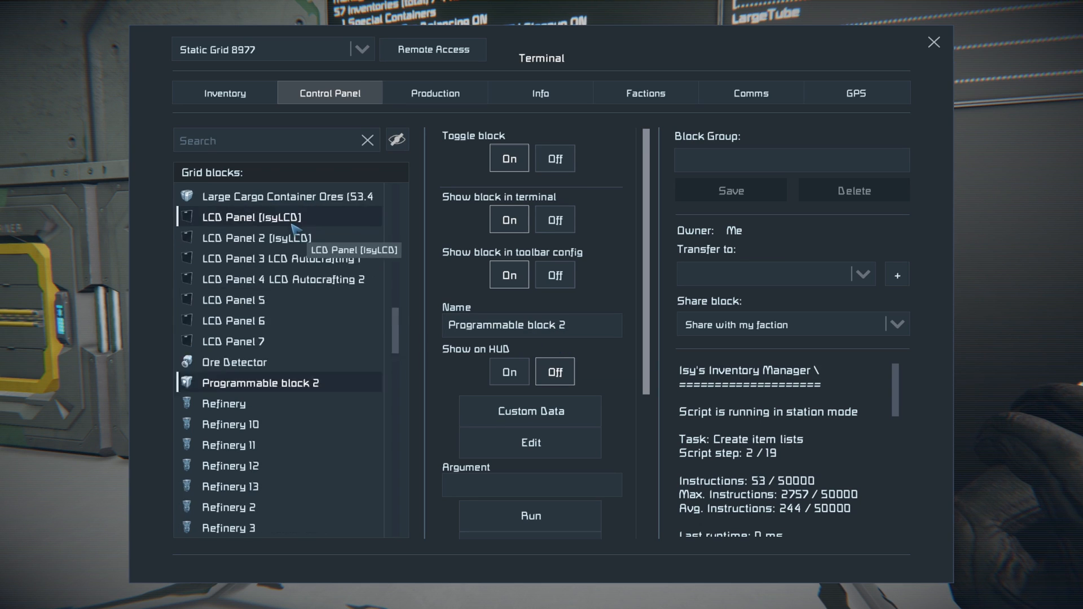
click(270, 466)
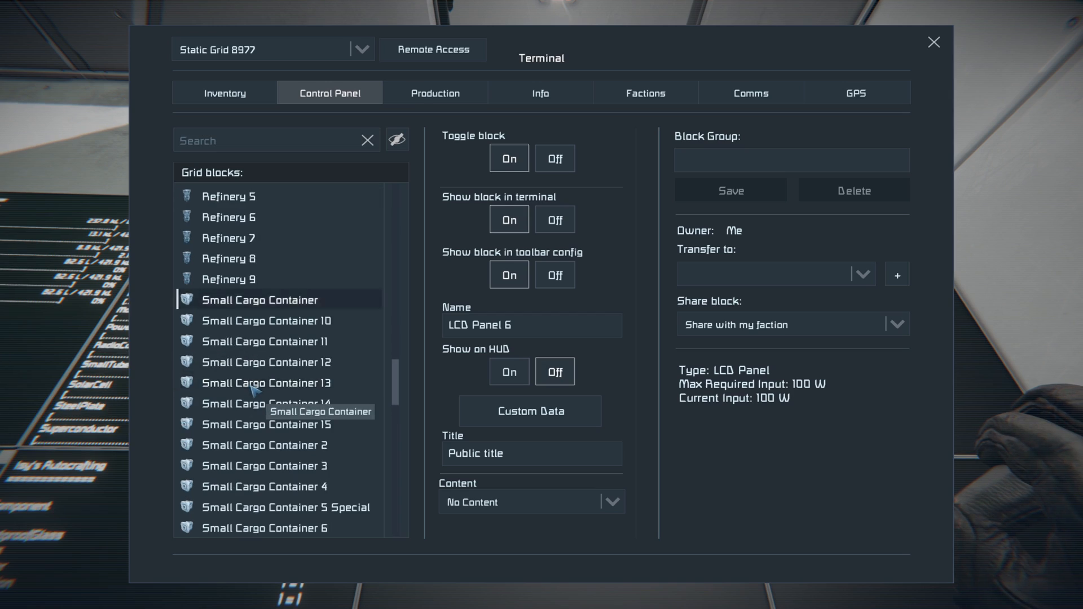
click(530, 411)
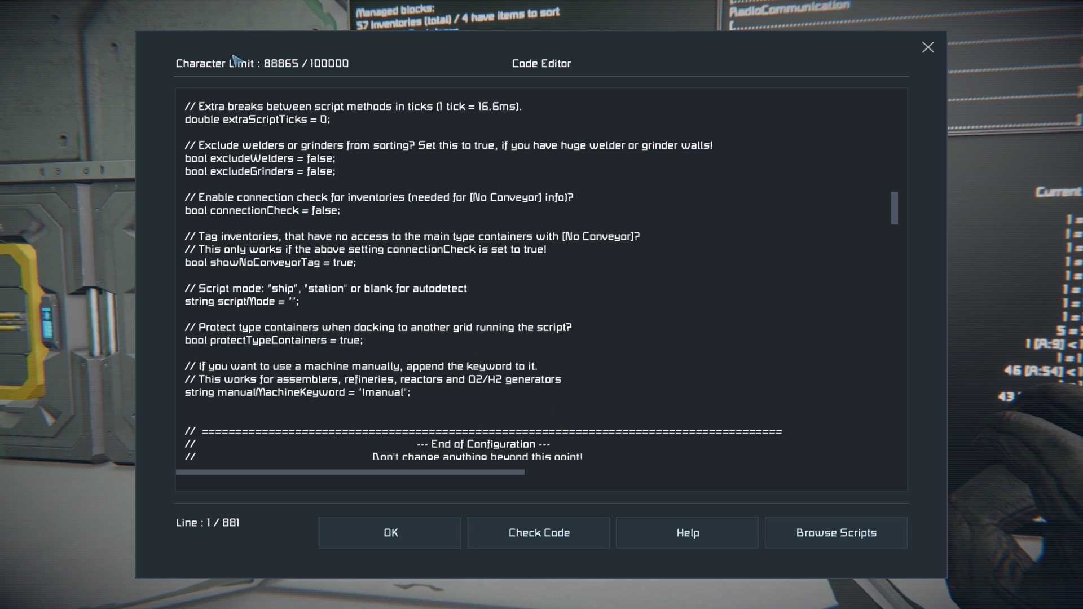
mouse_move(249, 200)
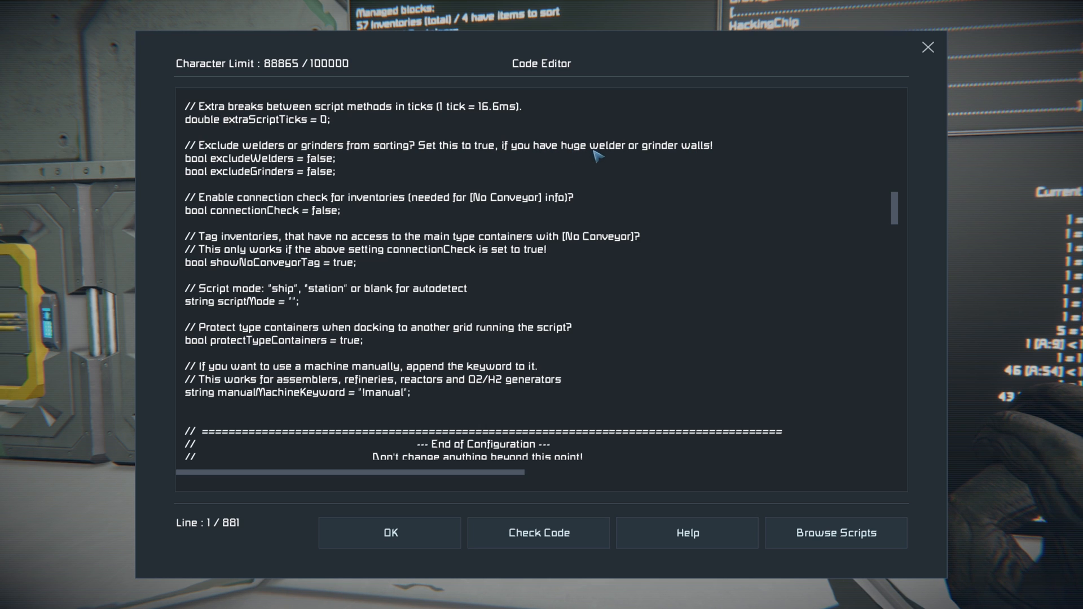
mouse_move(707, 165)
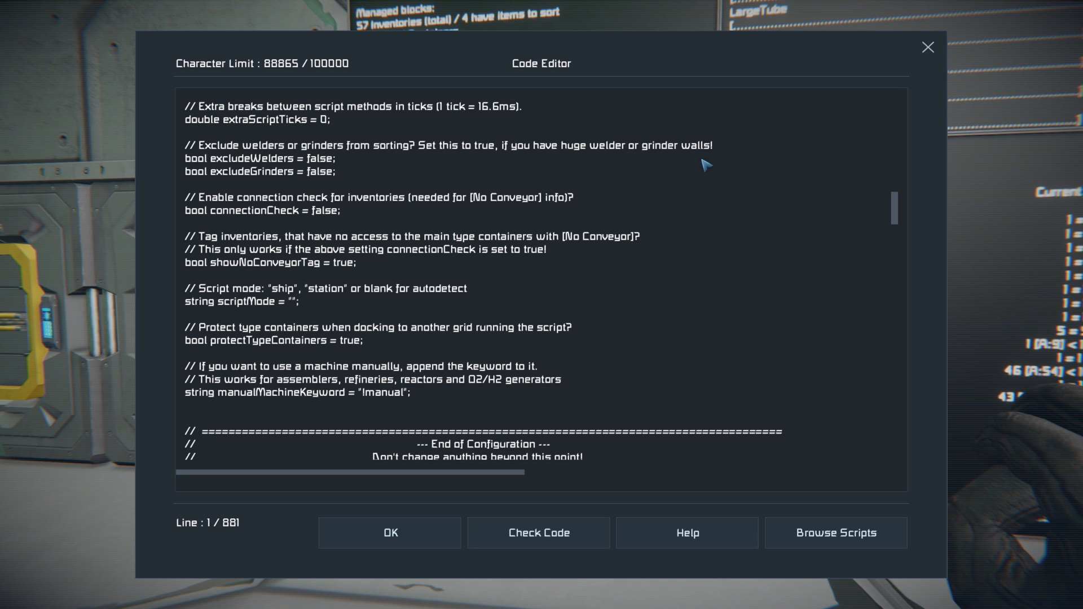
mouse_move(249, 215)
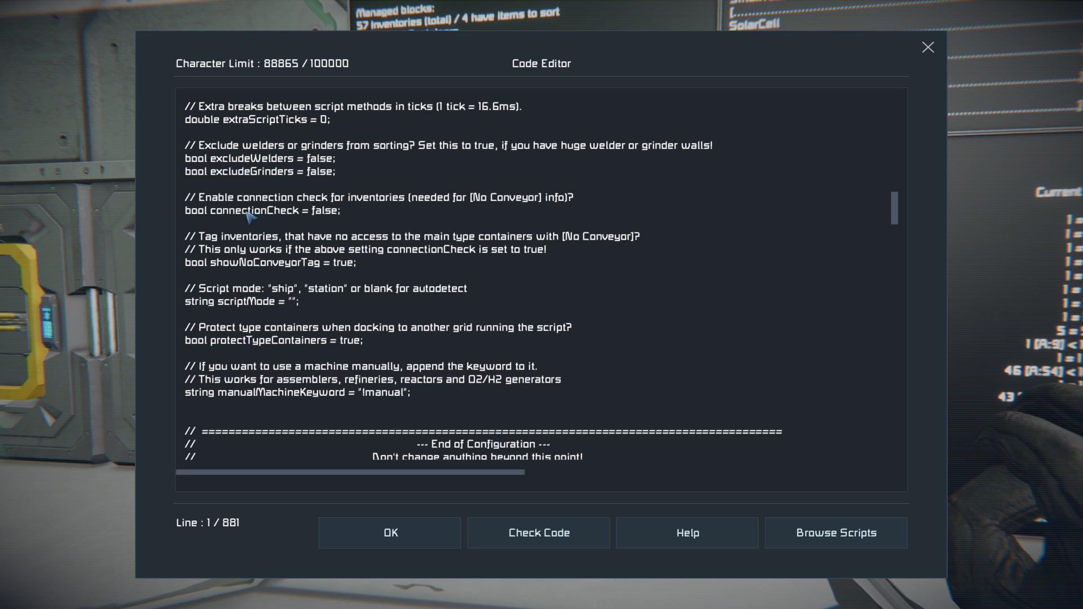
mouse_move(354, 205)
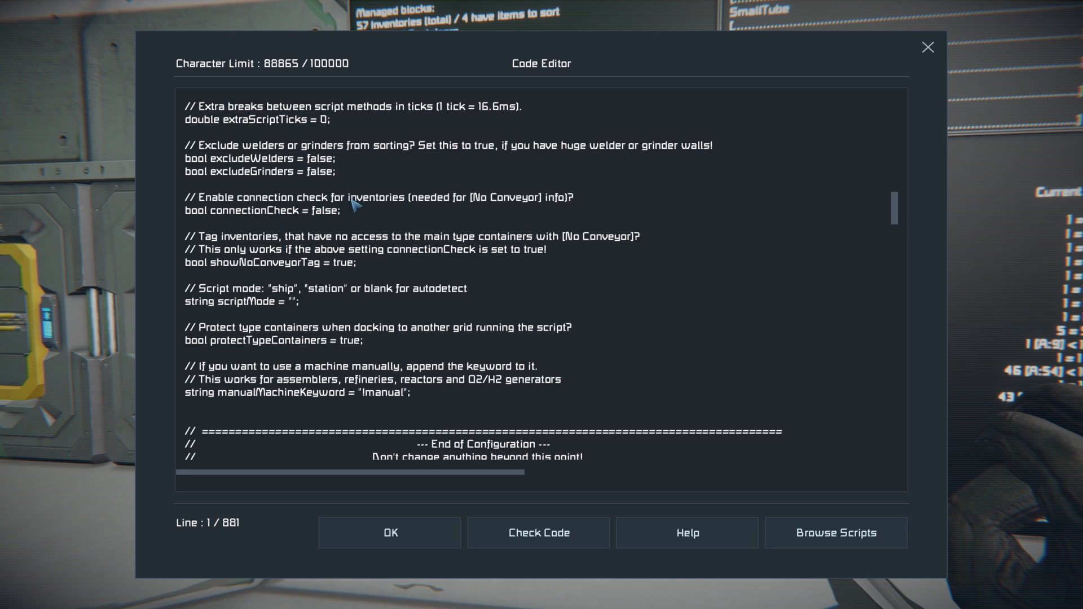
mouse_move(372, 216)
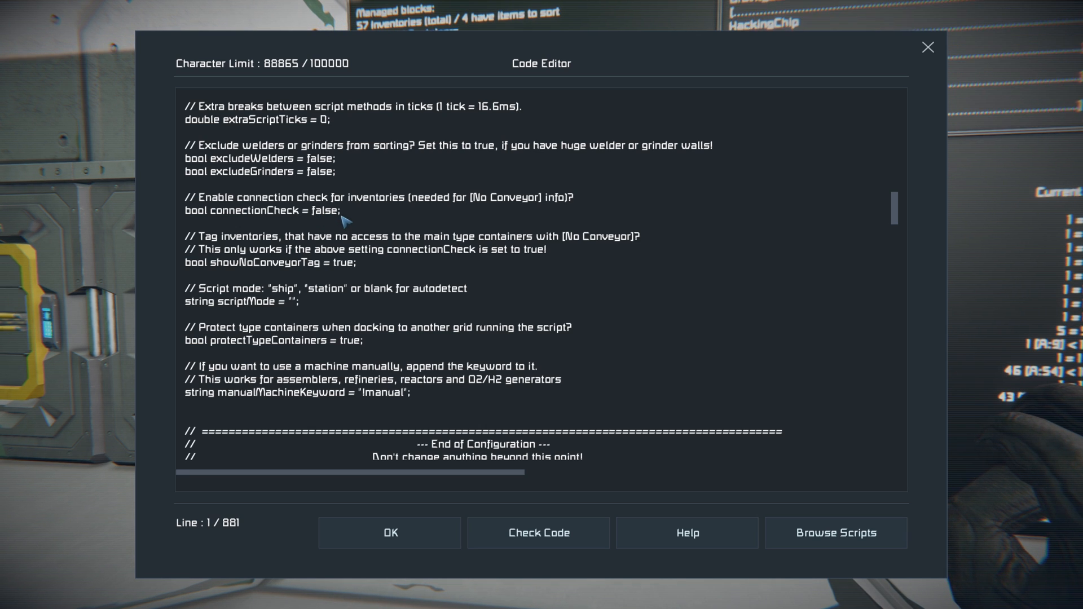
mouse_move(587, 250)
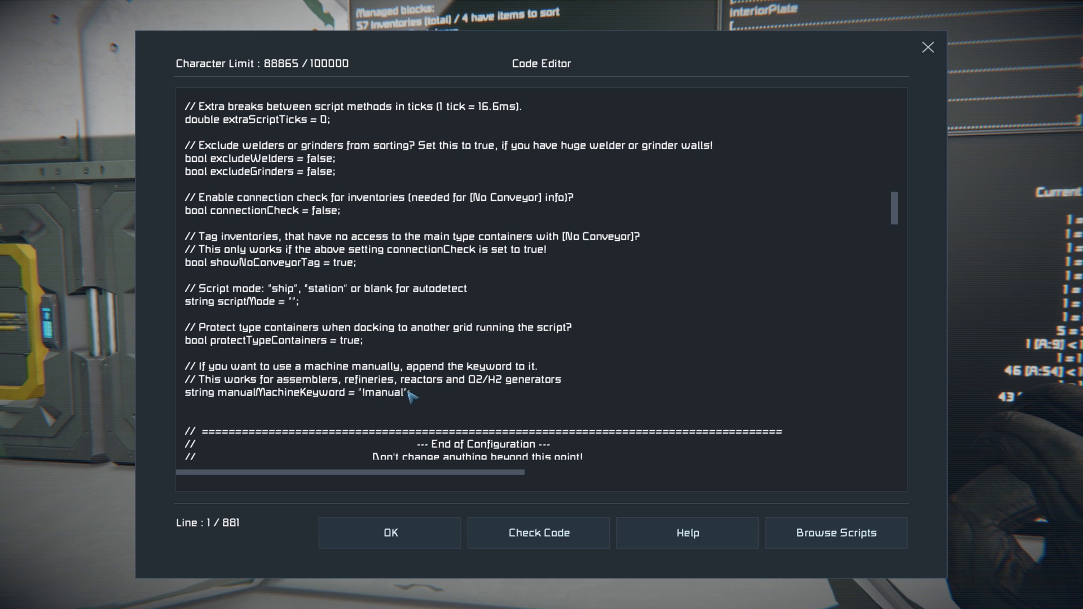
mouse_move(517, 385)
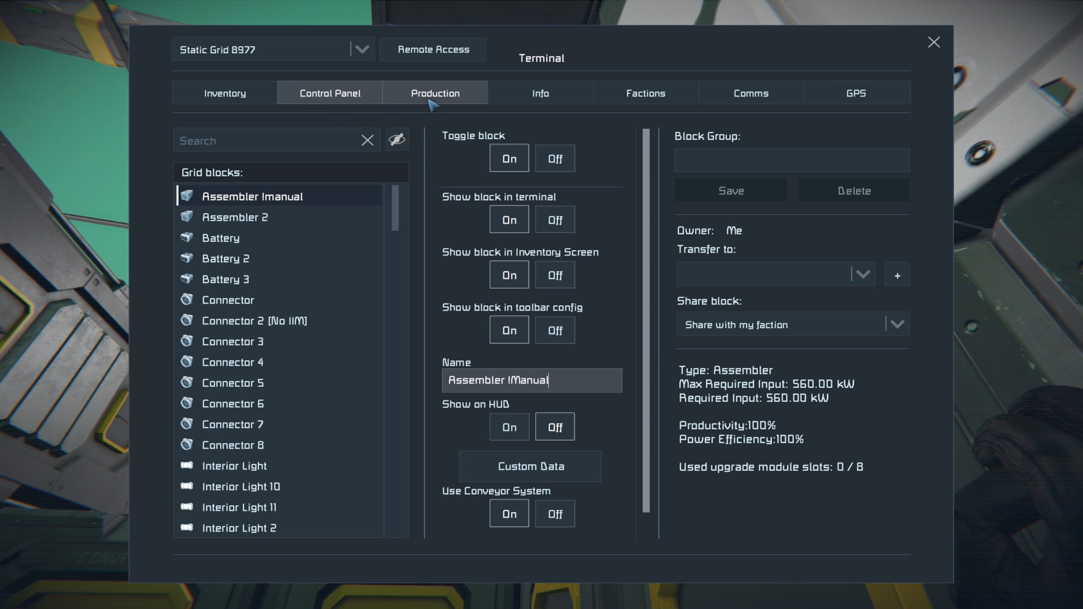
- Check 'Assembler !Manual' production queue and view Programmable block 2's station-mode output
click(434, 93)
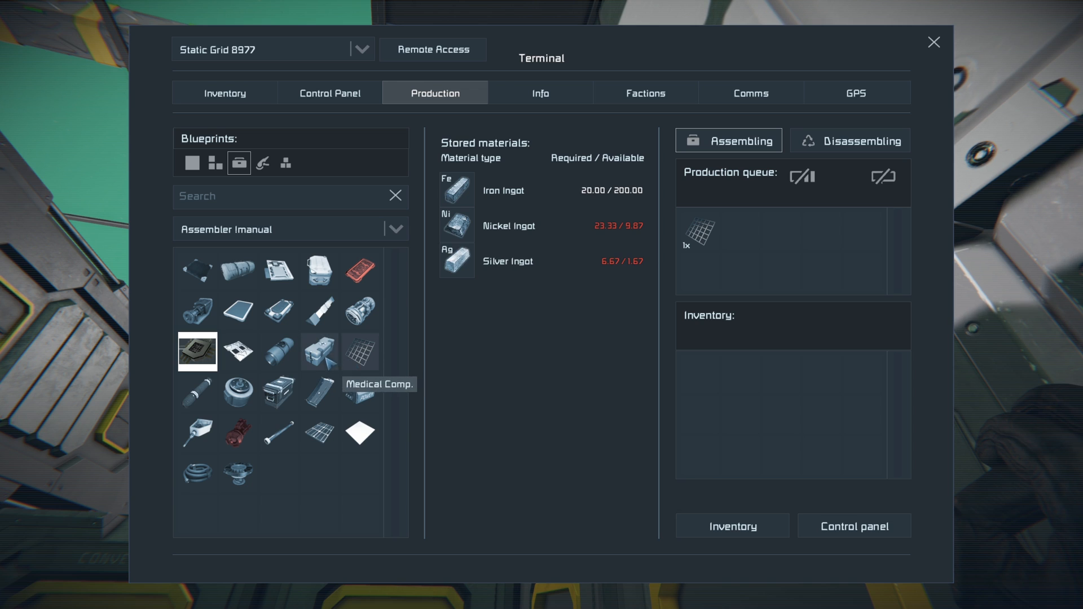
click(329, 92)
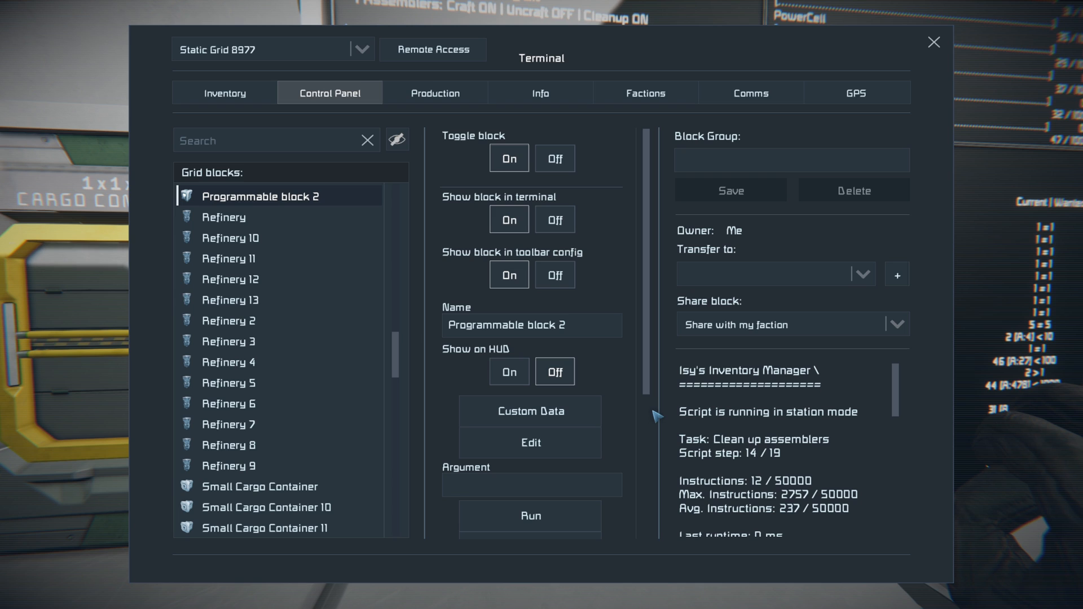
click(529, 516)
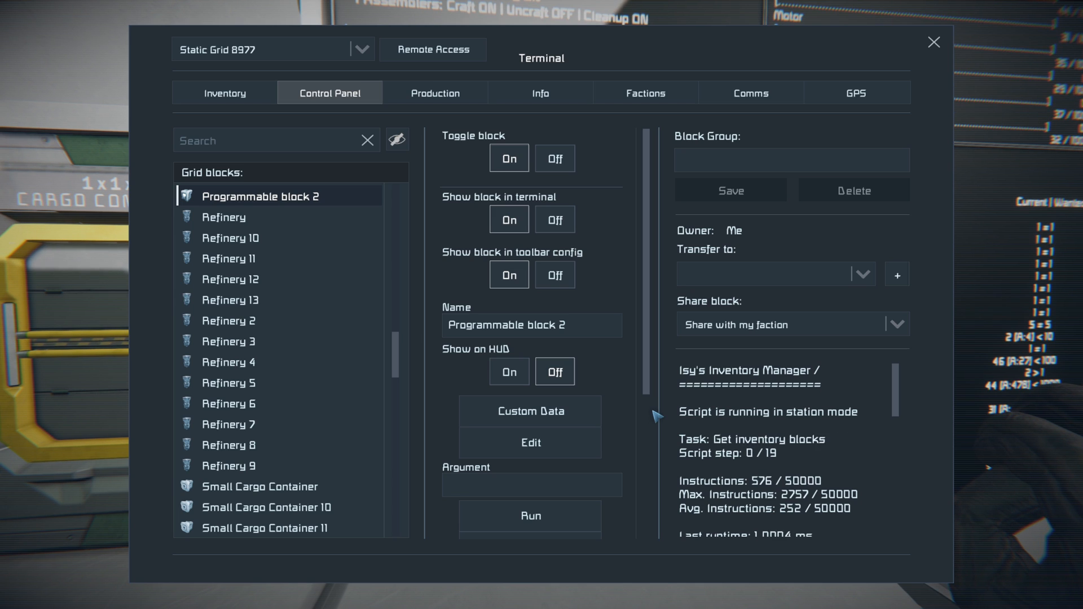